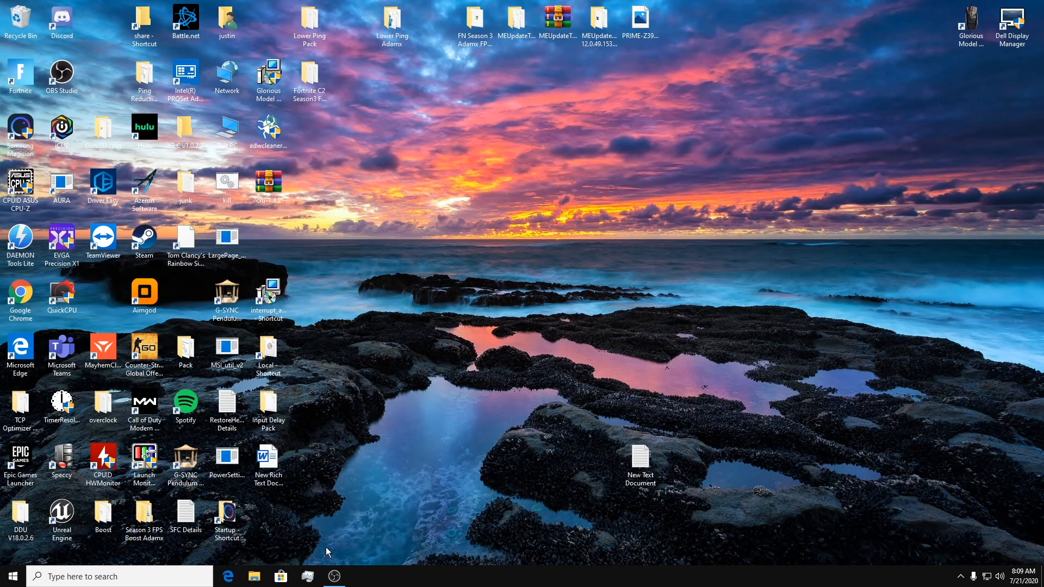
pyautogui.moveTo(11, 577)
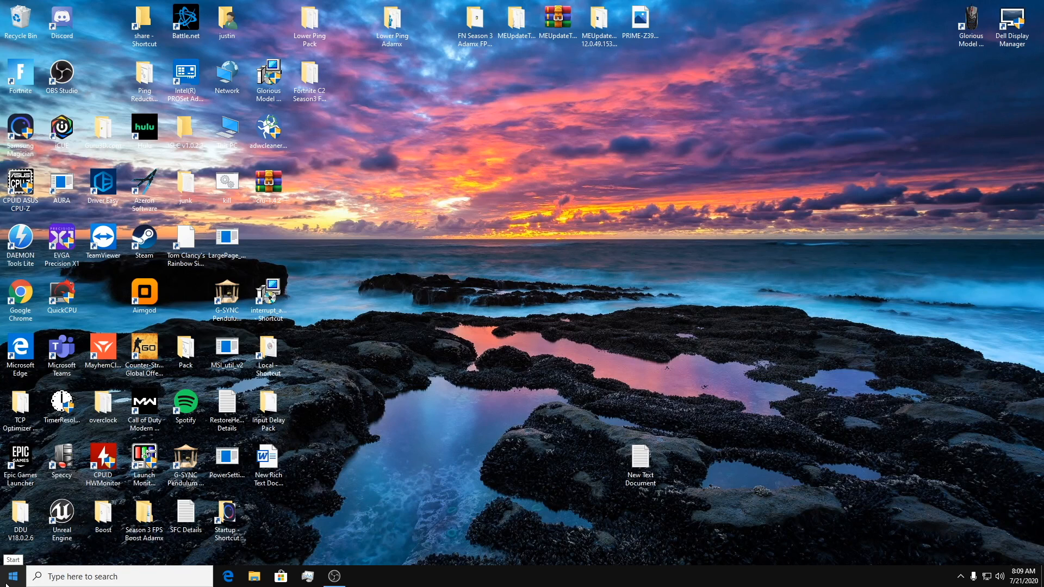
# Open Device Manager from the Start right-click menu and taskbar search
pyautogui.rightClick(12, 576)
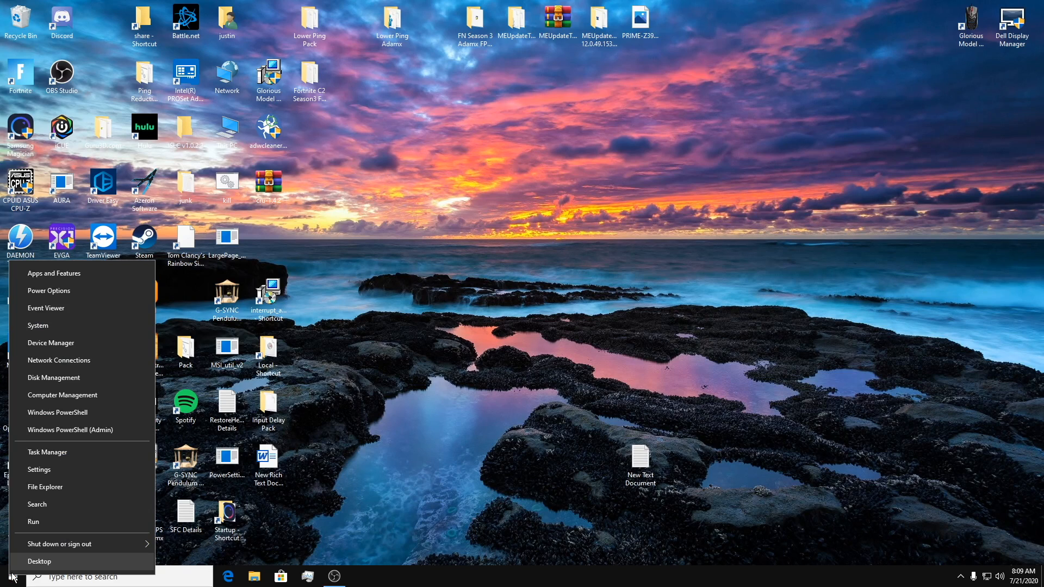
pyautogui.moveTo(59, 342)
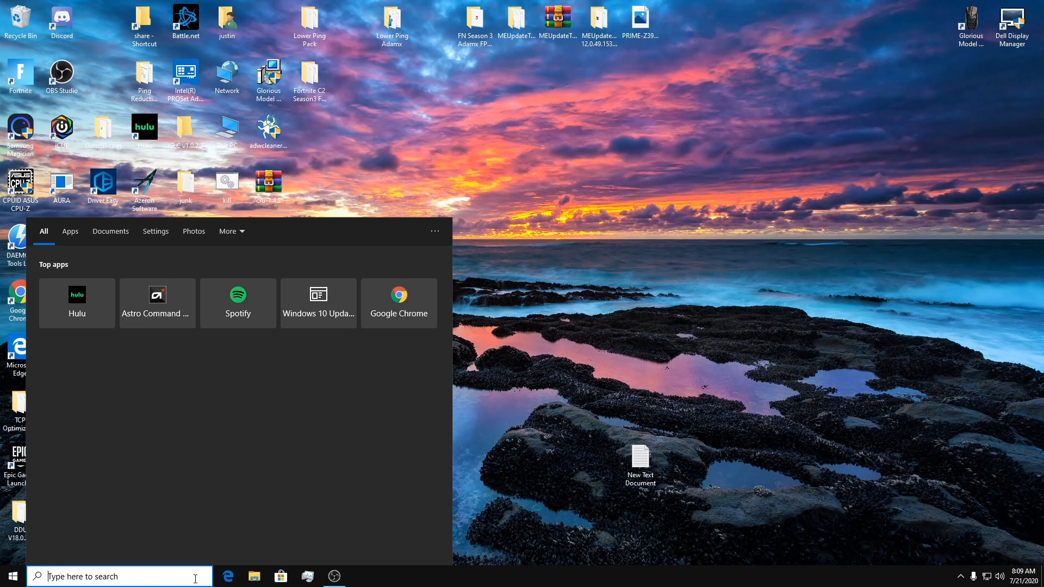
pyautogui.write('device Manager')
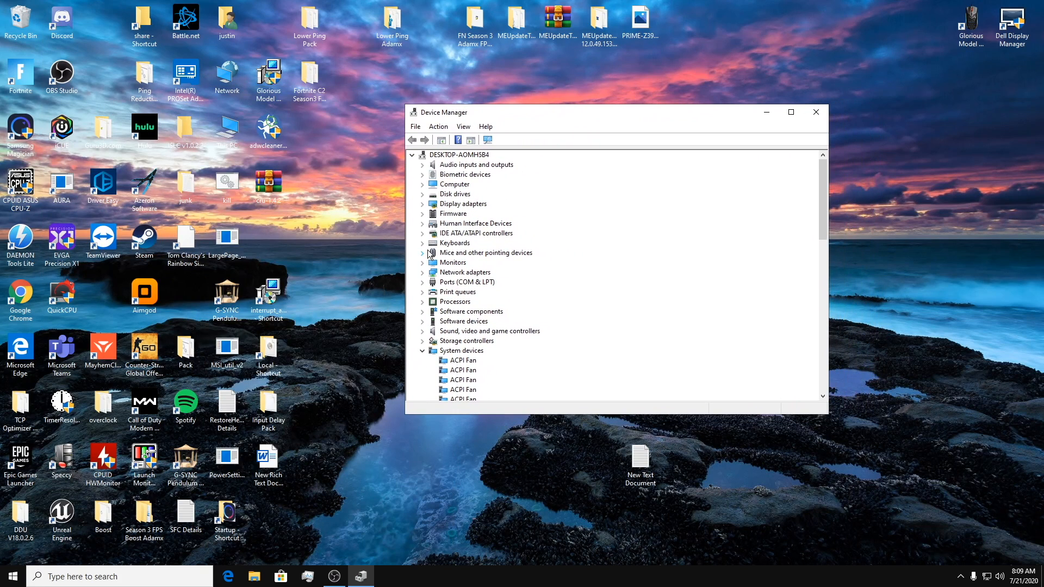
# Expand Monitors, bring up Uninstall device for Generic PnP Monitor without removing it, then close Device Manager
pyautogui.click(423, 262)
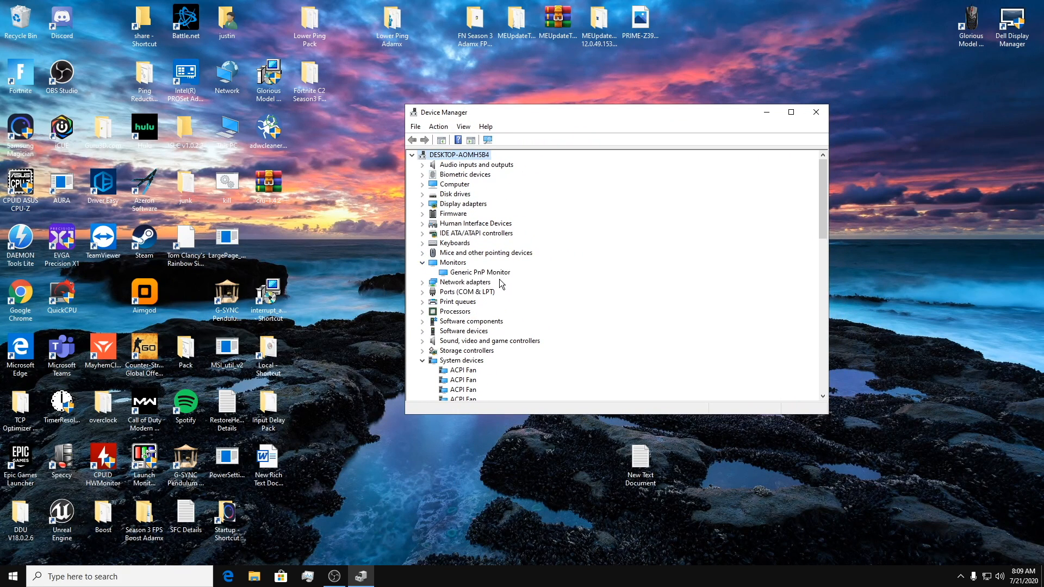
pyautogui.click(480, 272)
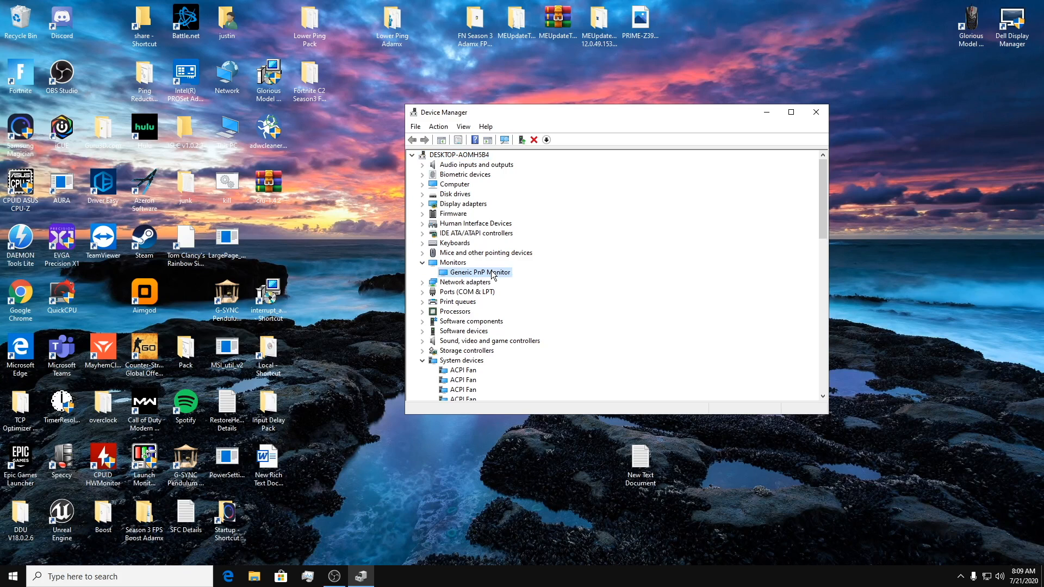
pyautogui.rightClick(475, 272)
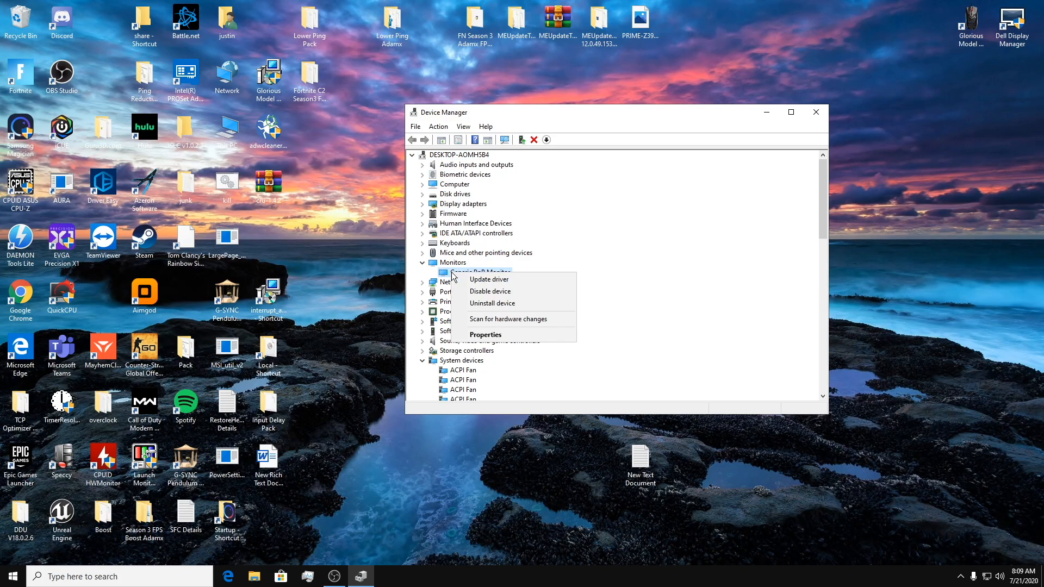
pyautogui.moveTo(492, 303)
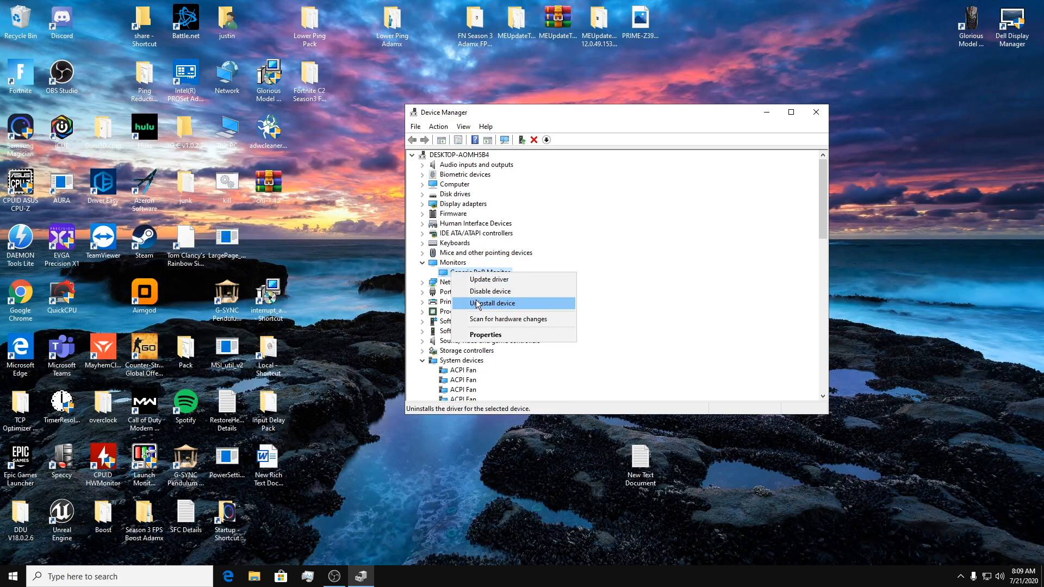
pyautogui.click(496, 304)
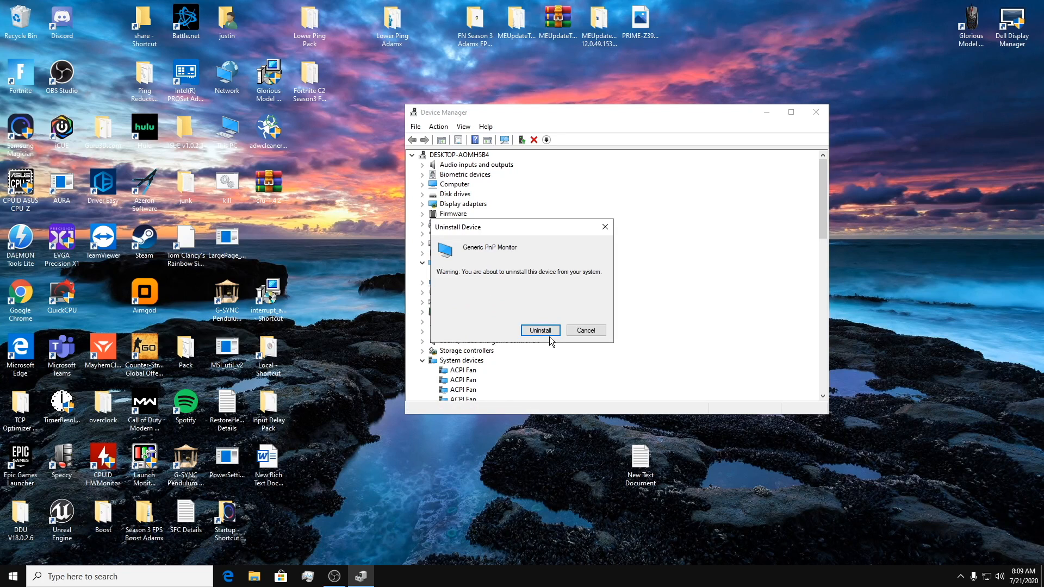
pyautogui.moveTo(456, 320)
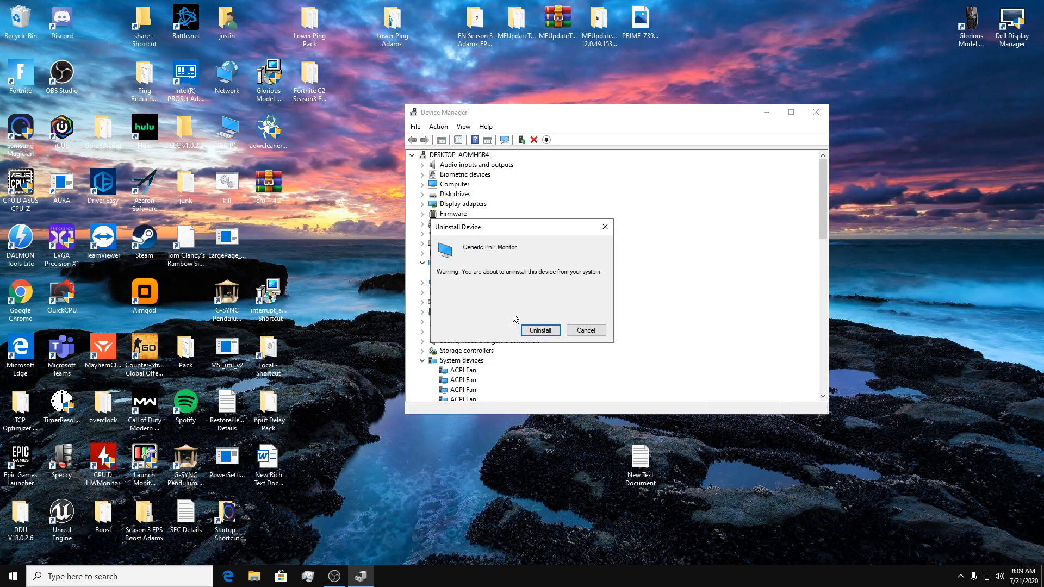
pyautogui.moveTo(604, 227)
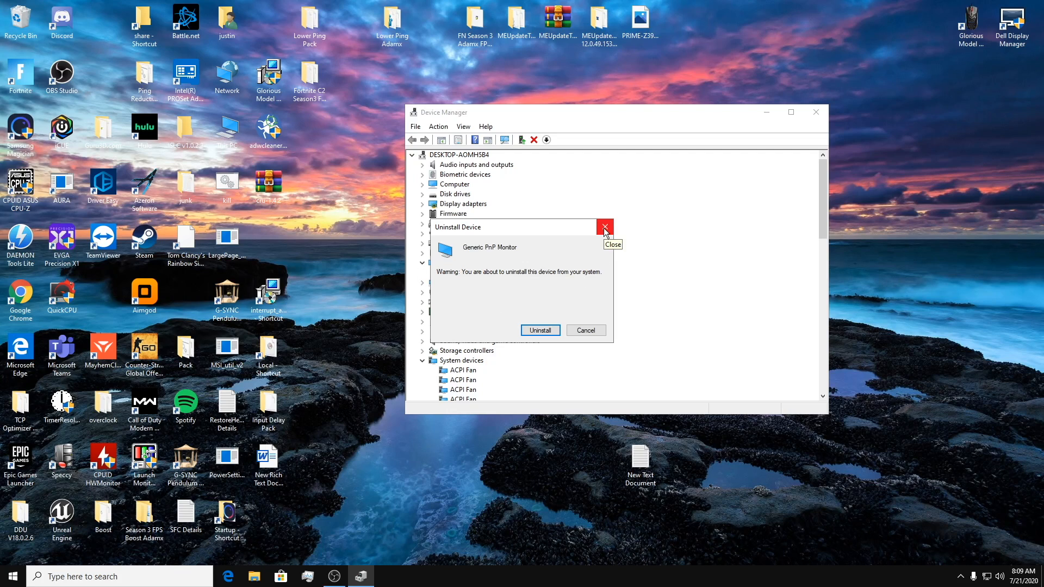
pyautogui.moveTo(604, 227)
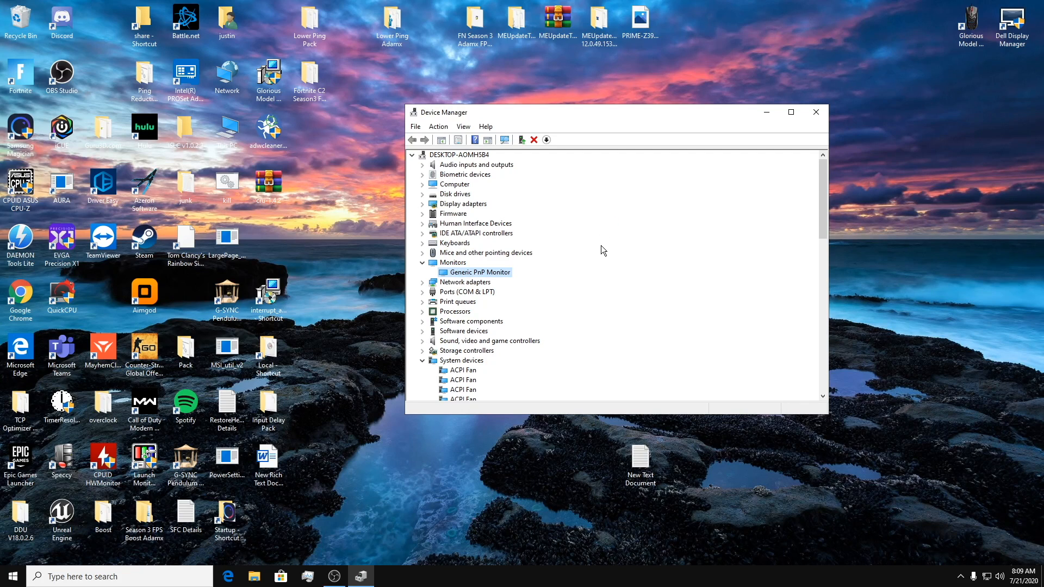
pyautogui.moveTo(814, 112)
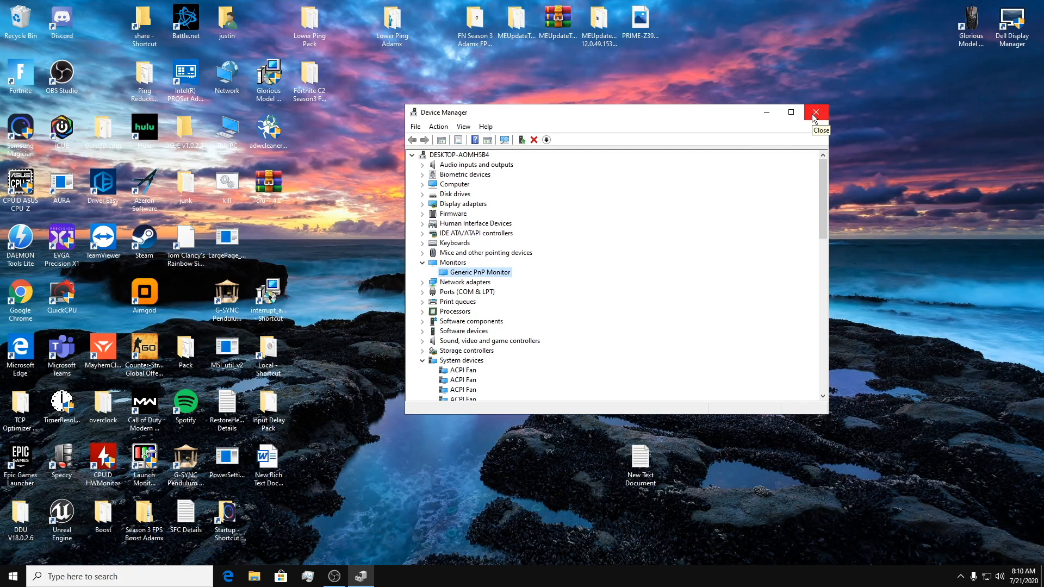
pyautogui.moveTo(812, 117)
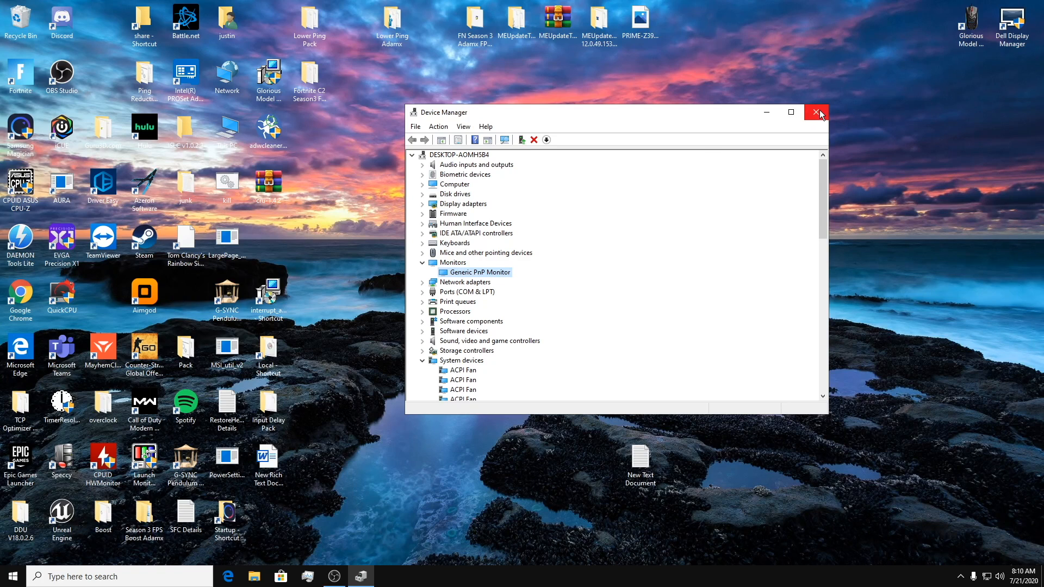
pyautogui.click(817, 112)
pyautogui.write('c')
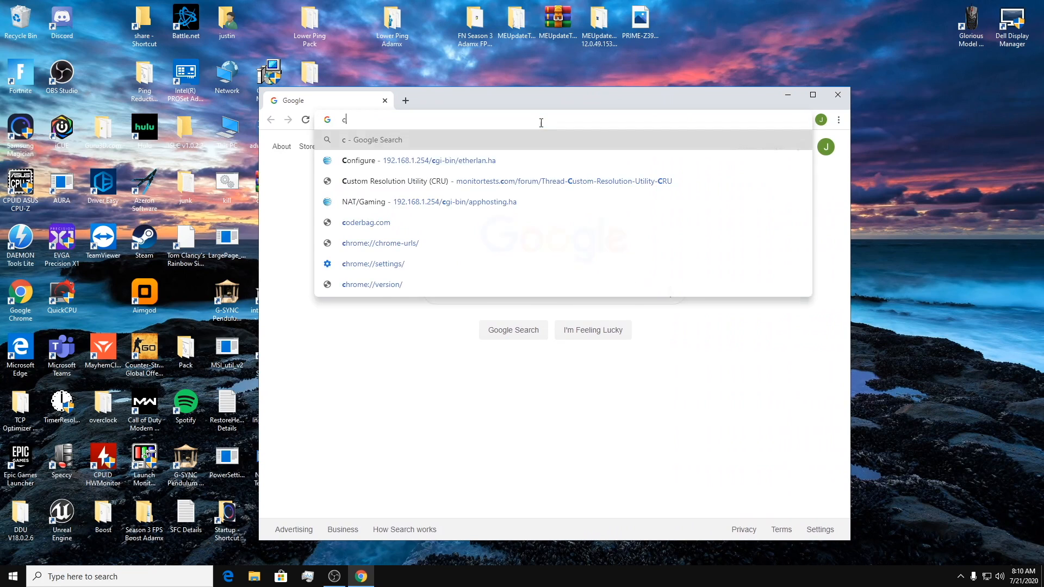
# Search "custom resolution utility", view the monitortests.com CRU thread's download links, then close Chrome
pyautogui.write('ustom re')
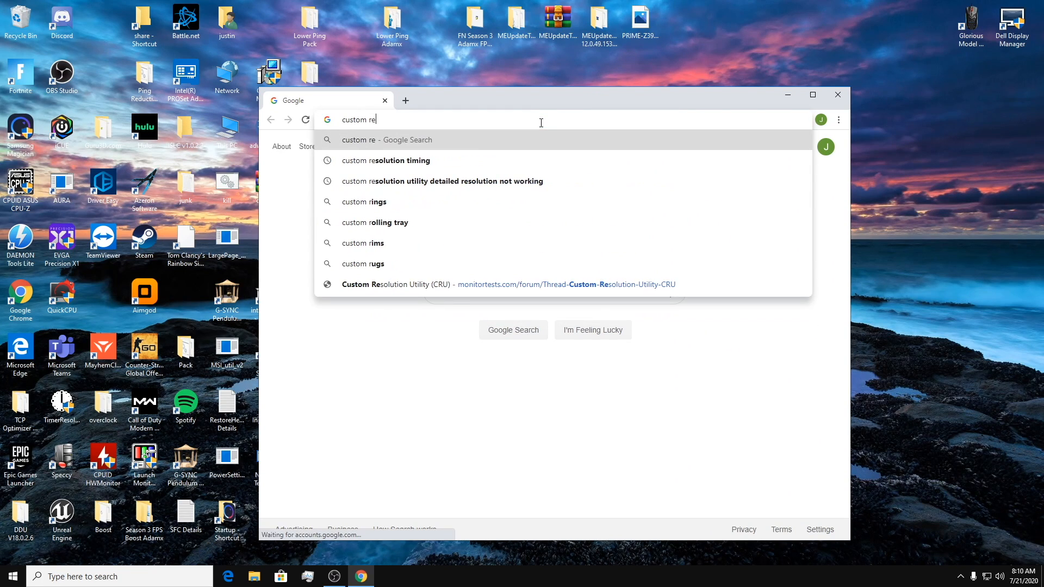
pyautogui.write('so')
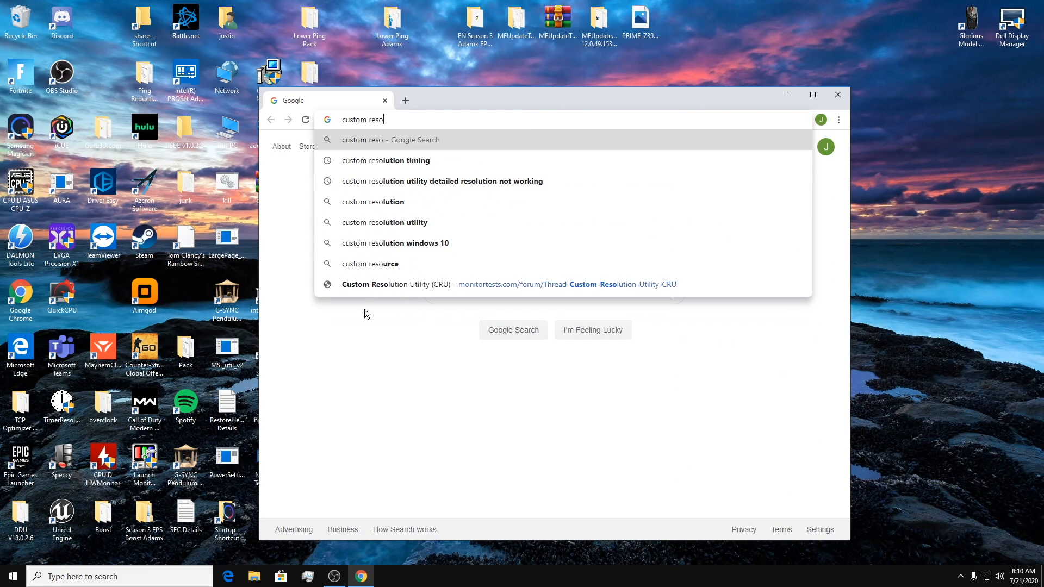
pyautogui.click(384, 222)
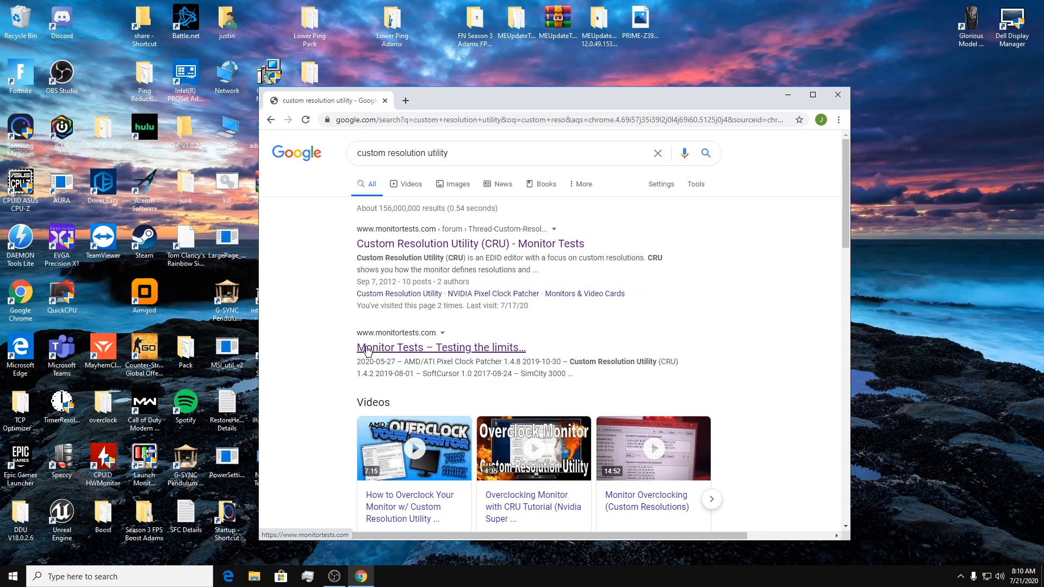
pyautogui.click(469, 242)
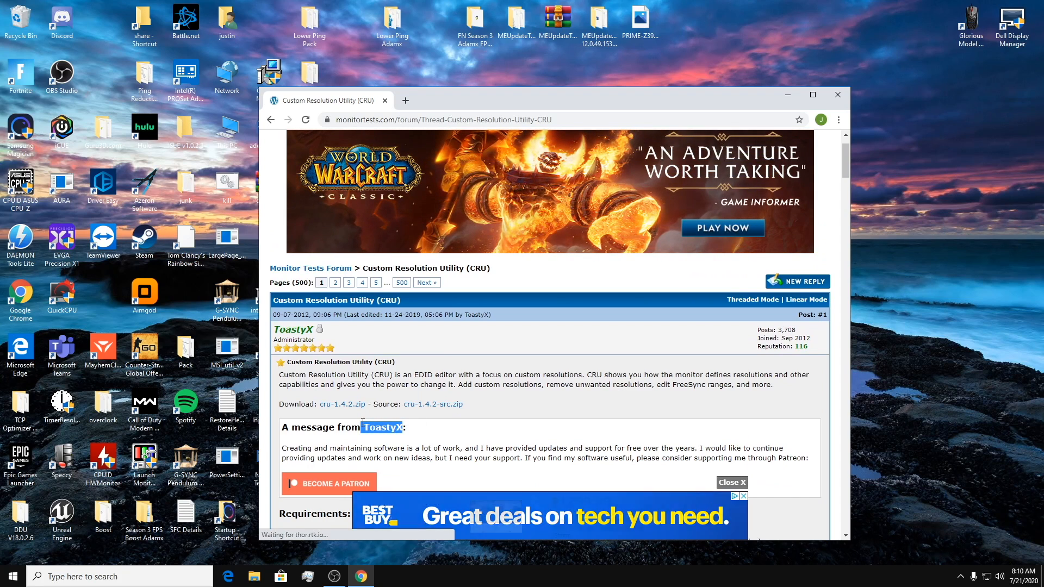
pyautogui.scroll(-3)
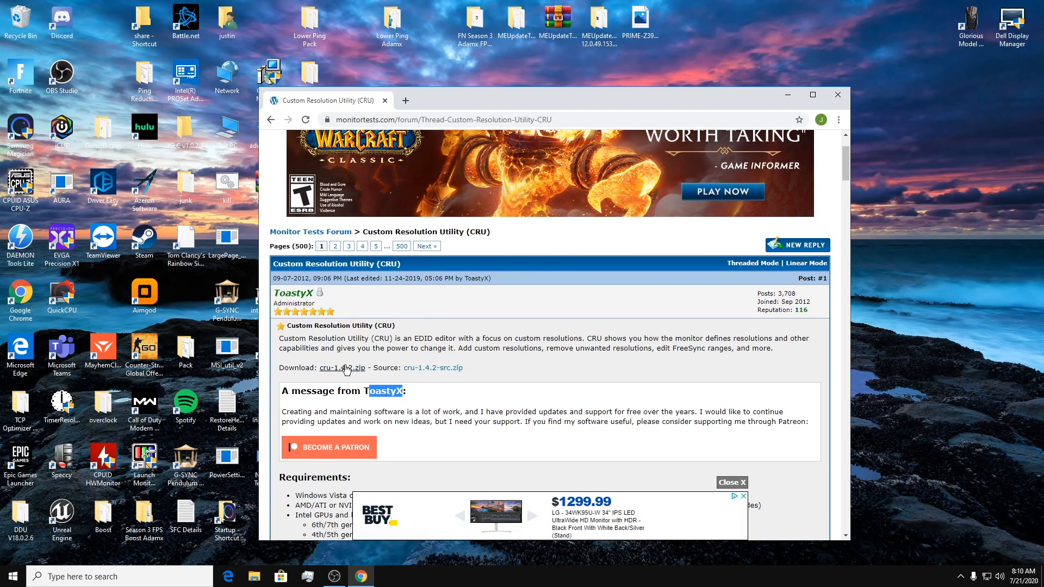
pyautogui.moveTo(343, 367)
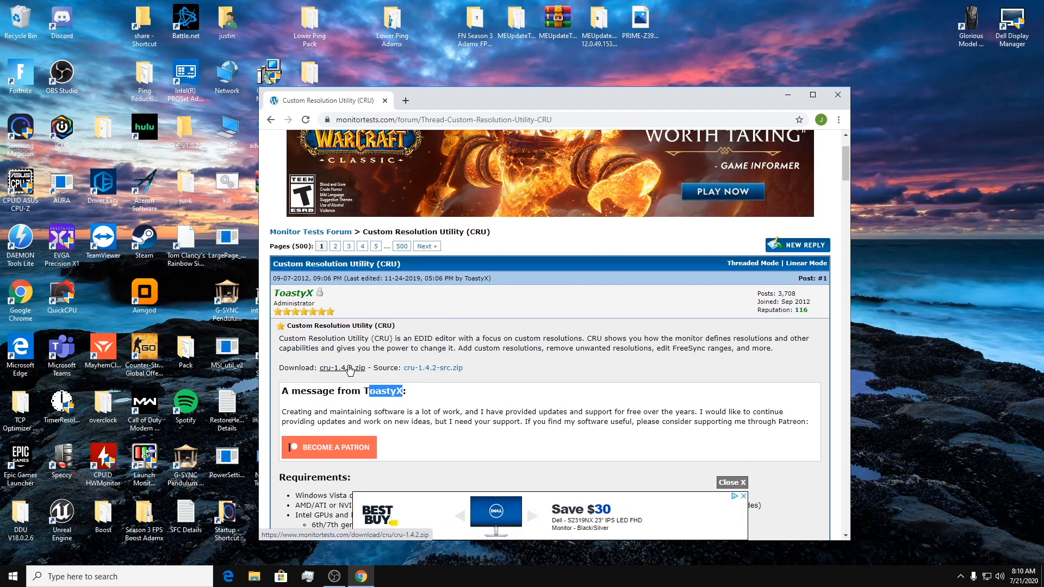
pyautogui.moveTo(838, 95)
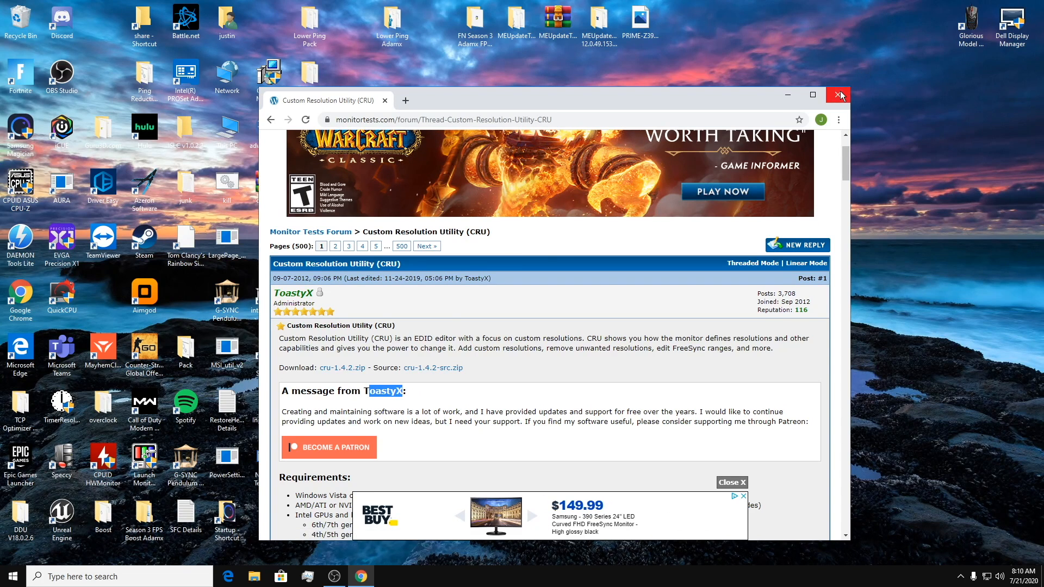
pyautogui.click(838, 94)
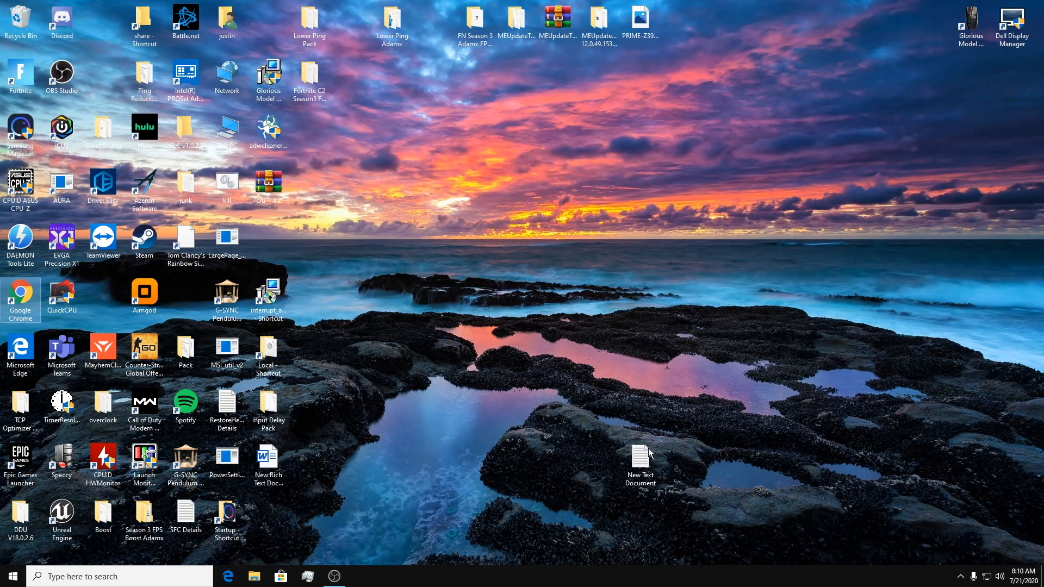
pyautogui.moveTo(268, 126)
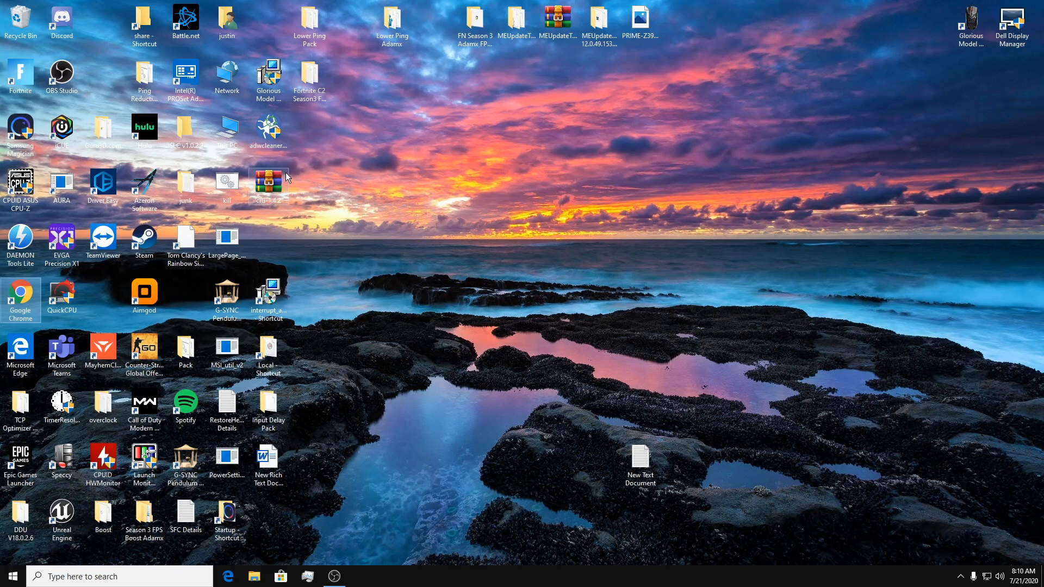
pyautogui.moveTo(269, 186)
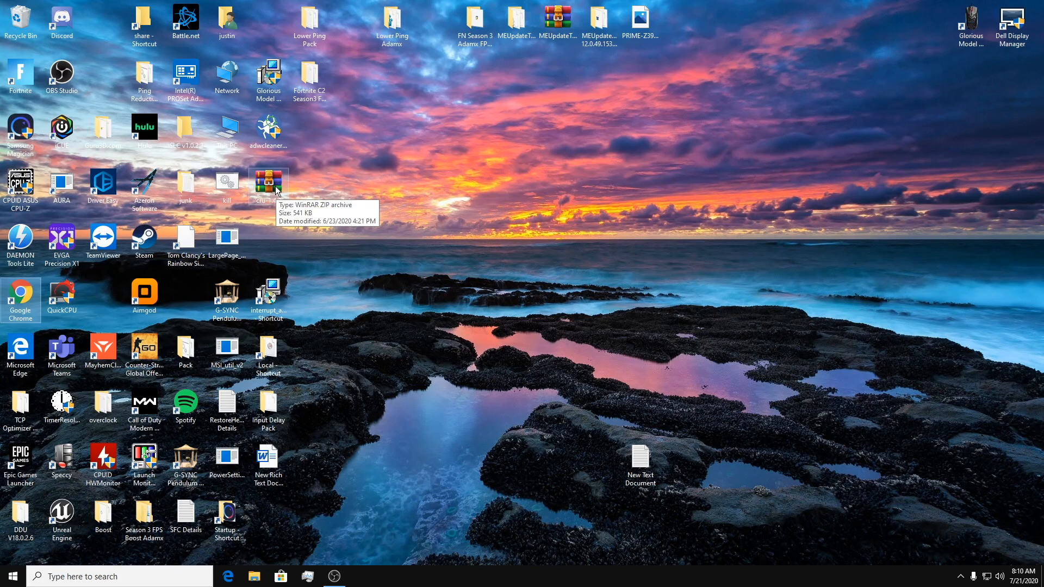
# Launch CRU.exe from the cru-1.4.2.zip archive and add a new detailed resolution
pyautogui.doubleClick(267, 180)
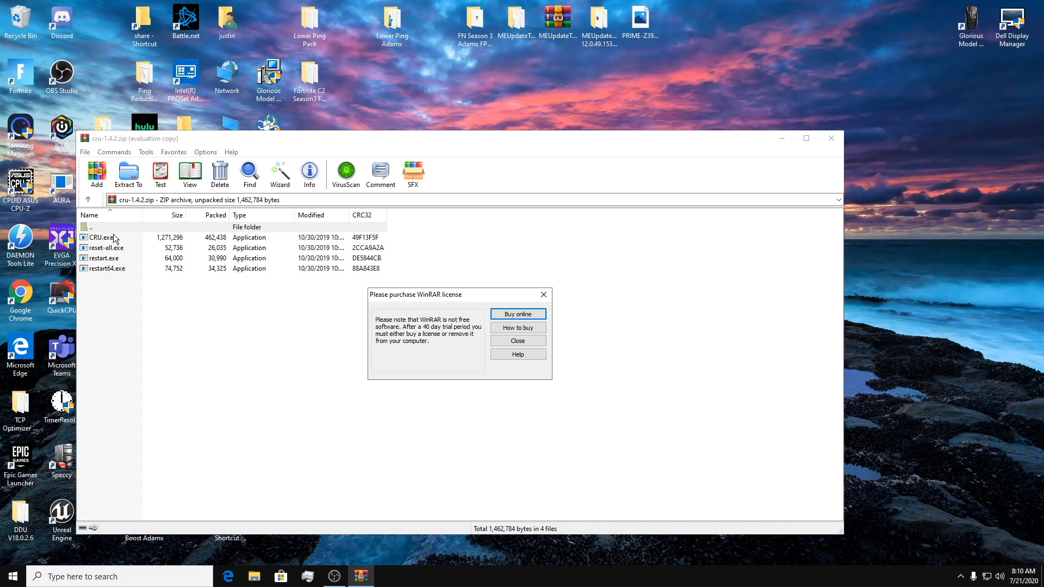
pyautogui.click(517, 341)
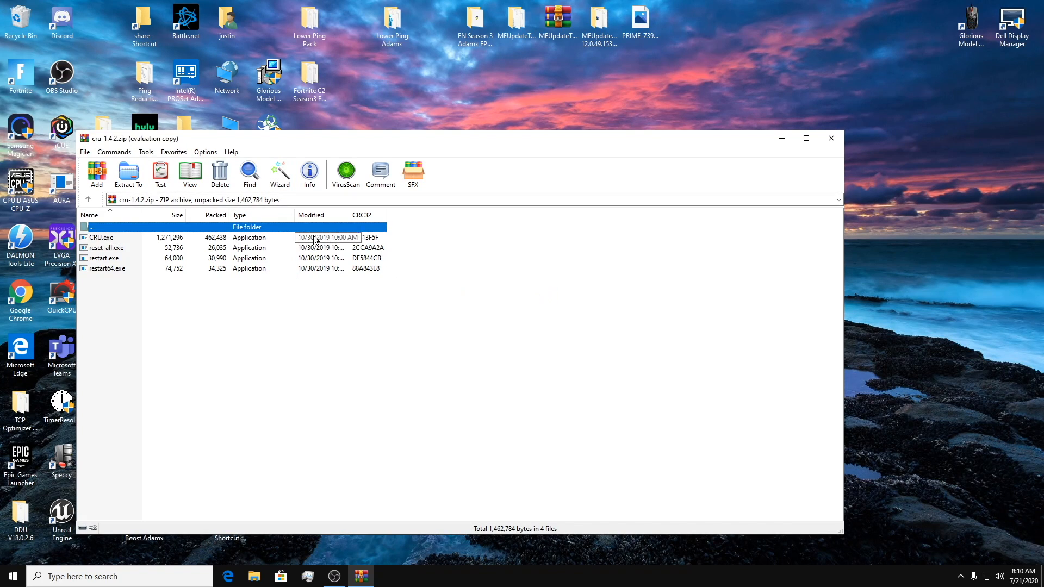
pyautogui.doubleClick(101, 238)
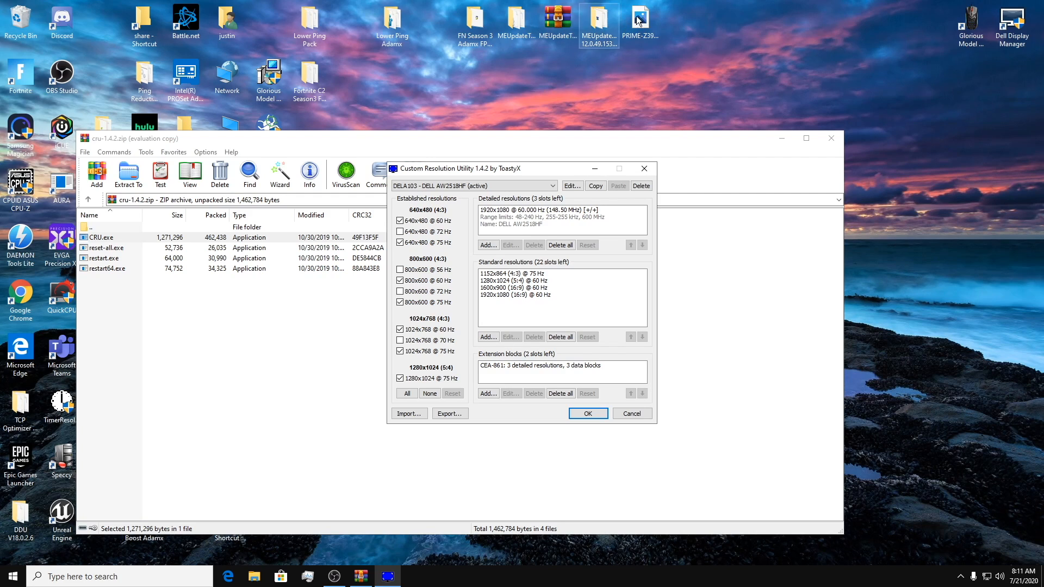
pyautogui.moveTo(488, 245)
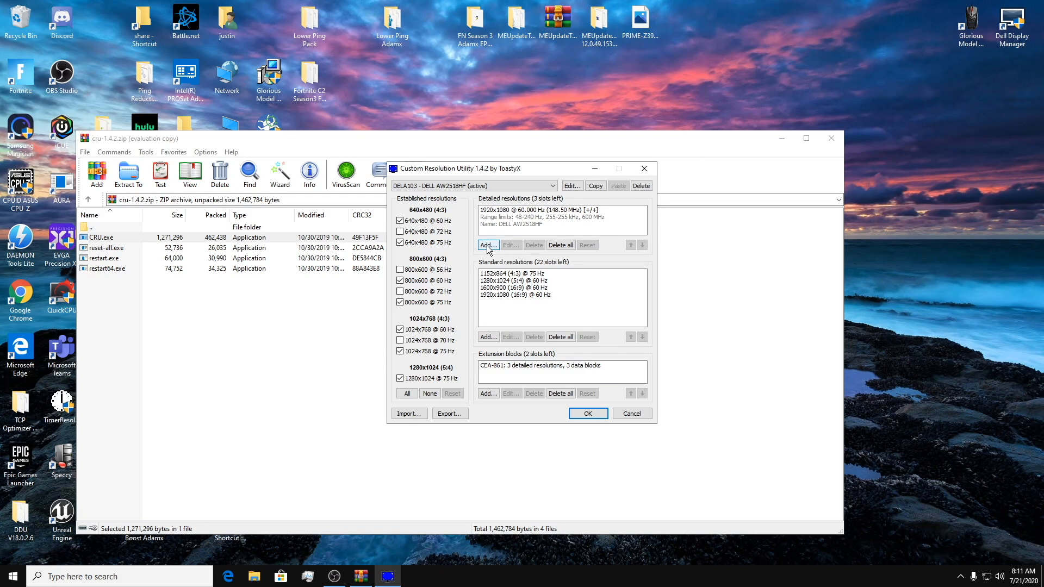
pyautogui.click(487, 244)
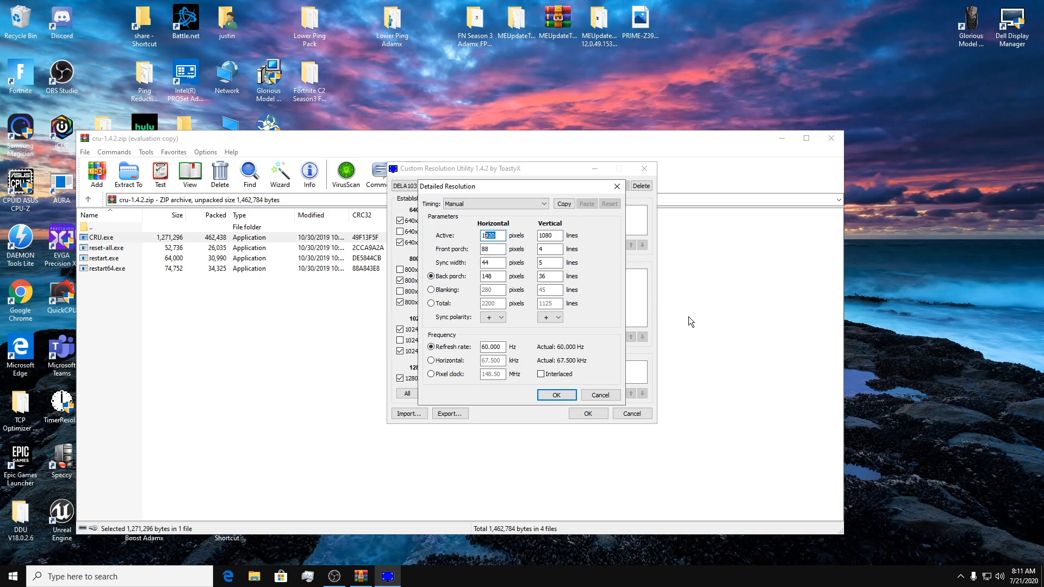
pyautogui.moveTo(599, 262)
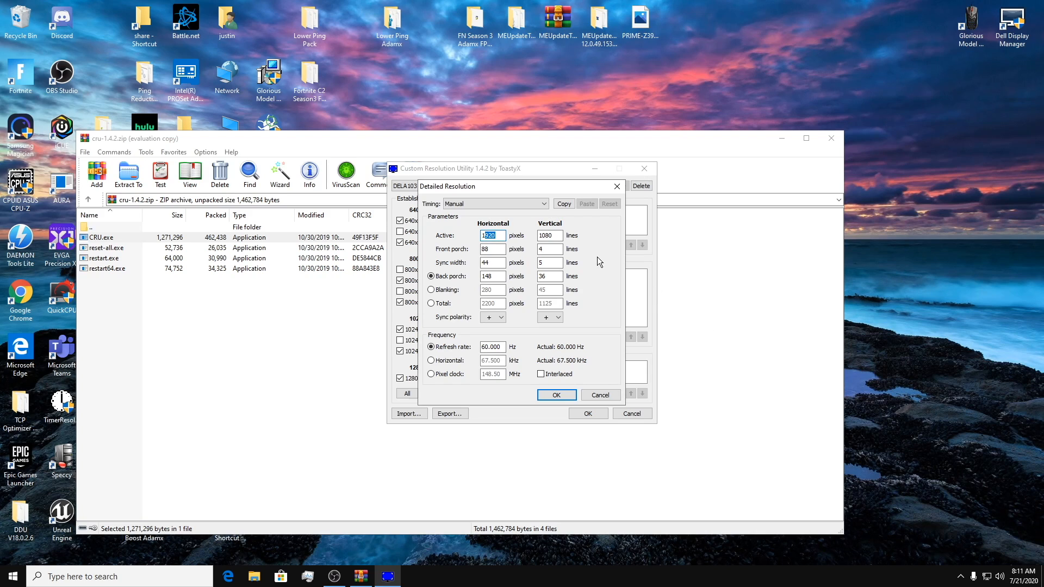
# Enter 1747 as the Horizontal Active width, keeping Vertical at 1080 lines
pyautogui.write('14')
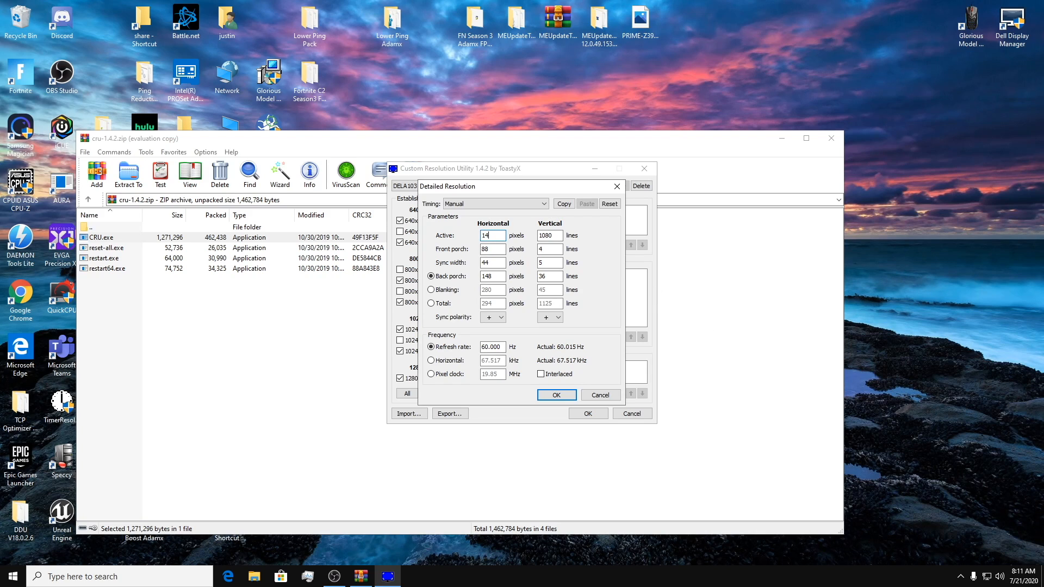
pyautogui.write('1747')
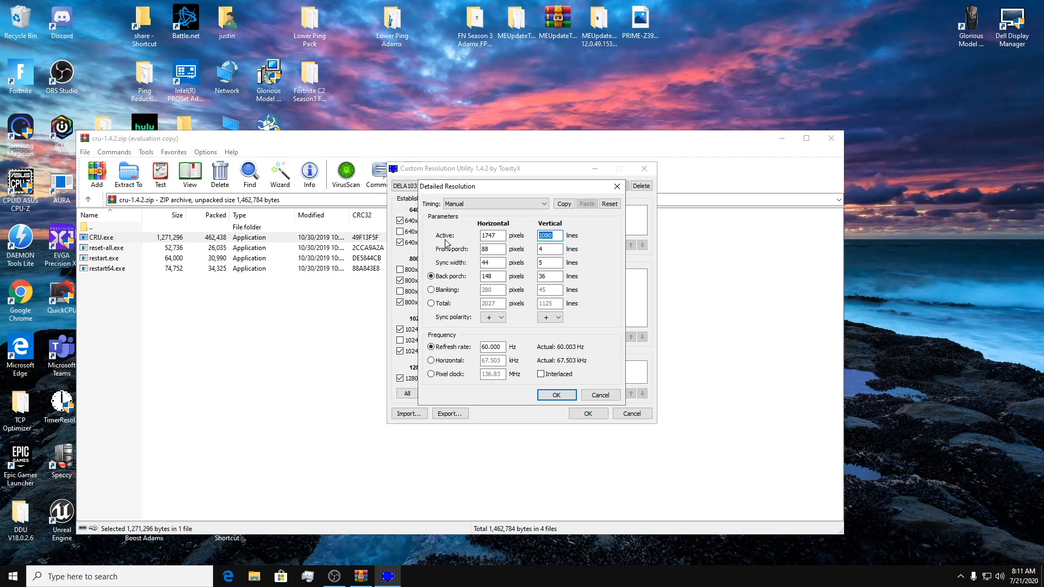
pyautogui.click(492, 235)
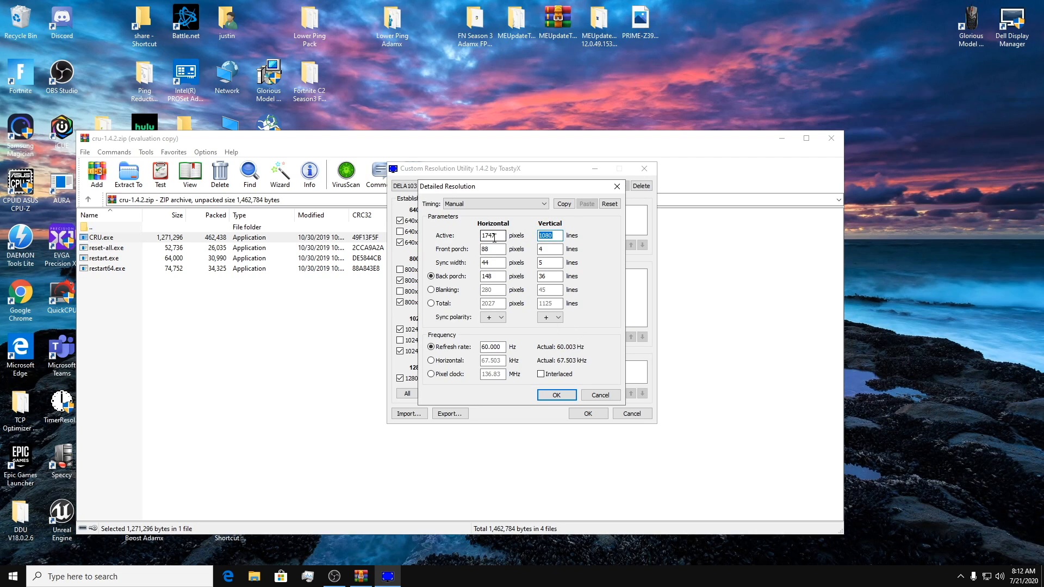
pyautogui.click(492, 235)
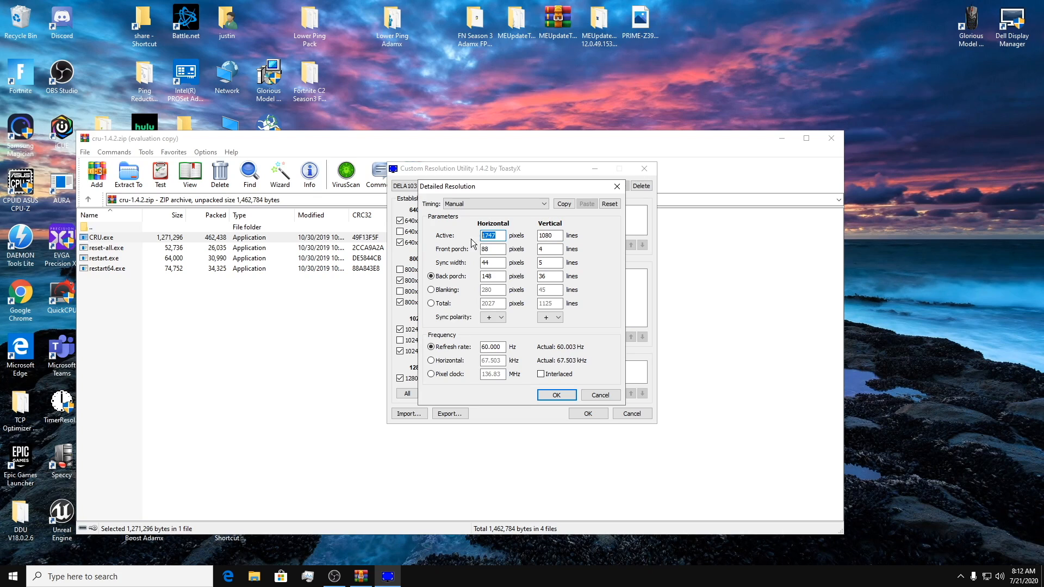
pyautogui.moveTo(504, 219)
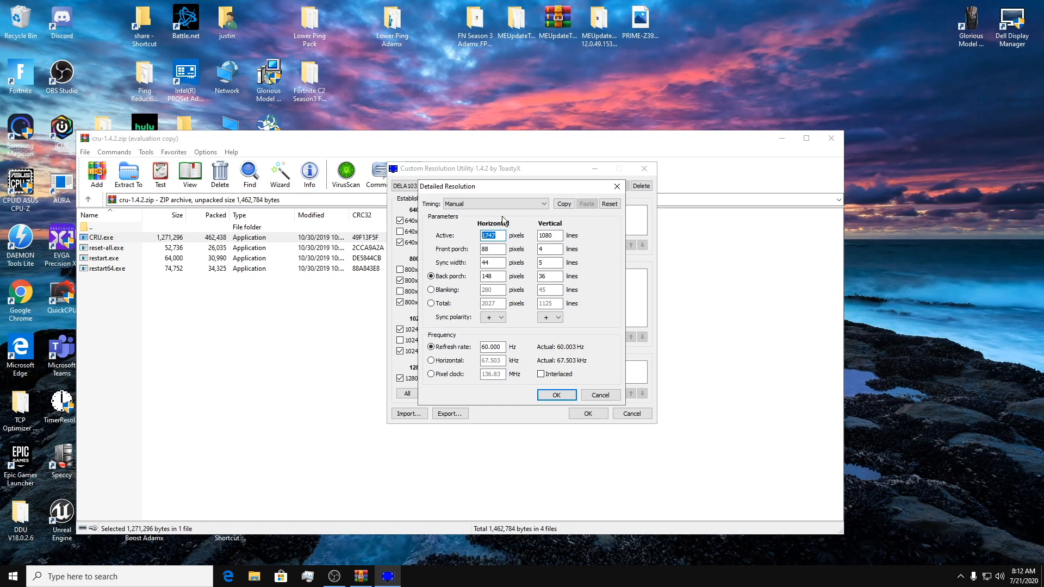
# Set timing to Automatic - LCD native at 240 Hz and confirm the 1747x1080 resolution
pyautogui.click(542, 204)
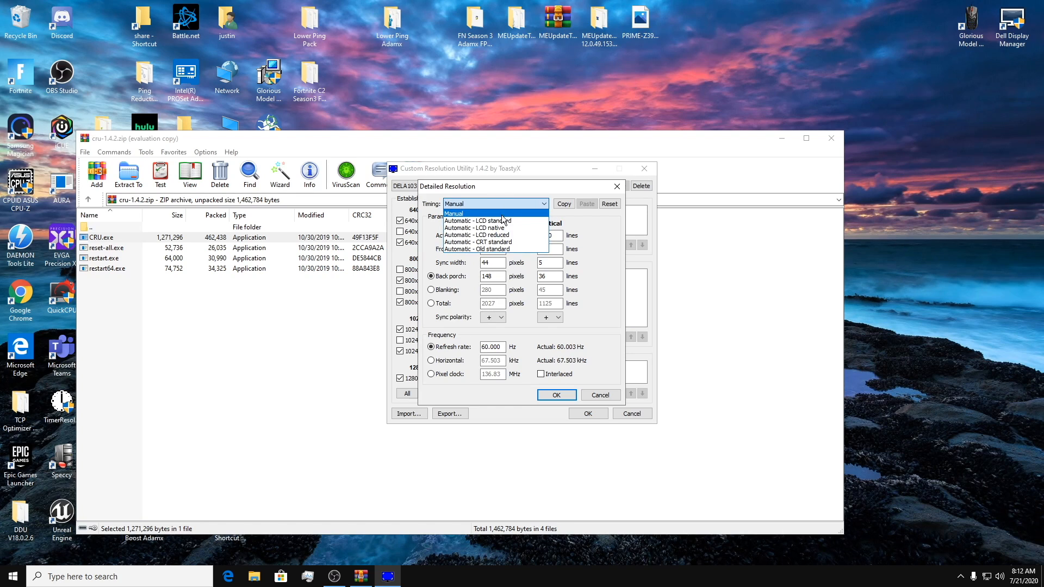
pyautogui.moveTo(476, 235)
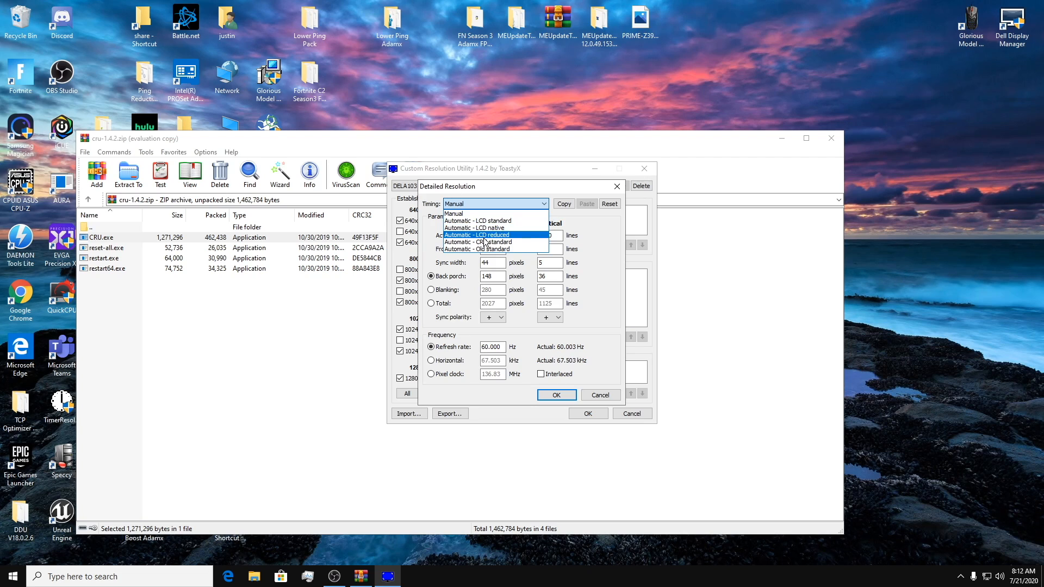
pyautogui.moveTo(479, 227)
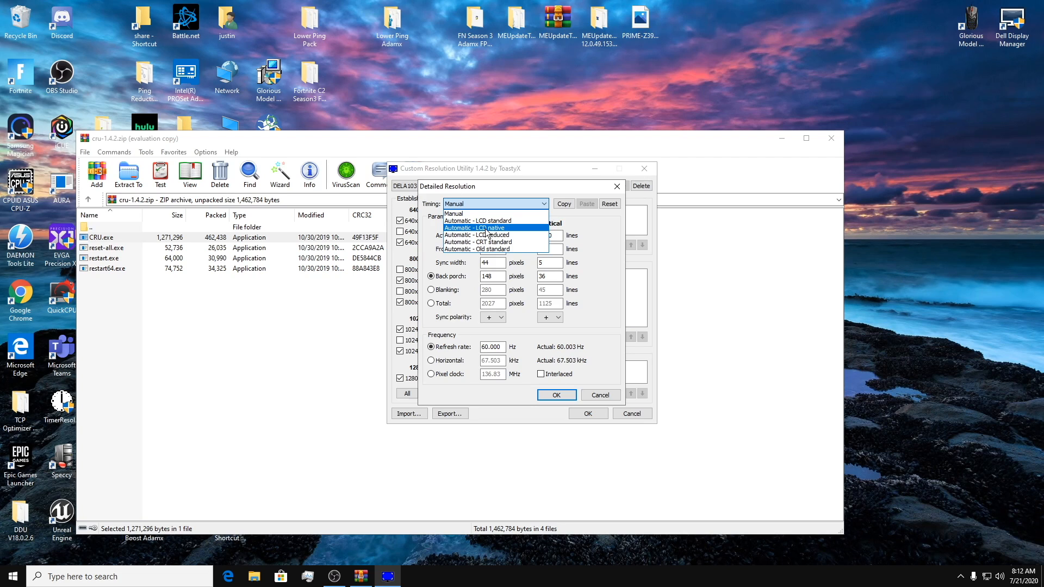
pyautogui.moveTo(476, 235)
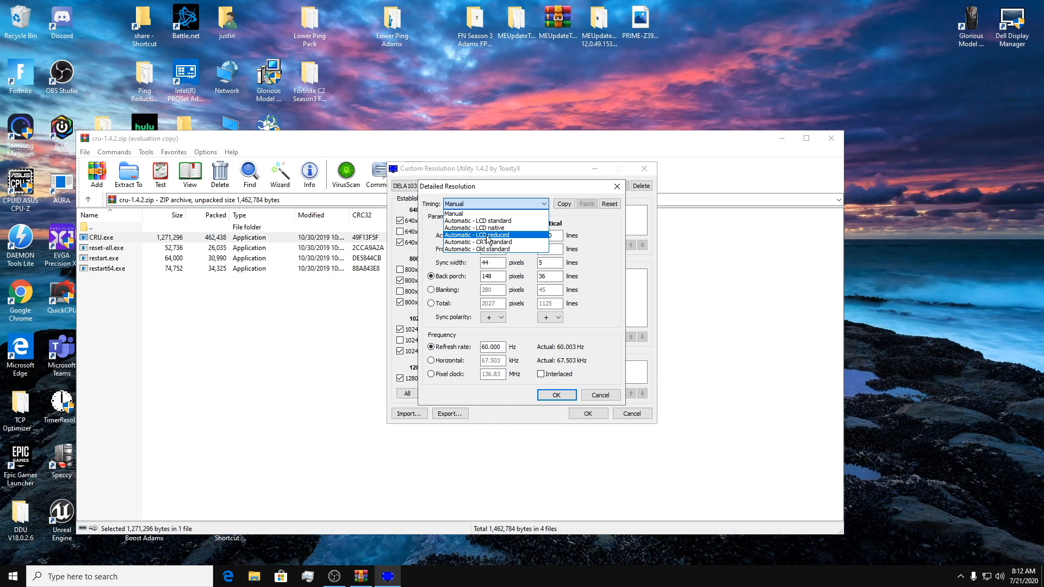
pyautogui.moveTo(476, 227)
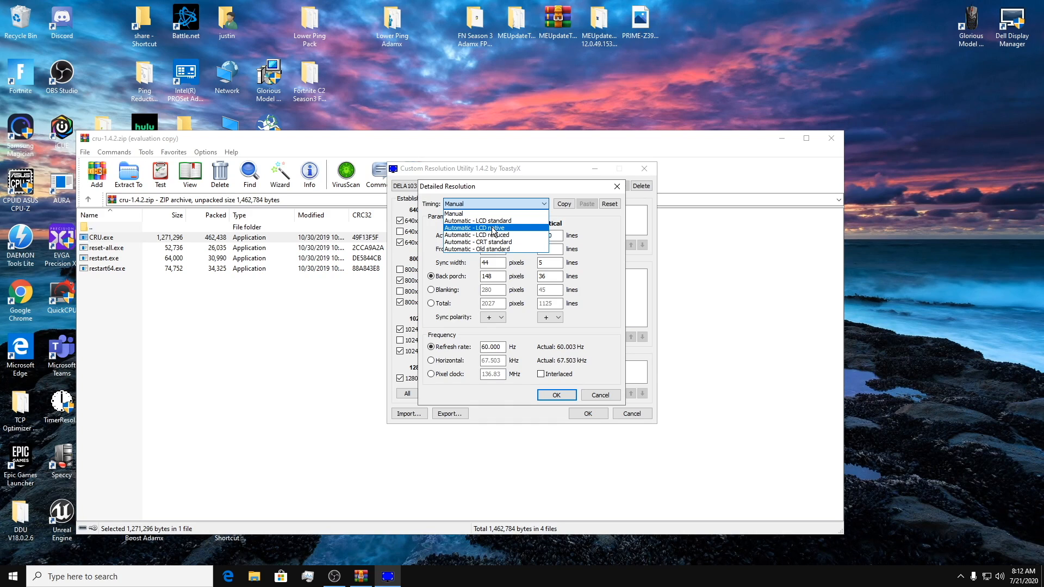
pyautogui.click(476, 227)
pyautogui.write('240.000')
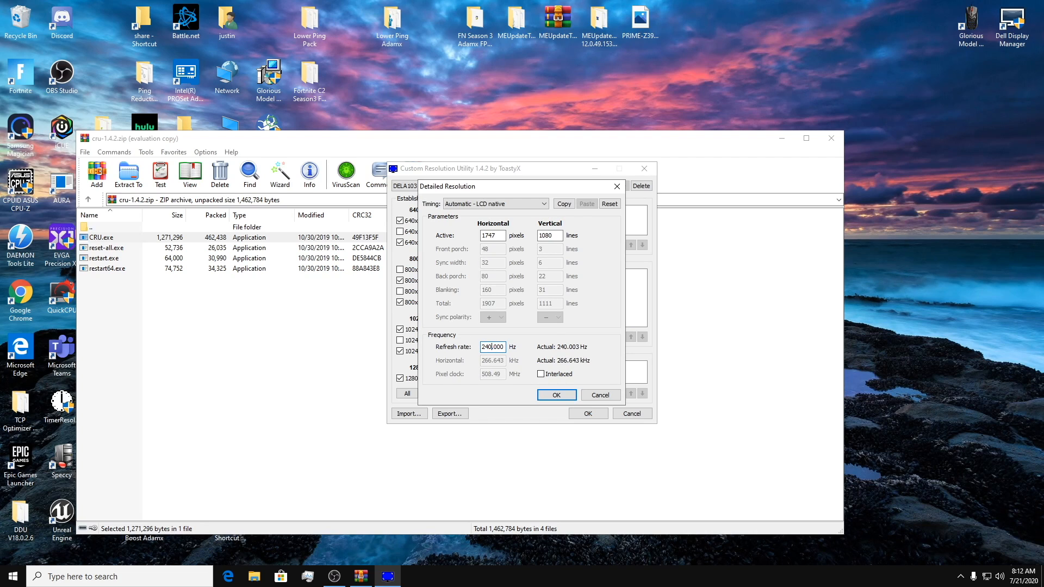
pyautogui.moveTo(569, 355)
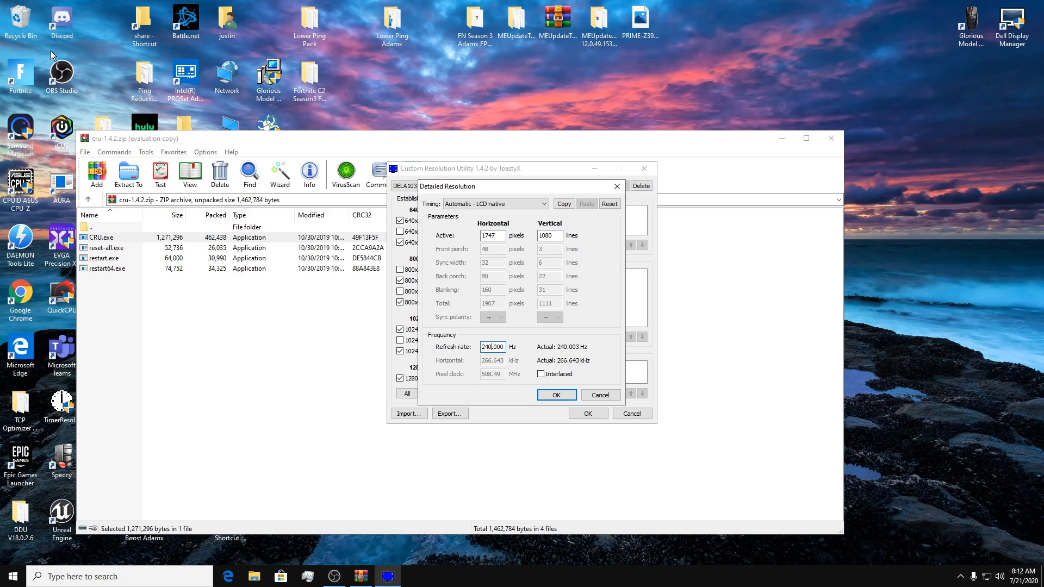
pyautogui.moveTo(520, 348)
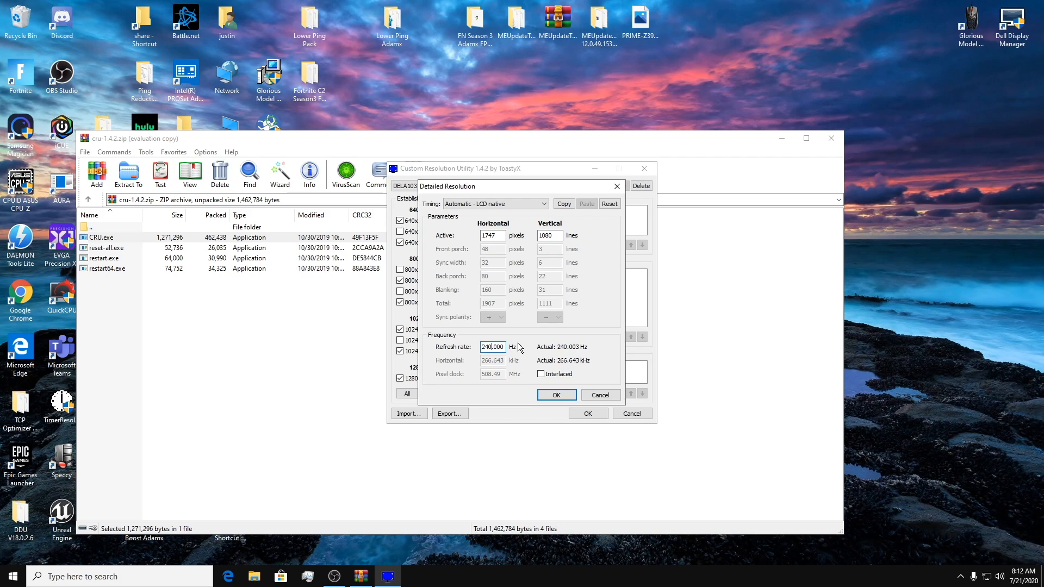
pyautogui.moveTo(488, 358)
pyautogui.write('239.998')
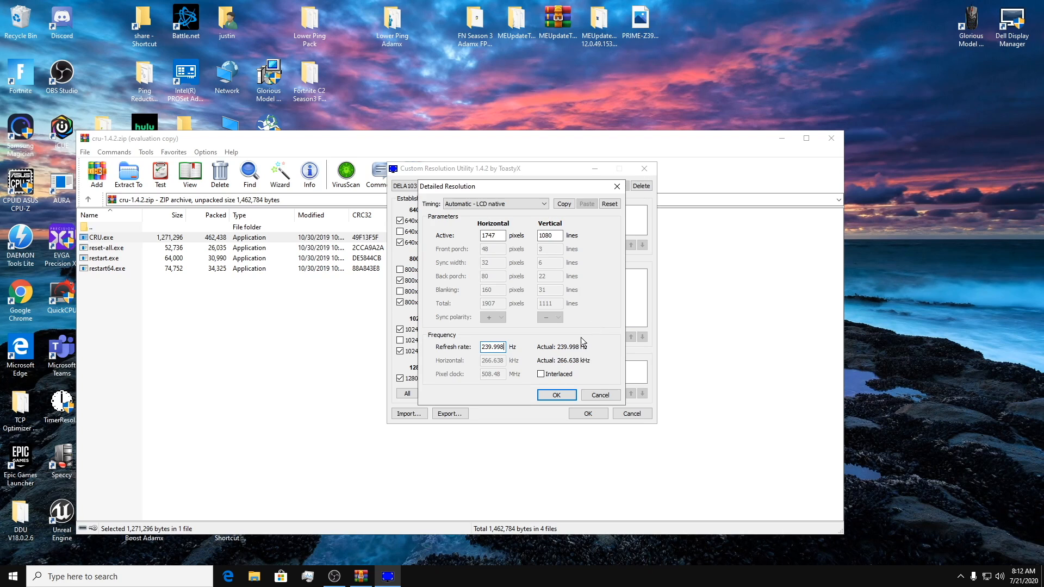
pyautogui.moveTo(578, 357)
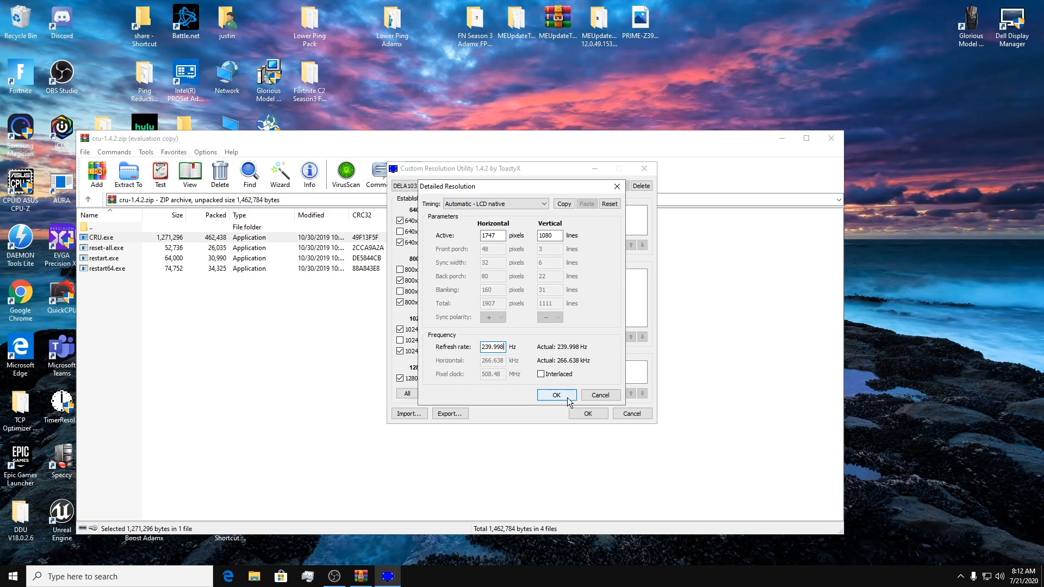
pyautogui.click(557, 395)
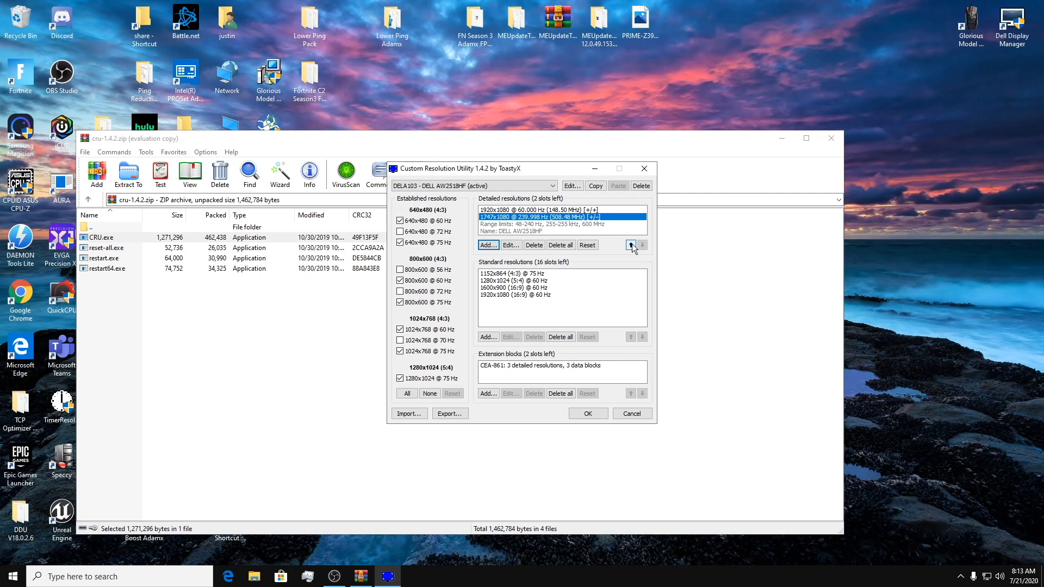
pyautogui.click(630, 244)
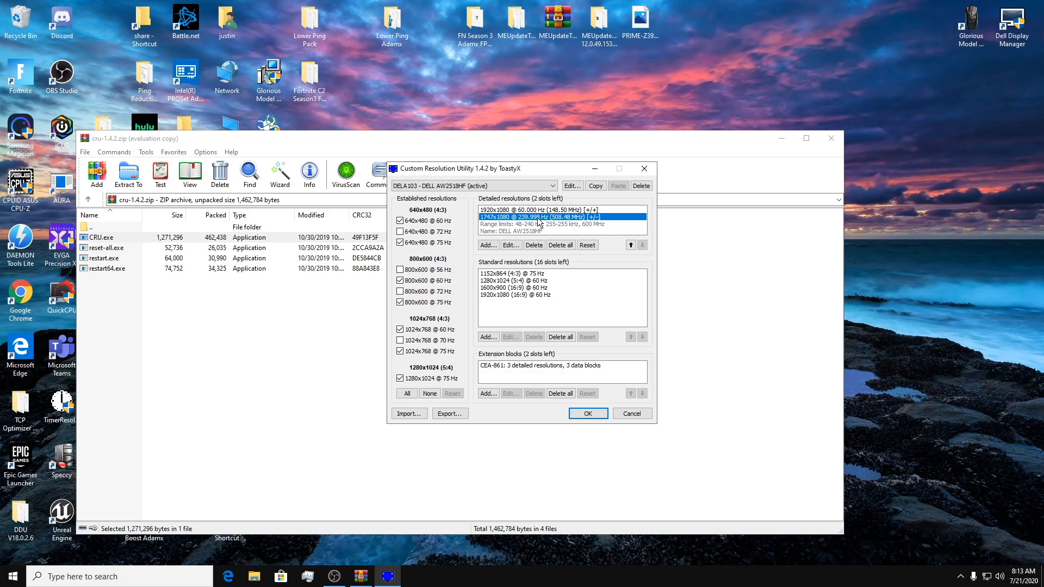
pyautogui.moveTo(497, 224)
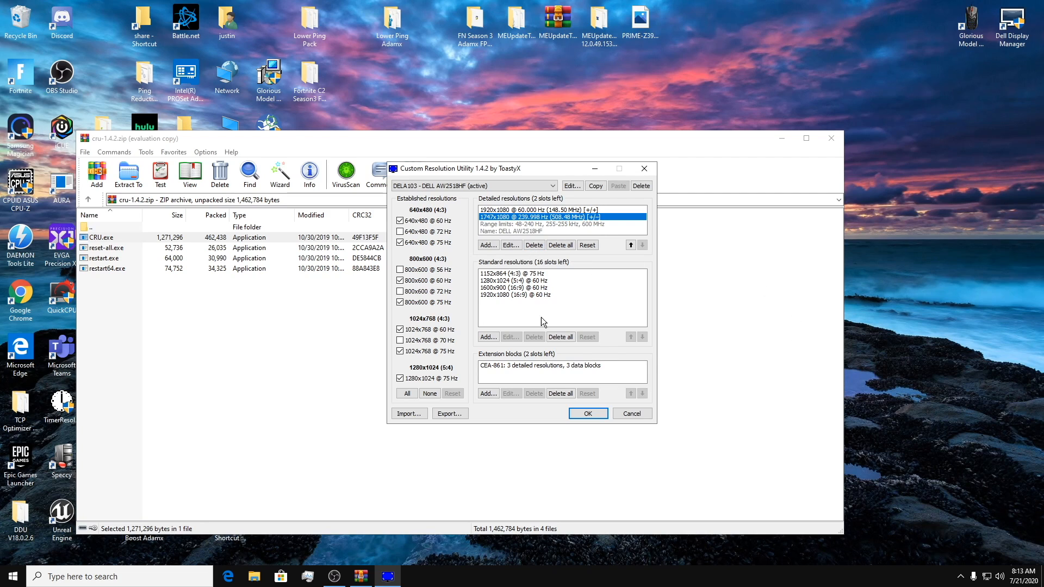
pyautogui.moveTo(521, 372)
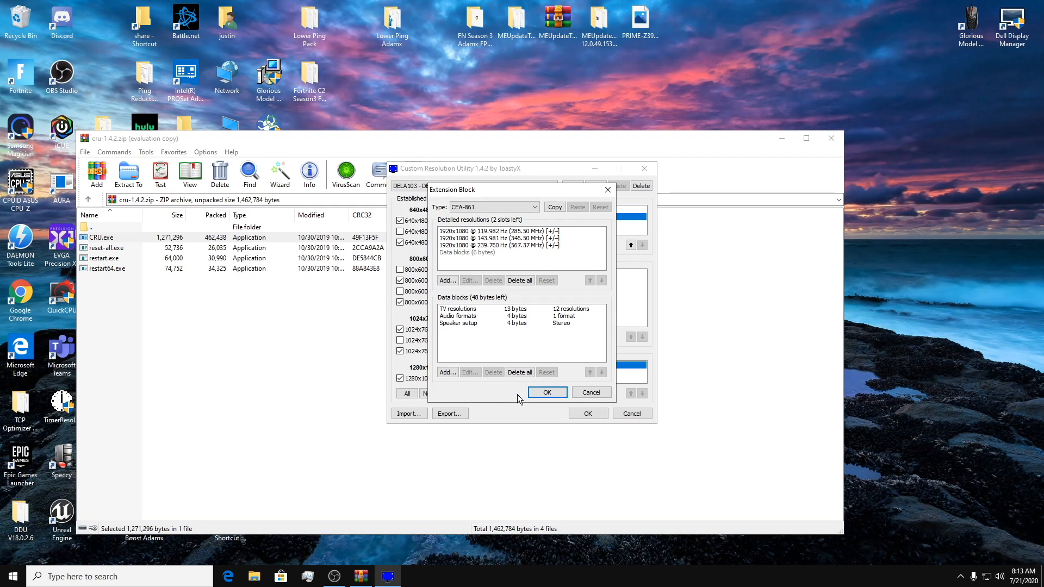
pyautogui.moveTo(502, 224)
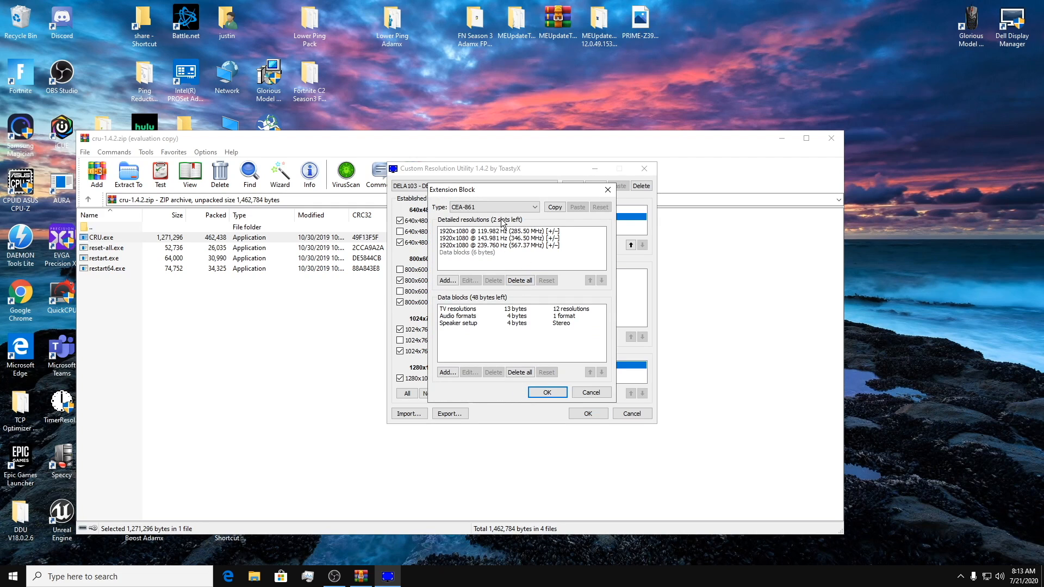
pyautogui.moveTo(506, 250)
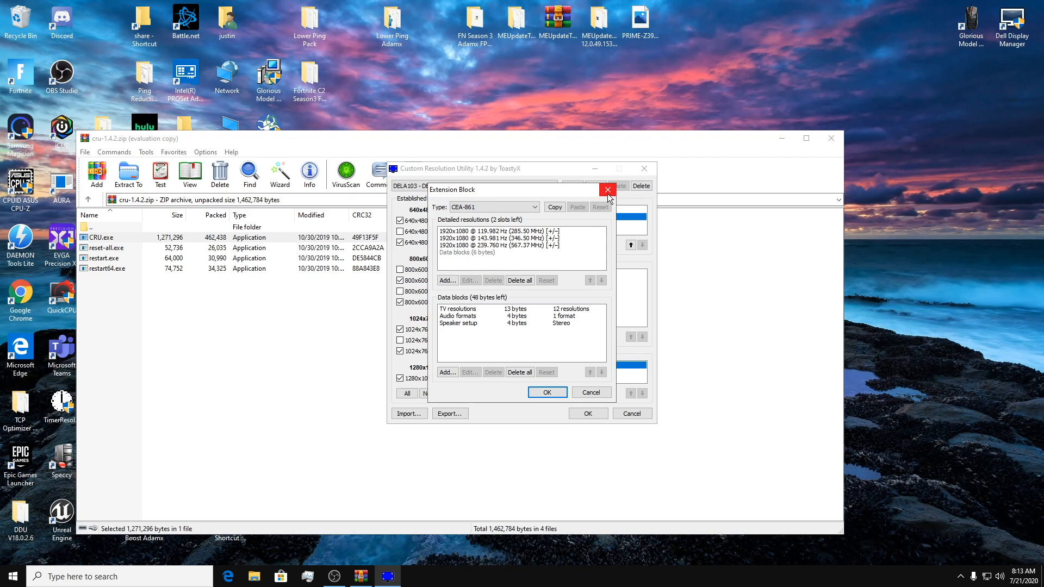
pyautogui.moveTo(505, 251)
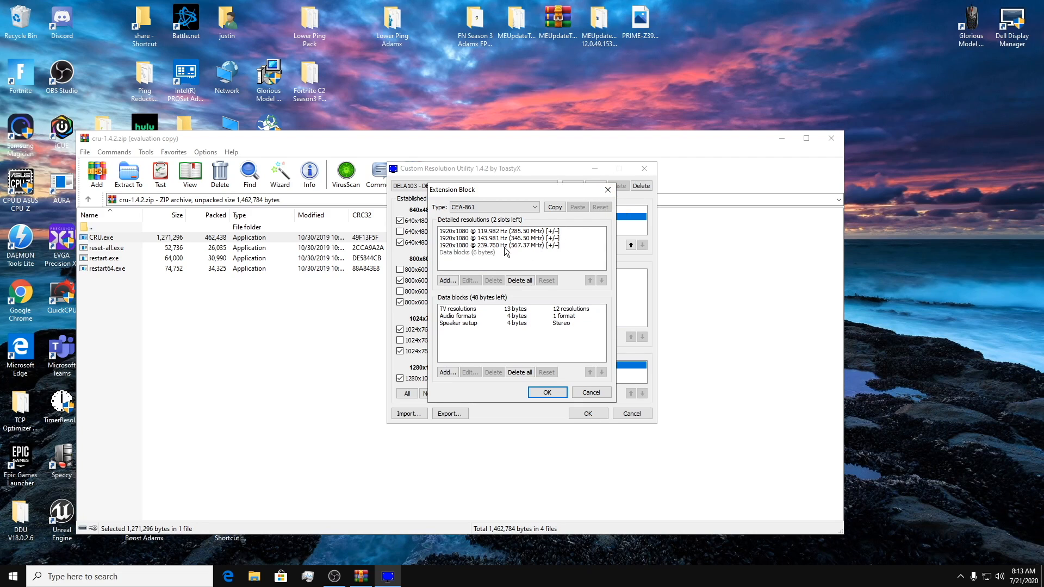
pyautogui.moveTo(814, 279)
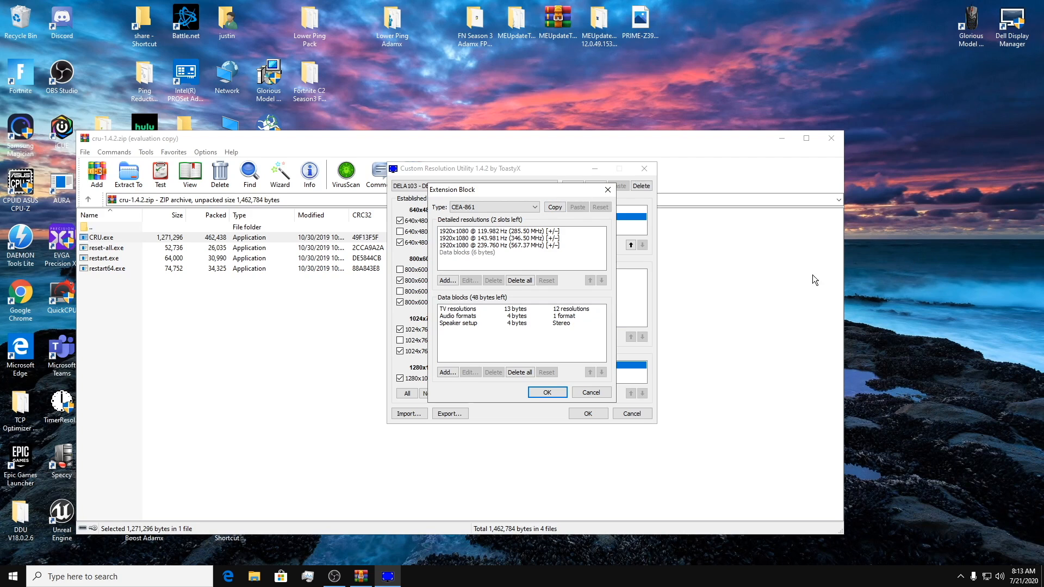
# Close the CEA-861 extension block unchanged, then save CRU's changes and exit
pyautogui.click(546, 393)
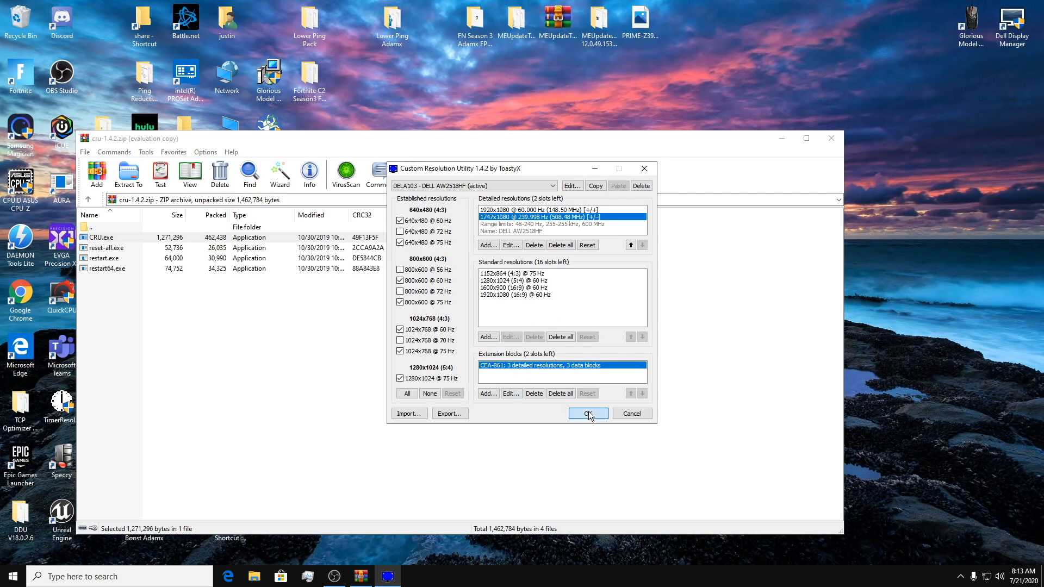
pyautogui.click(587, 413)
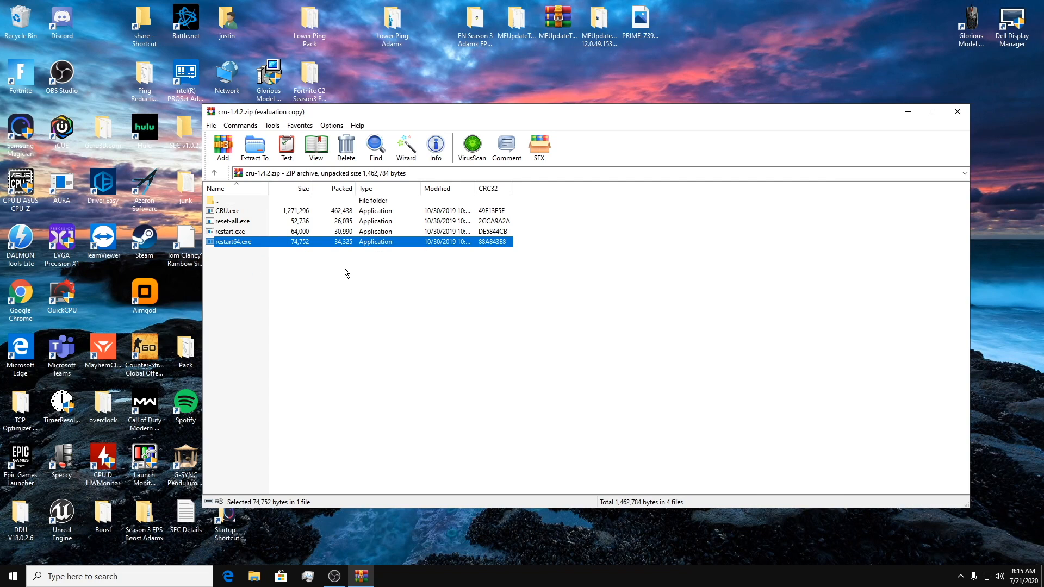
pyautogui.moveTo(305, 242)
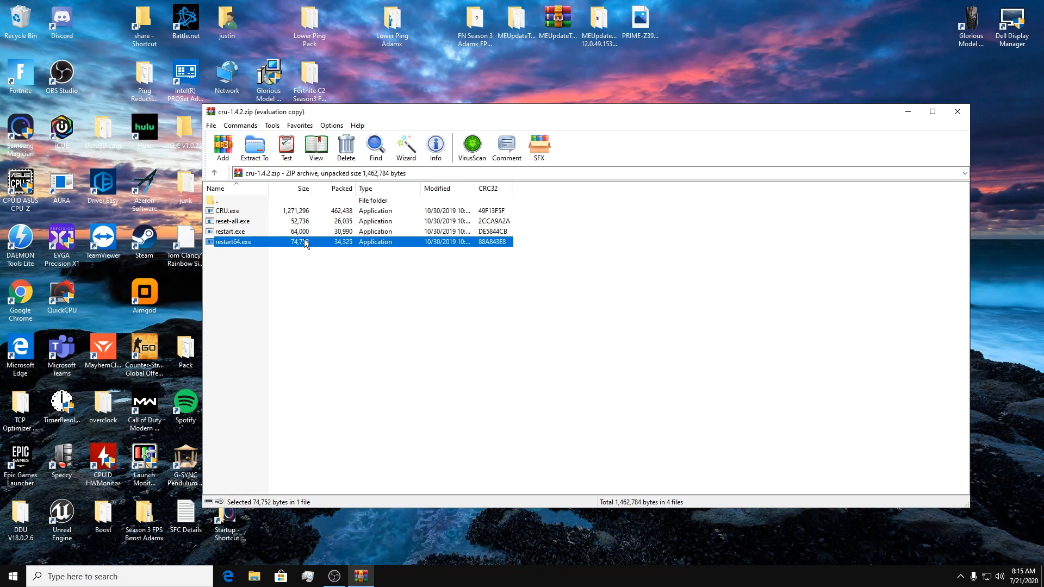
pyautogui.moveTo(340, 453)
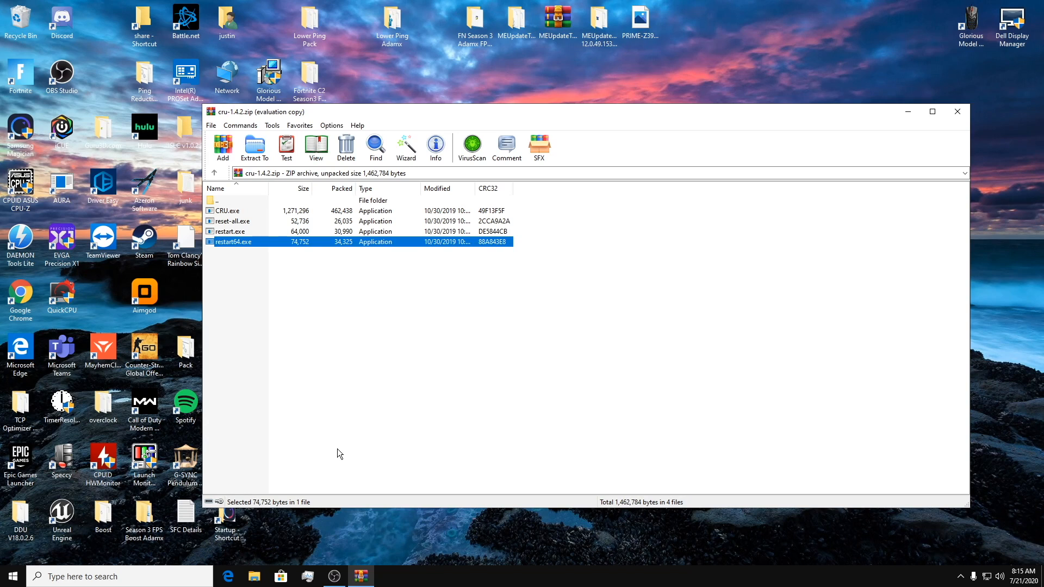
pyautogui.moveTo(286, 147)
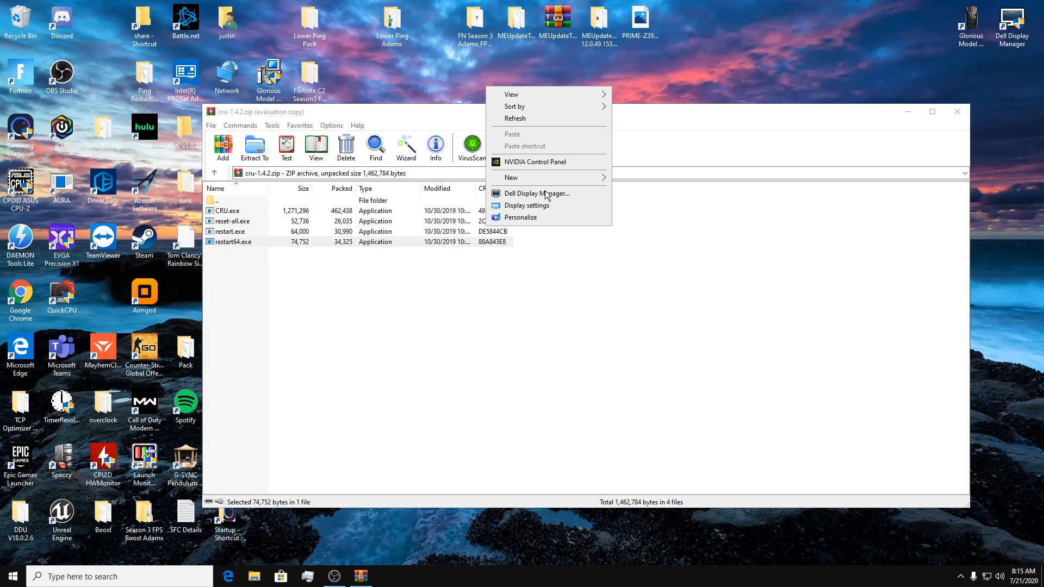
# View the Display settings page and return to the Settings home overview
pyautogui.click(524, 206)
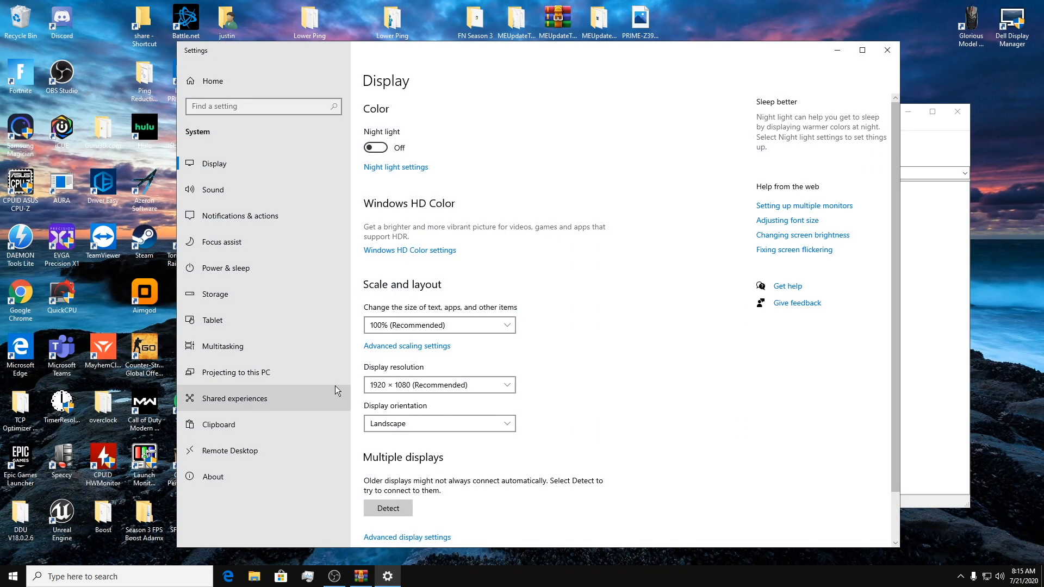
pyautogui.moveTo(614, 406)
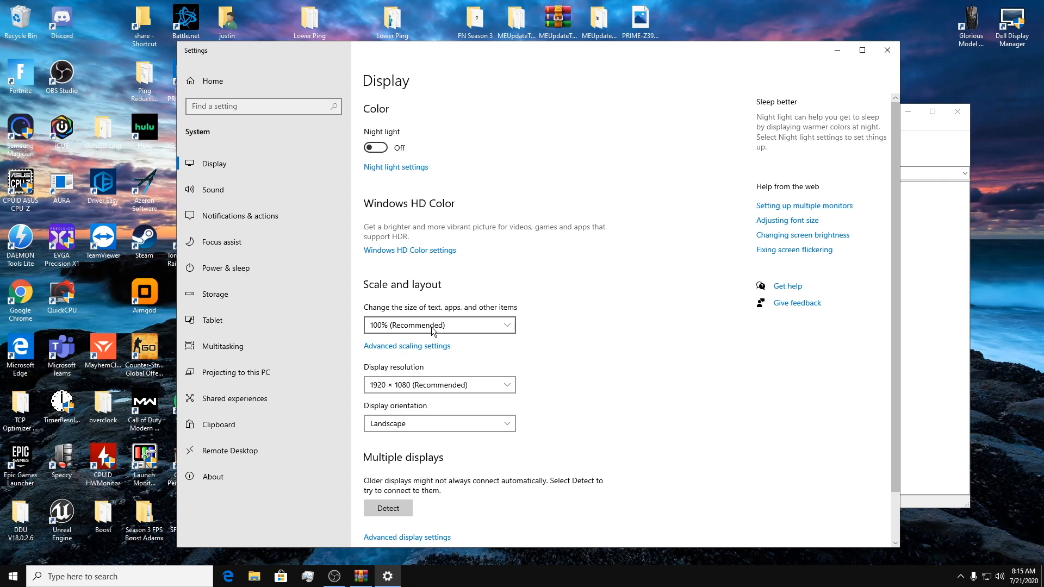
pyautogui.scroll(-3)
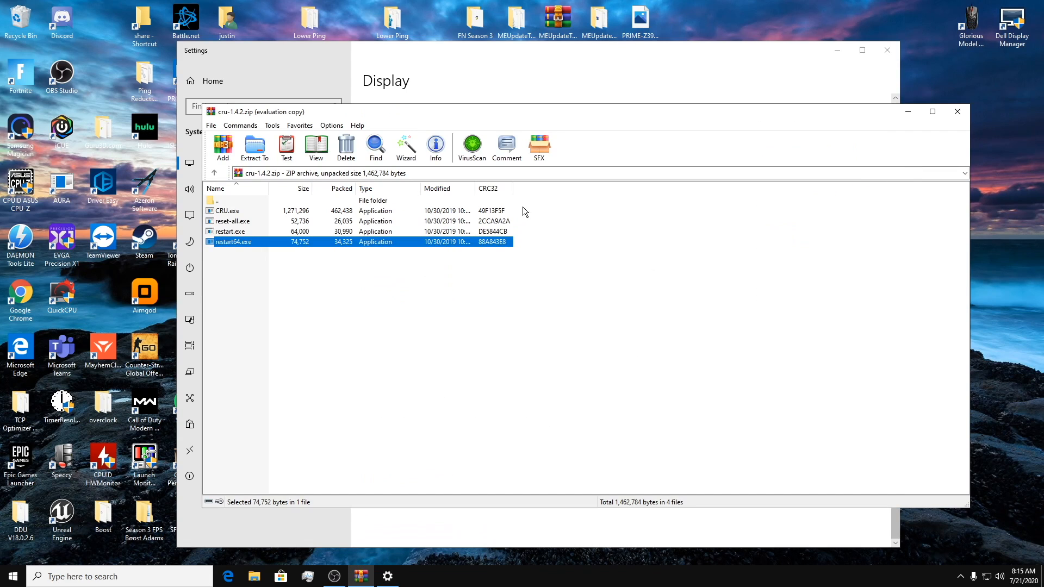
pyautogui.moveTo(494, 217)
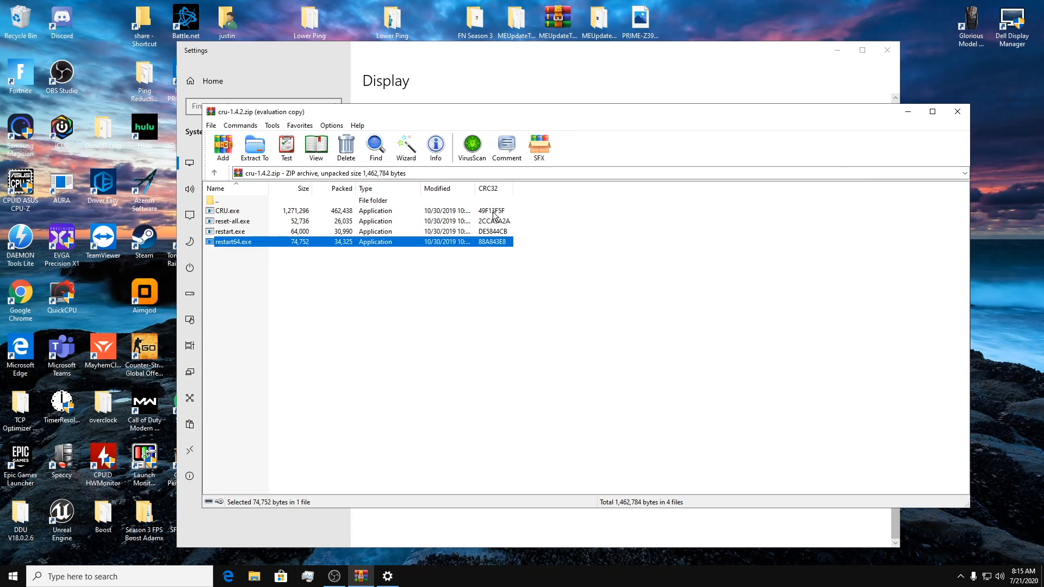
pyautogui.moveTo(488, 217)
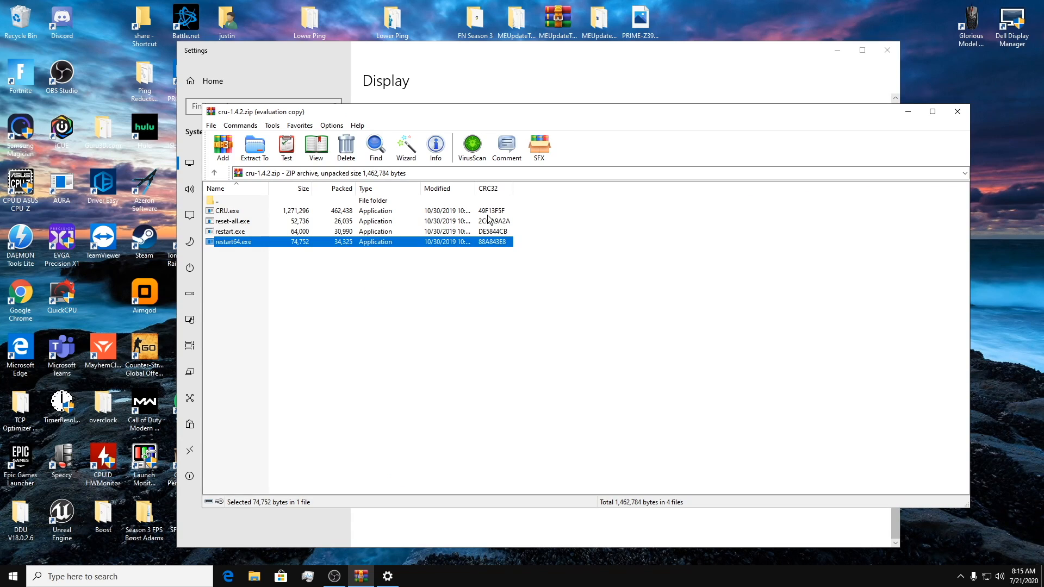
pyautogui.moveTo(301, 252)
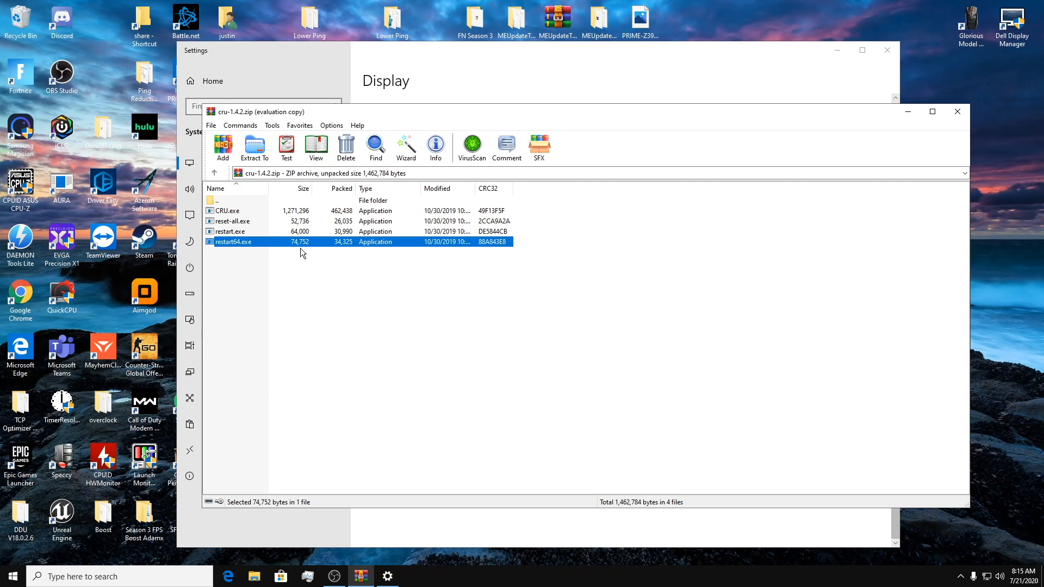
pyautogui.moveTo(379, 90)
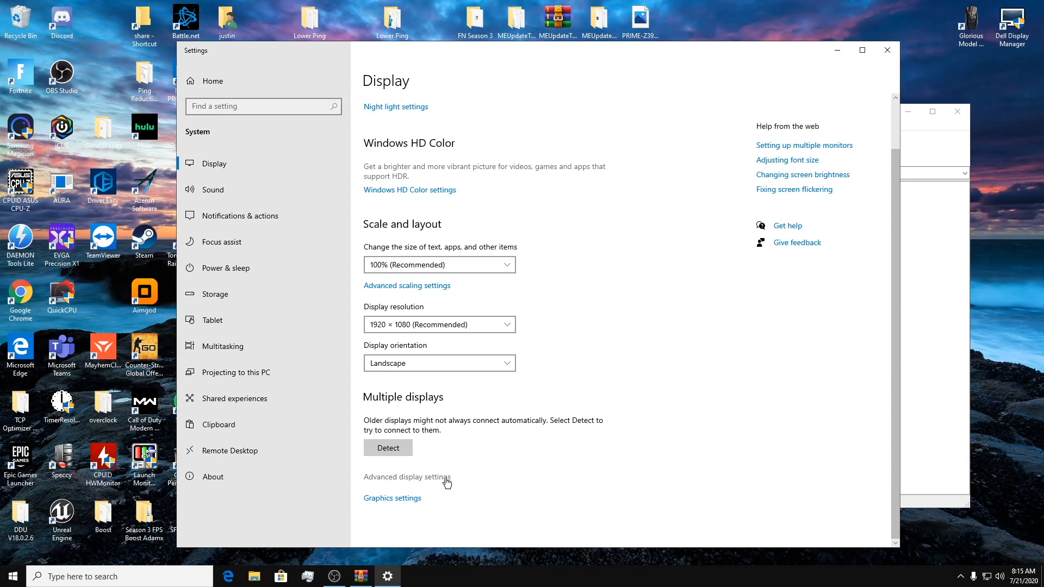
pyautogui.click(407, 476)
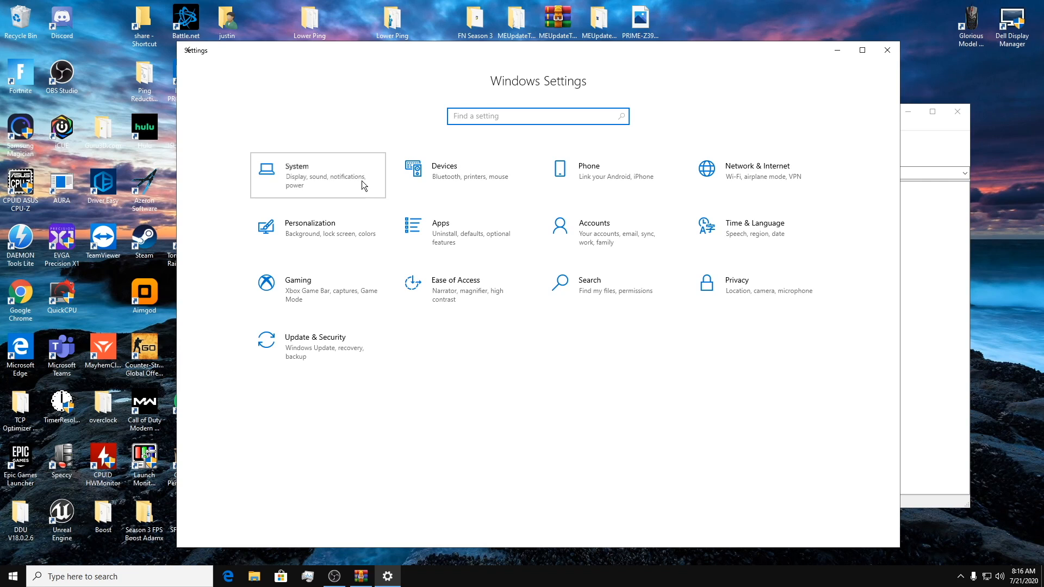
# In Display 1's adapter properties, list all modes and choose 1747 by 1080, 240 Hertz
pyautogui.click(317, 175)
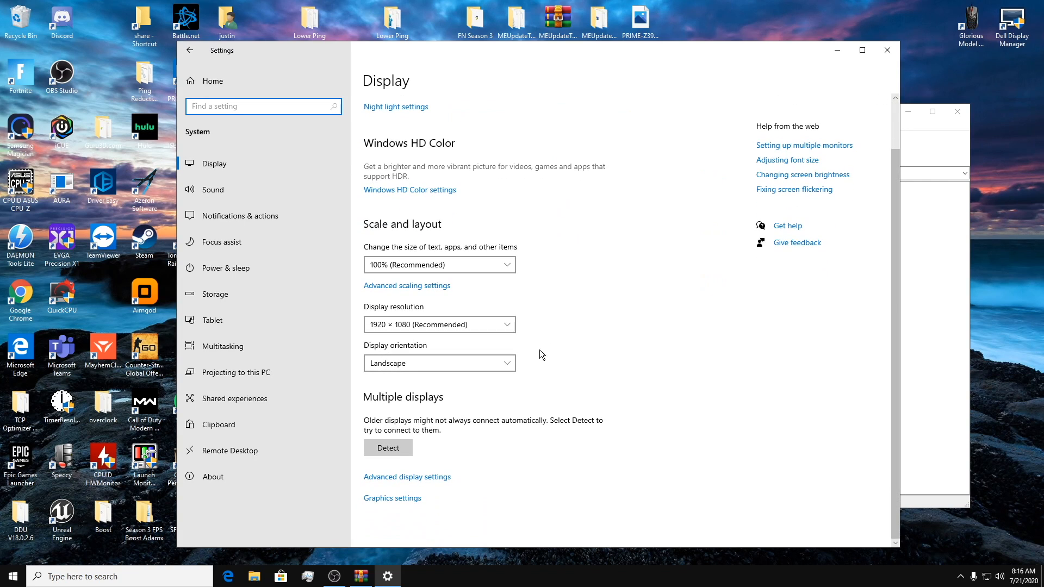
pyautogui.click(407, 476)
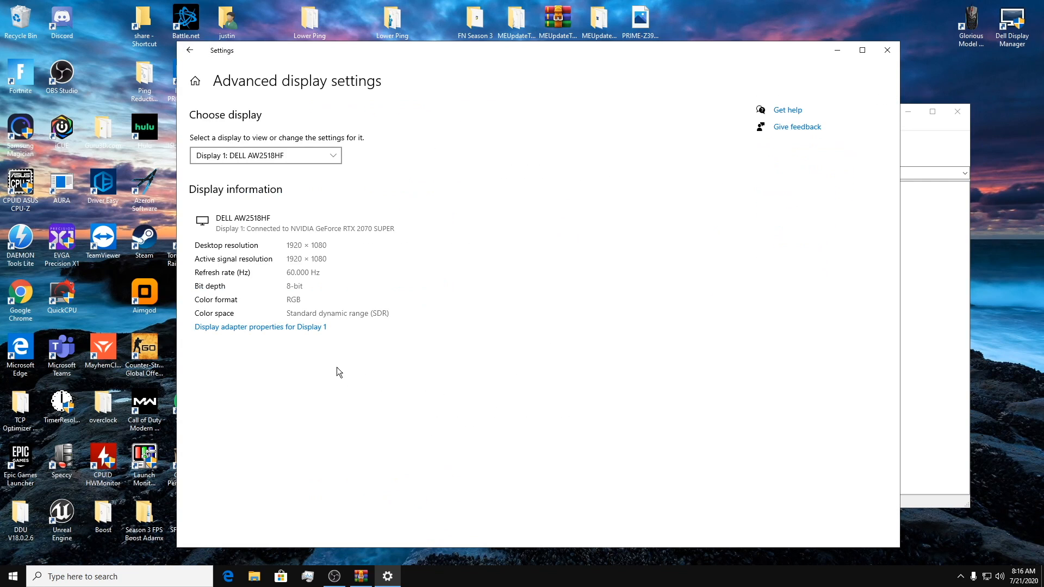
pyautogui.click(260, 328)
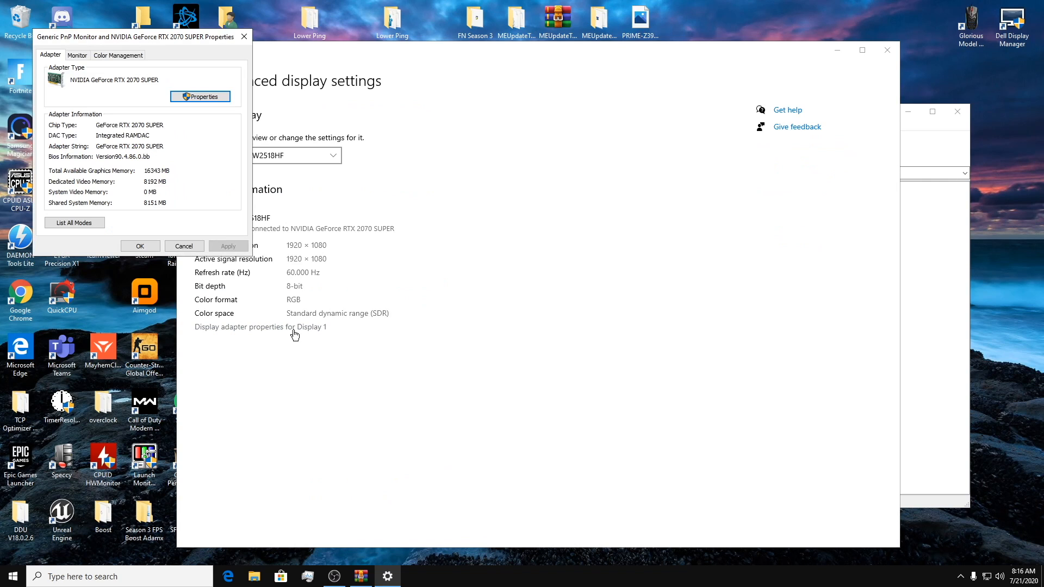
pyautogui.moveTo(74, 222)
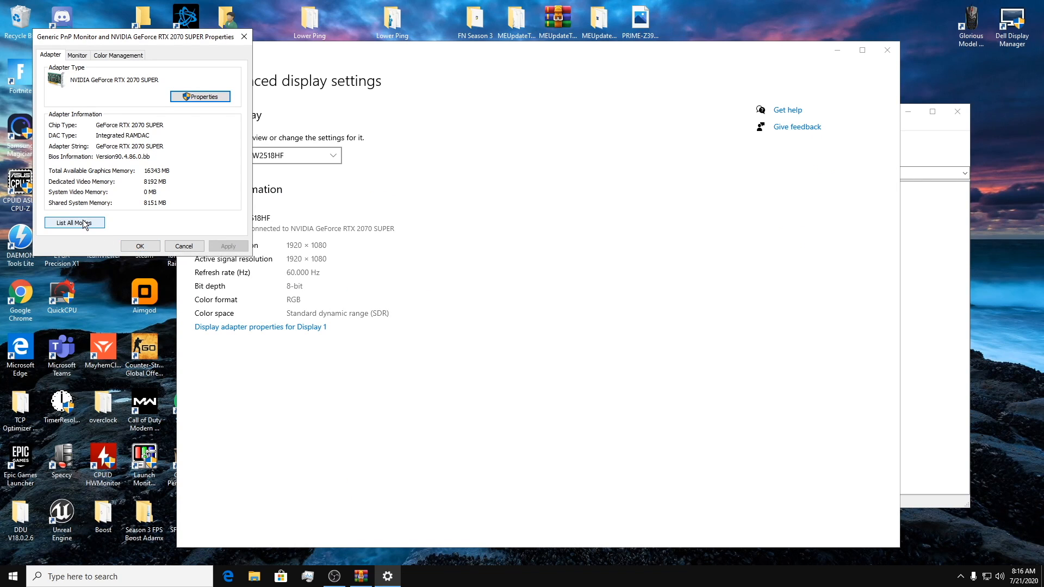
pyautogui.click(74, 222)
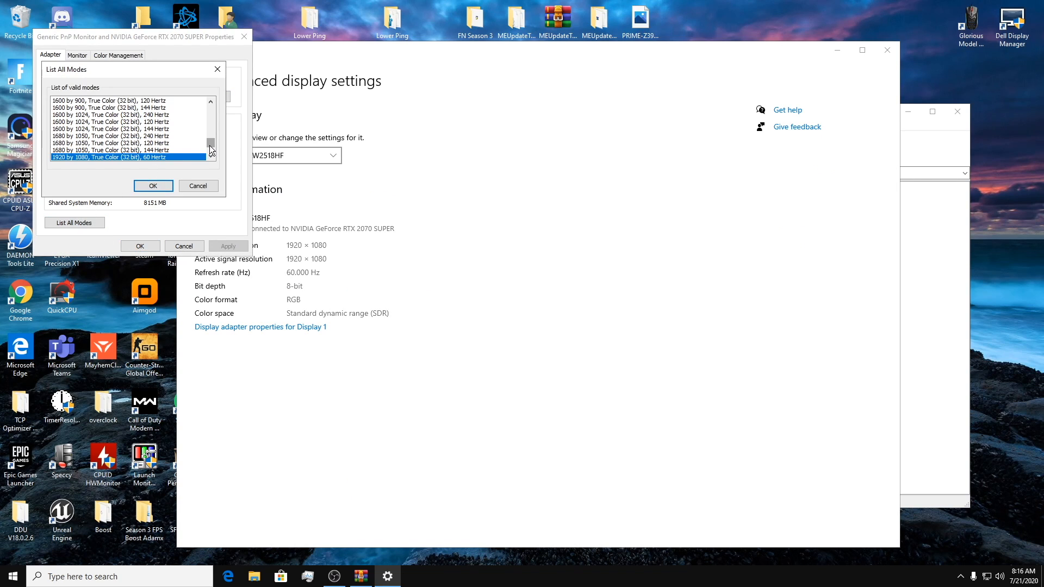
pyautogui.scroll(-3)
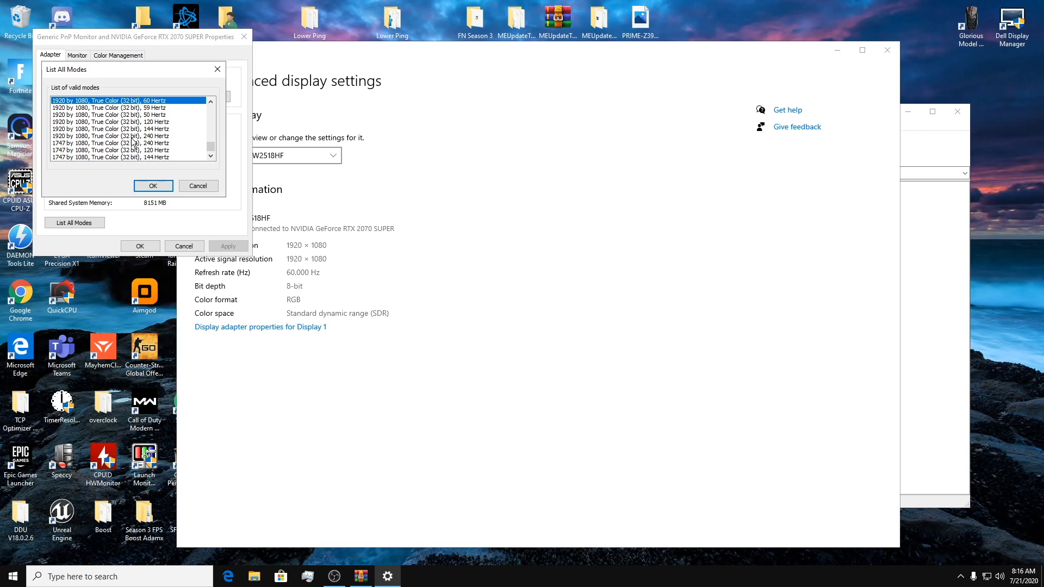
pyautogui.click(111, 143)
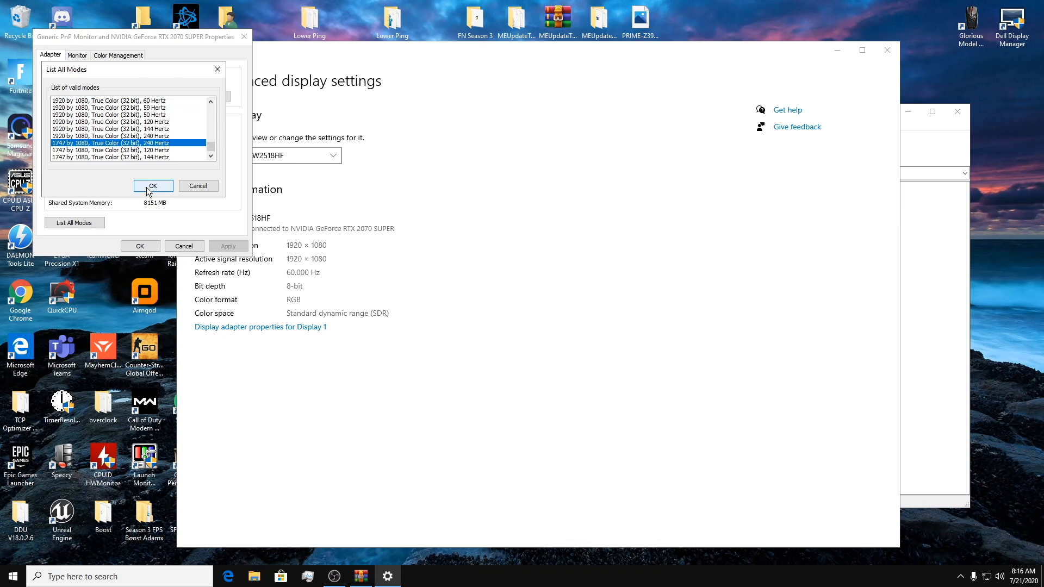
pyautogui.click(152, 186)
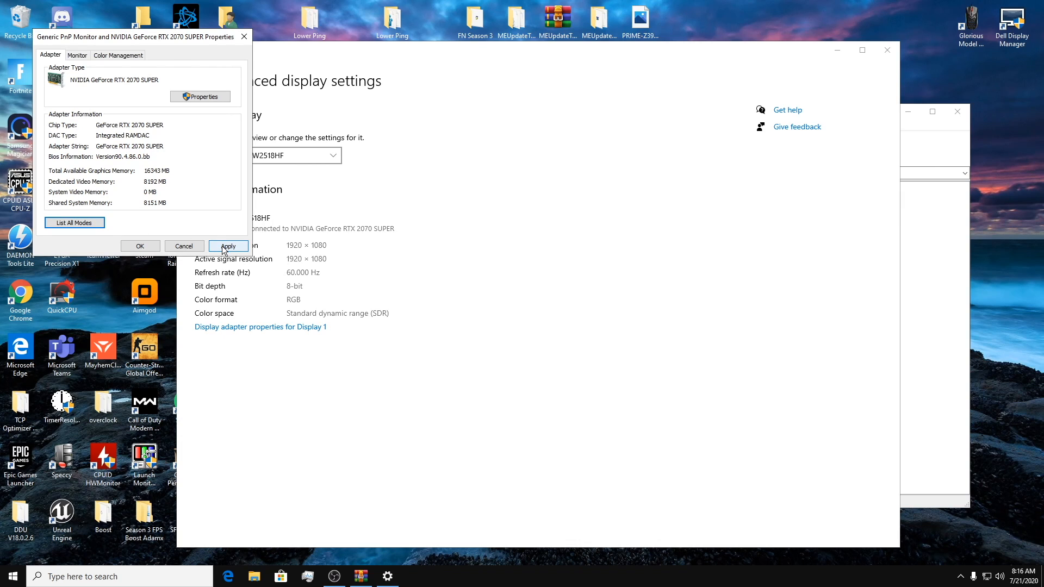
pyautogui.click(228, 245)
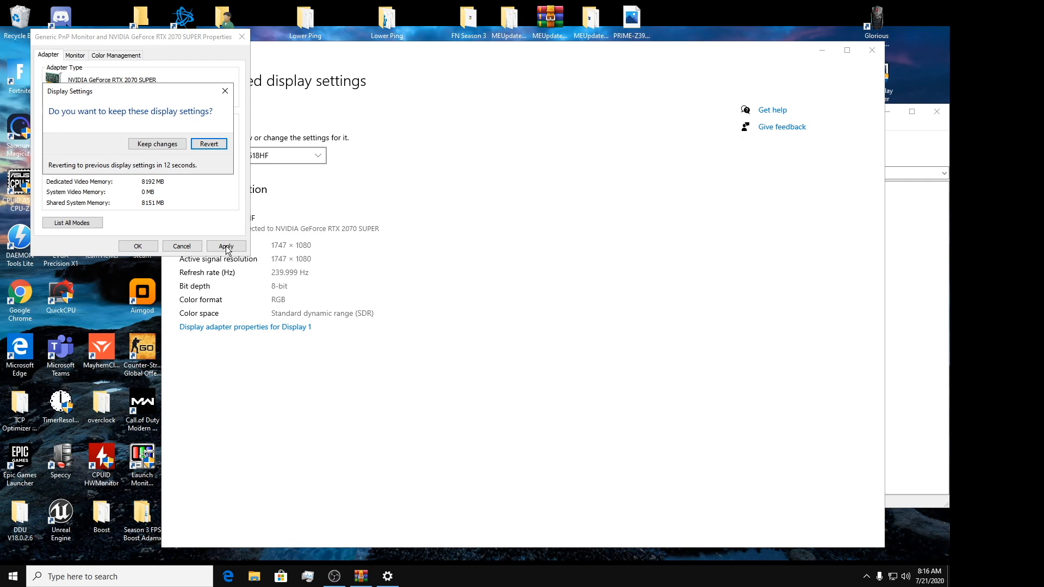
pyautogui.moveTo(108, 168)
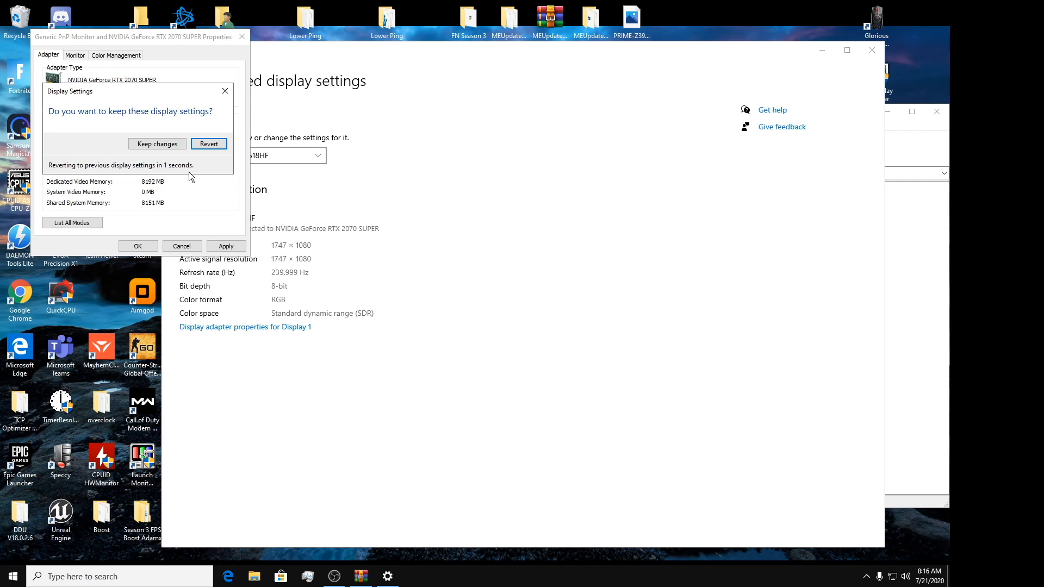
pyautogui.click(209, 143)
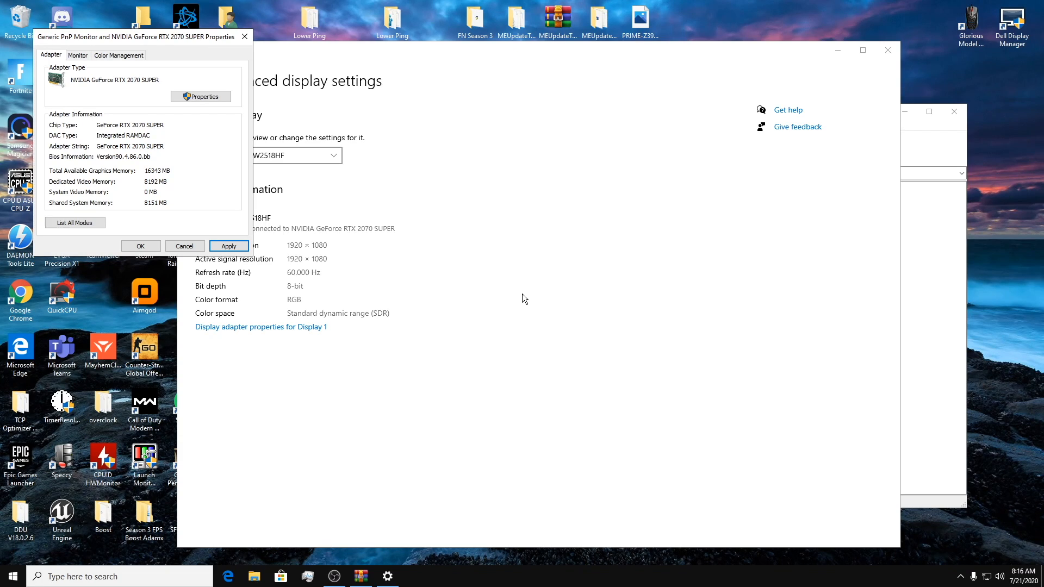
pyautogui.moveTo(40, 200)
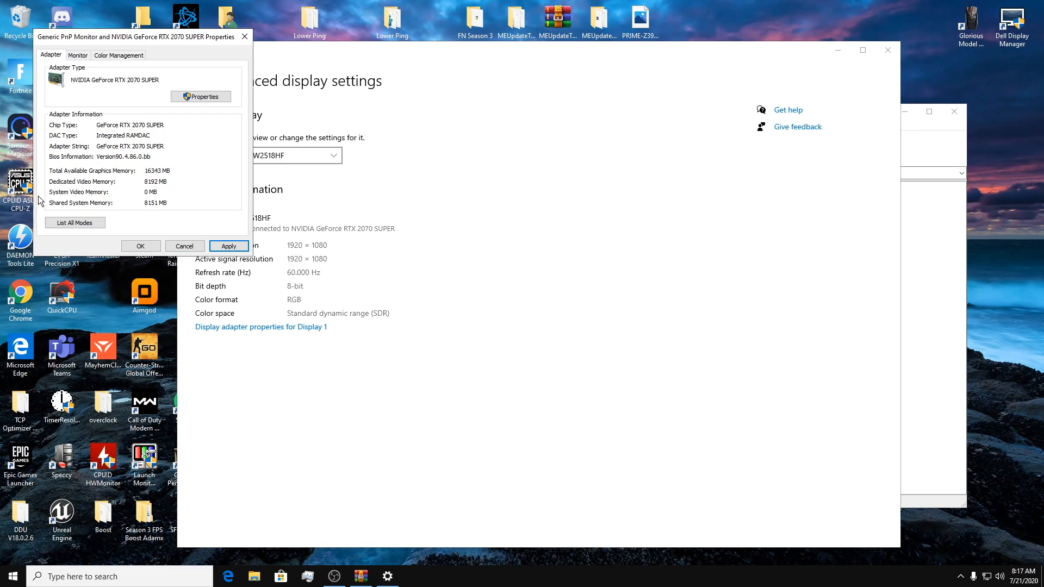
# Choose the 1747 by 1080, 240 Hertz mode again, apply it and keep the new settings
pyautogui.click(75, 222)
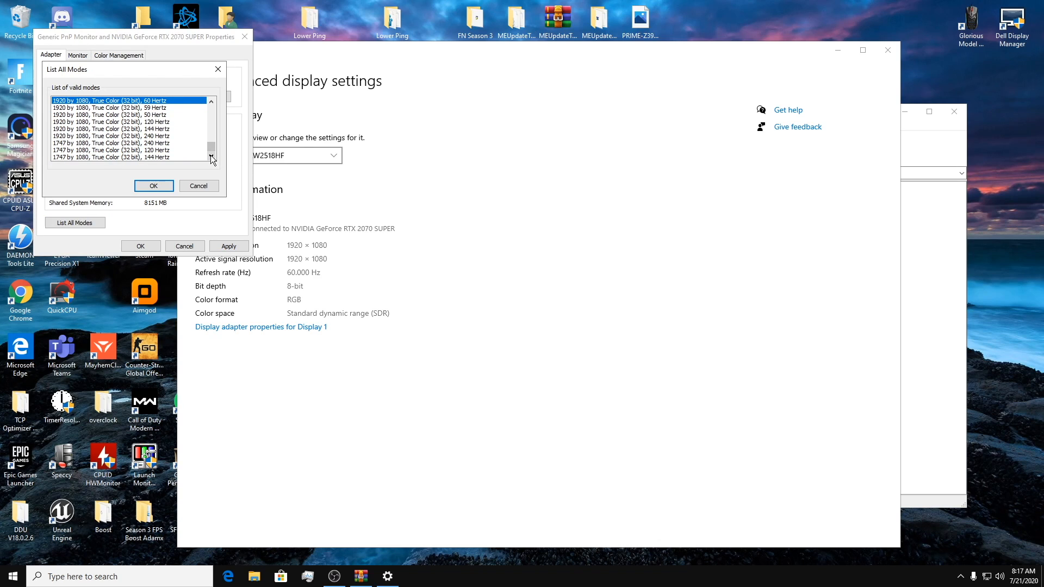
pyautogui.moveTo(189, 156)
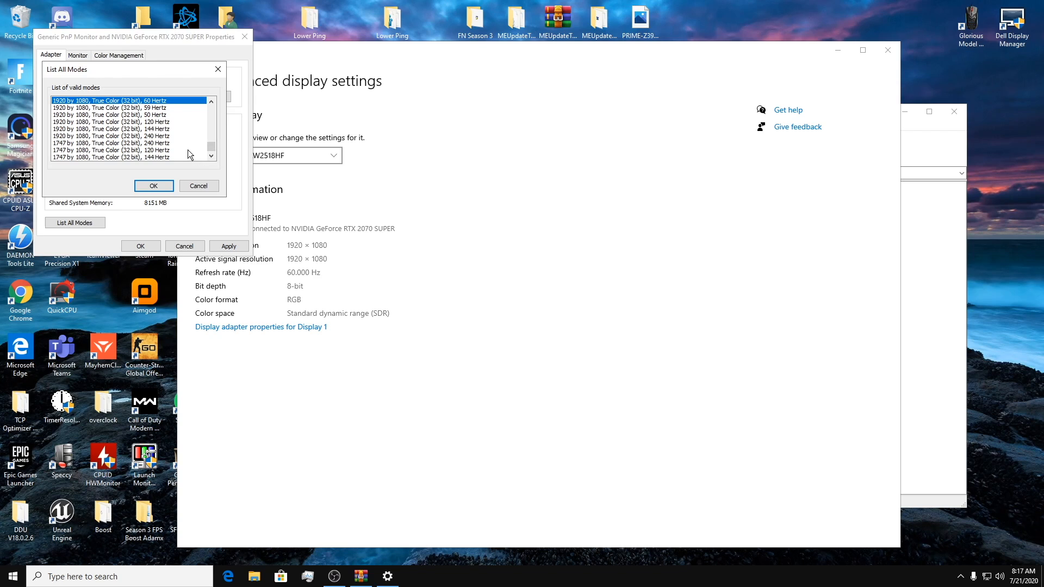
pyautogui.click(110, 143)
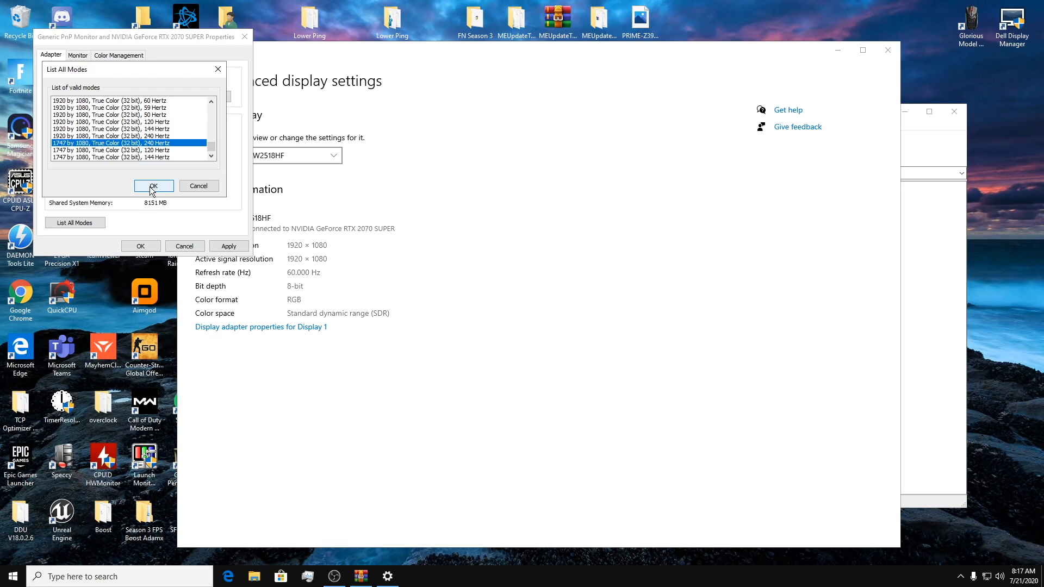
pyautogui.click(153, 186)
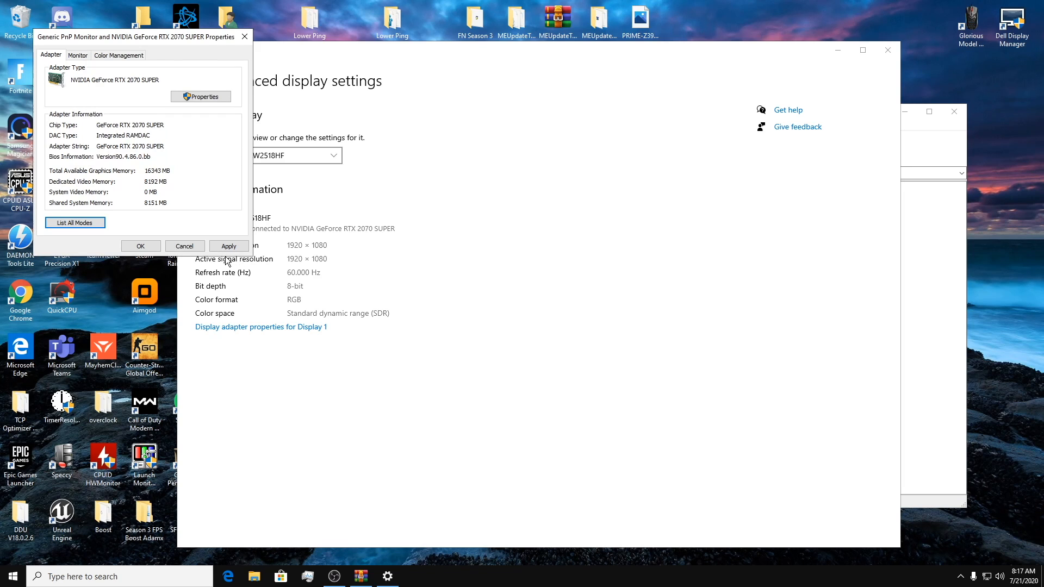
pyautogui.click(228, 245)
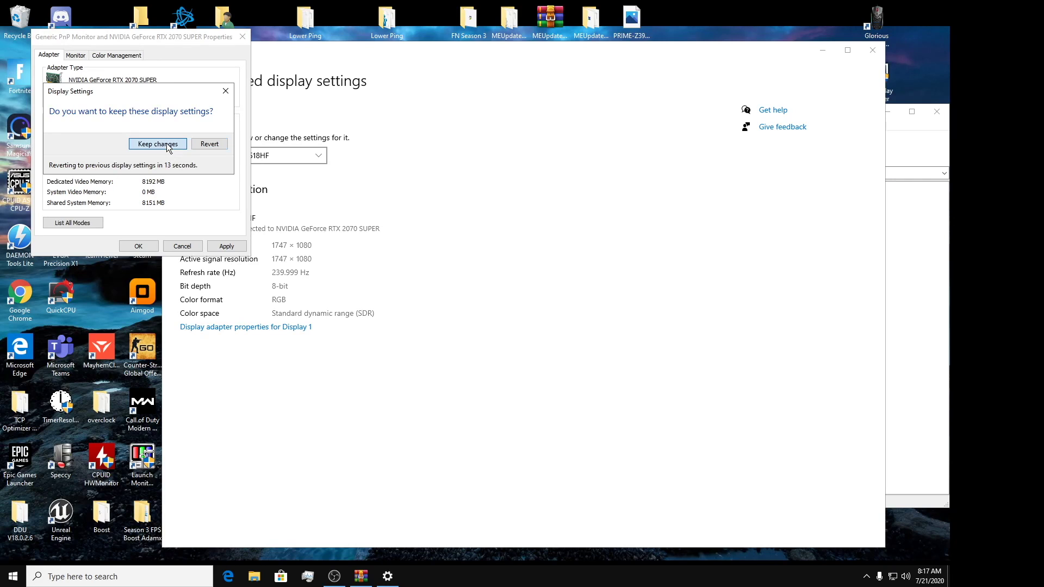
pyautogui.click(156, 144)
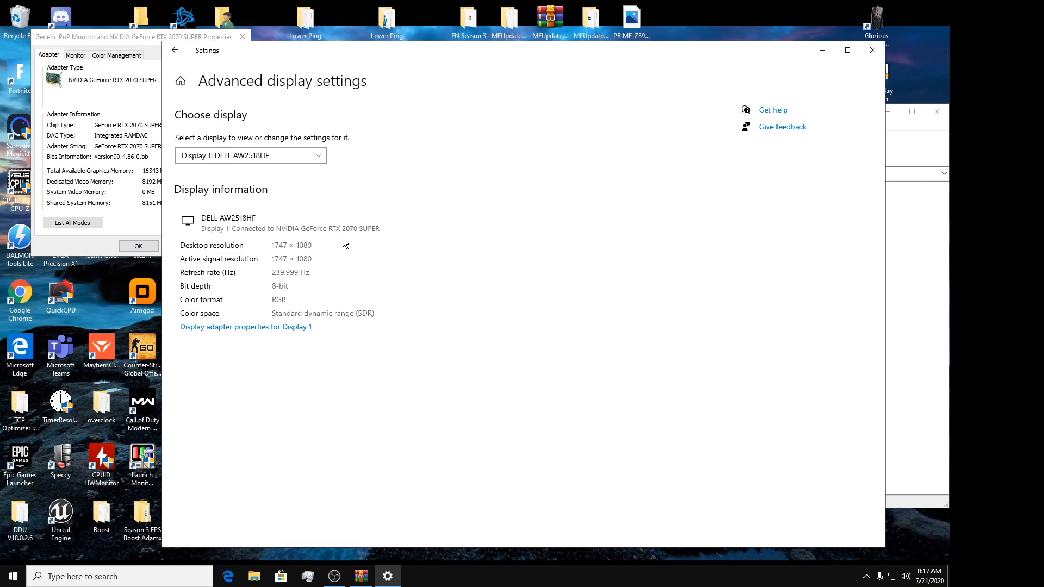
pyautogui.moveTo(280, 265)
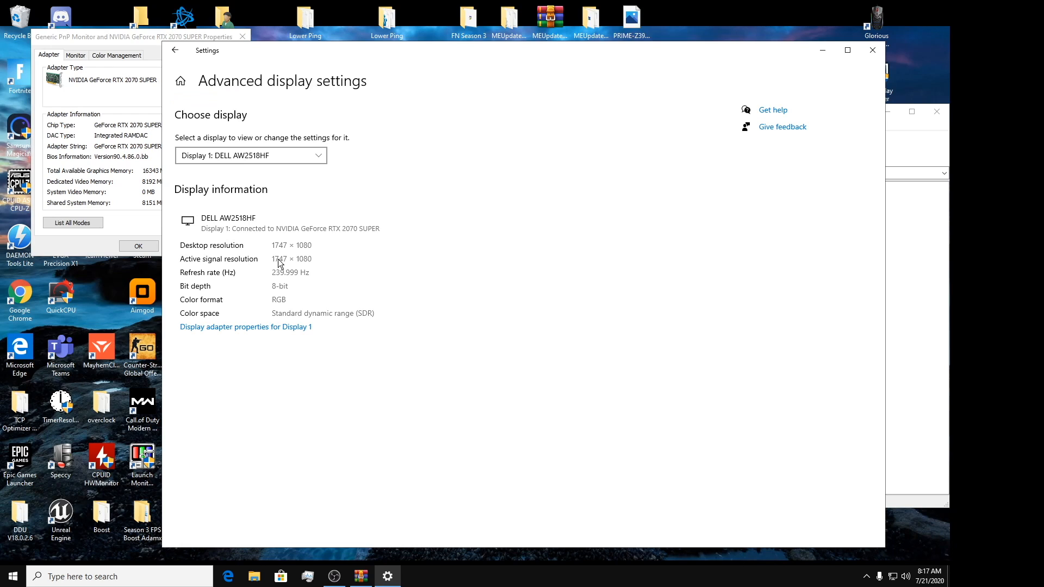
pyautogui.moveTo(292, 262)
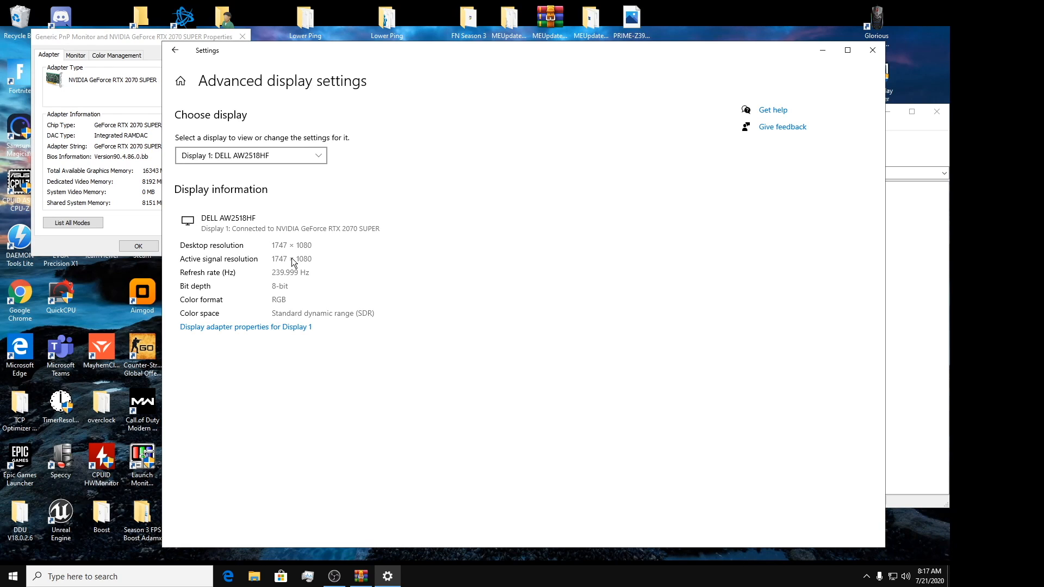
pyautogui.moveTo(320, 261)
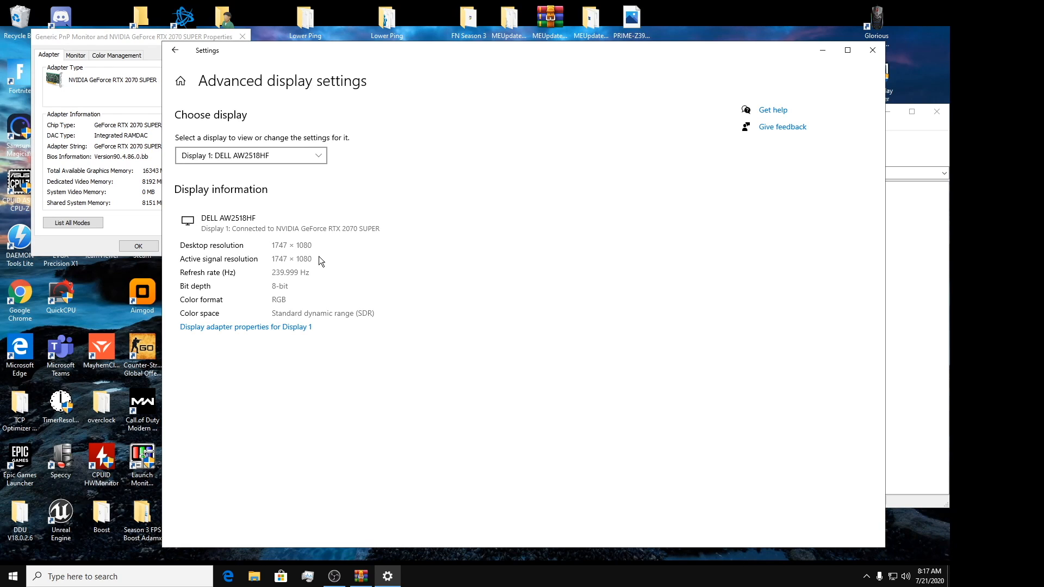
pyautogui.moveTo(321, 247)
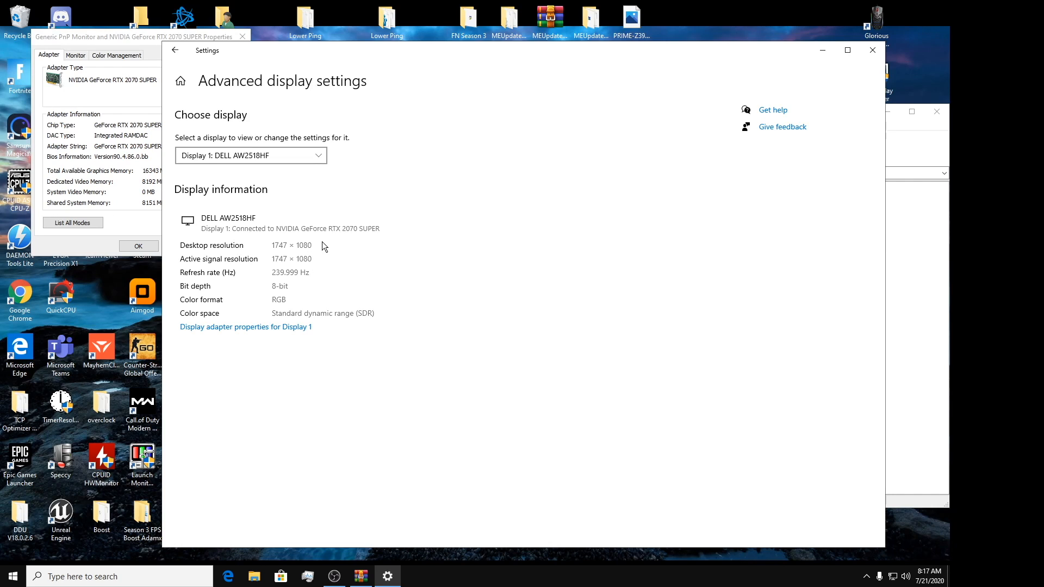
pyautogui.moveTo(273, 259)
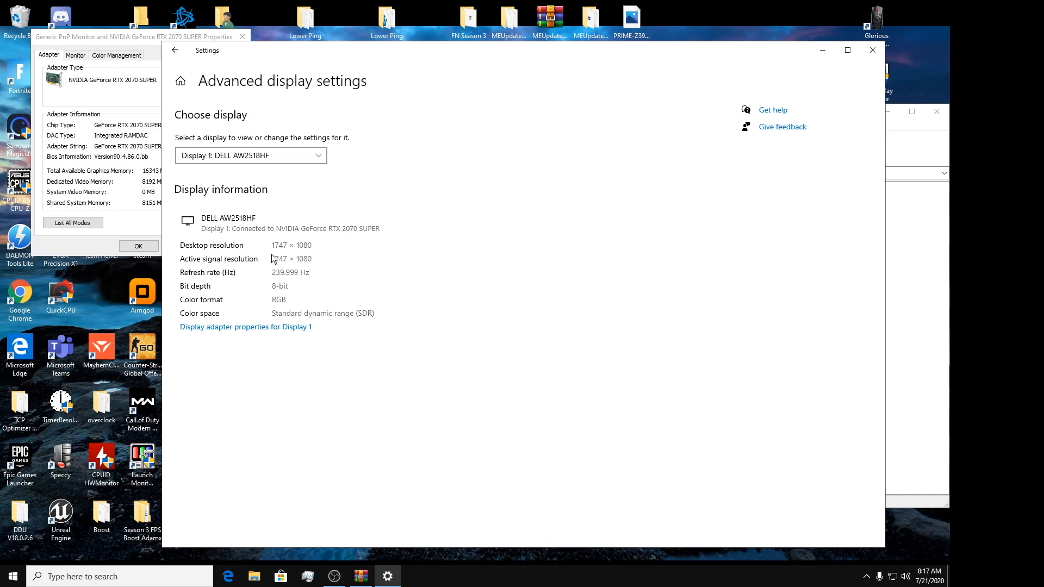
pyautogui.moveTo(313, 262)
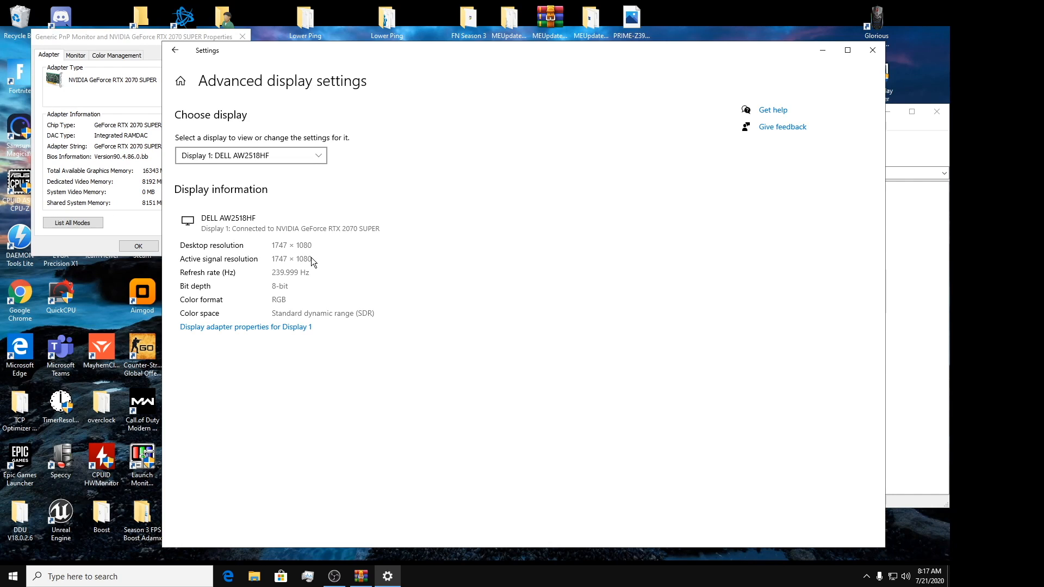
pyautogui.moveTo(262, 259)
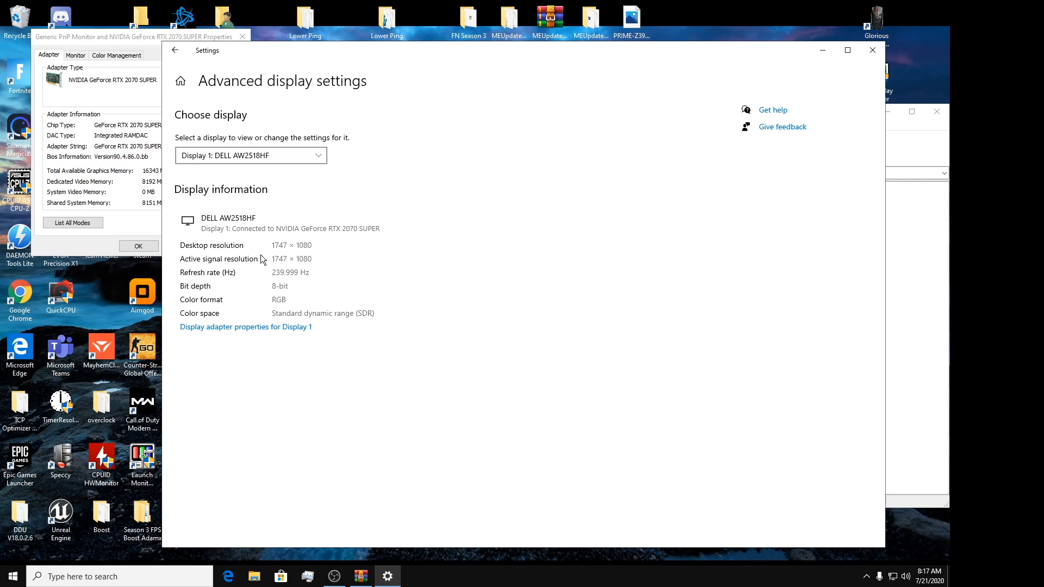
pyautogui.moveTo(909, 48)
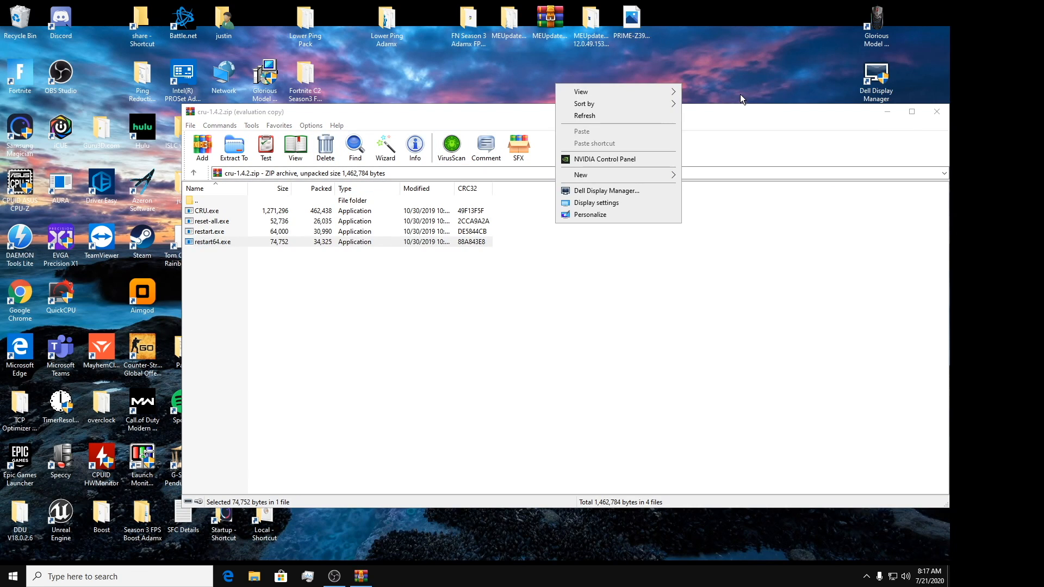
pyautogui.moveTo(639, 158)
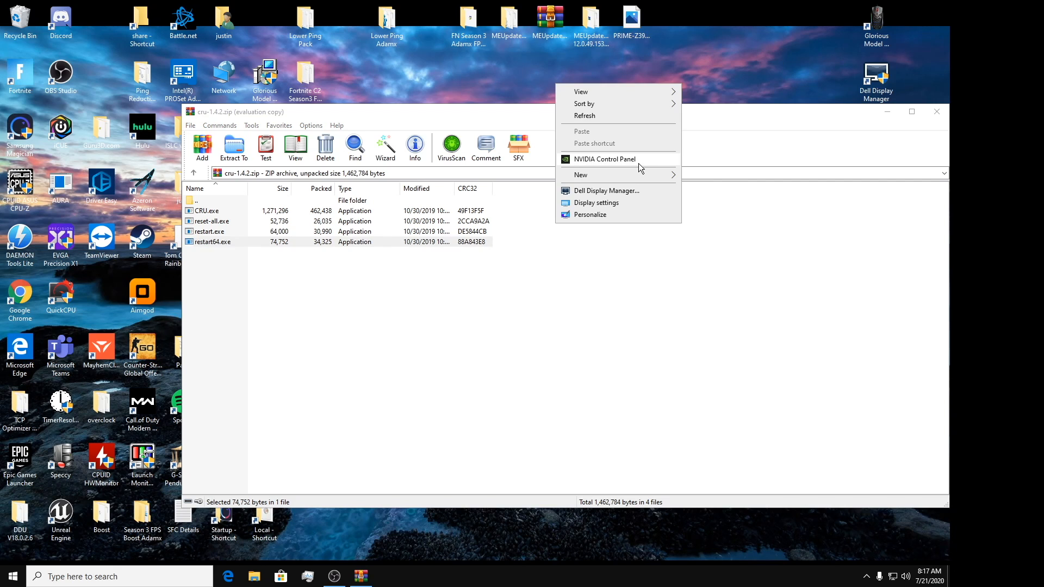
# Set the Dell monitor's desktop scaling to No scaling in NVIDIA Control Panel and apply it
pyautogui.click(604, 159)
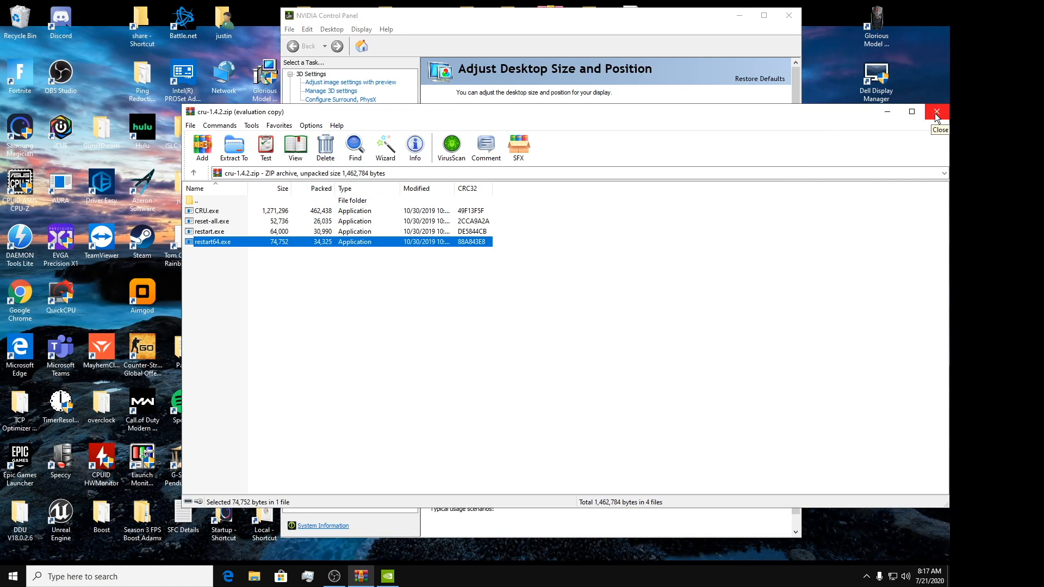
pyautogui.click(936, 112)
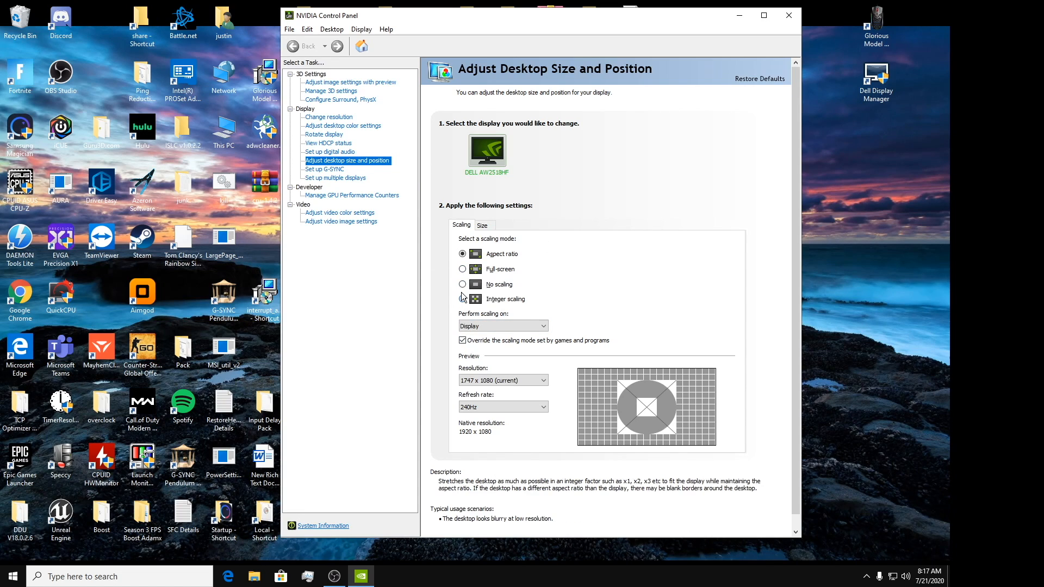
pyautogui.click(463, 284)
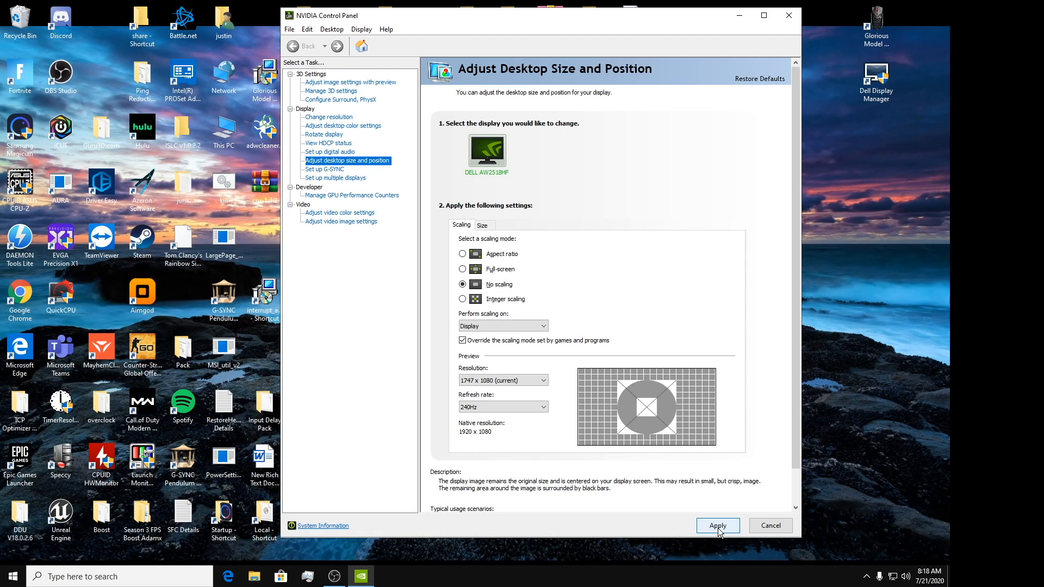
pyautogui.click(716, 525)
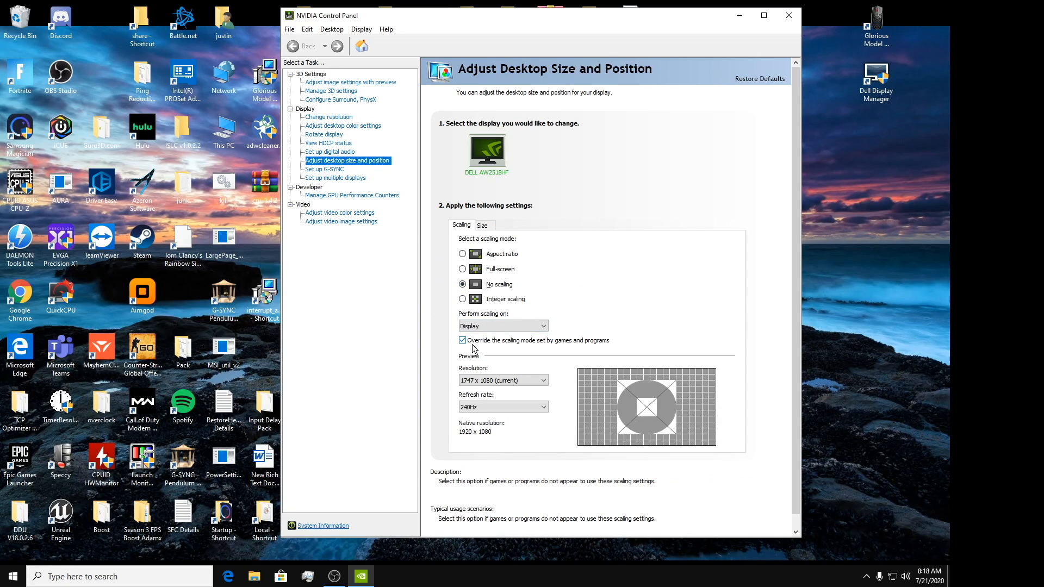
pyautogui.click(463, 283)
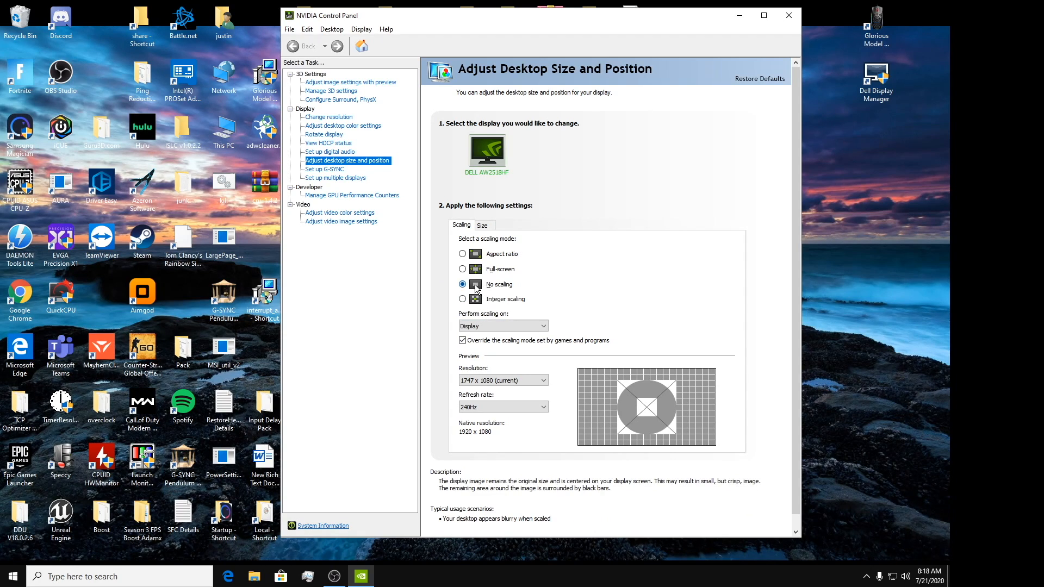
pyautogui.click(462, 299)
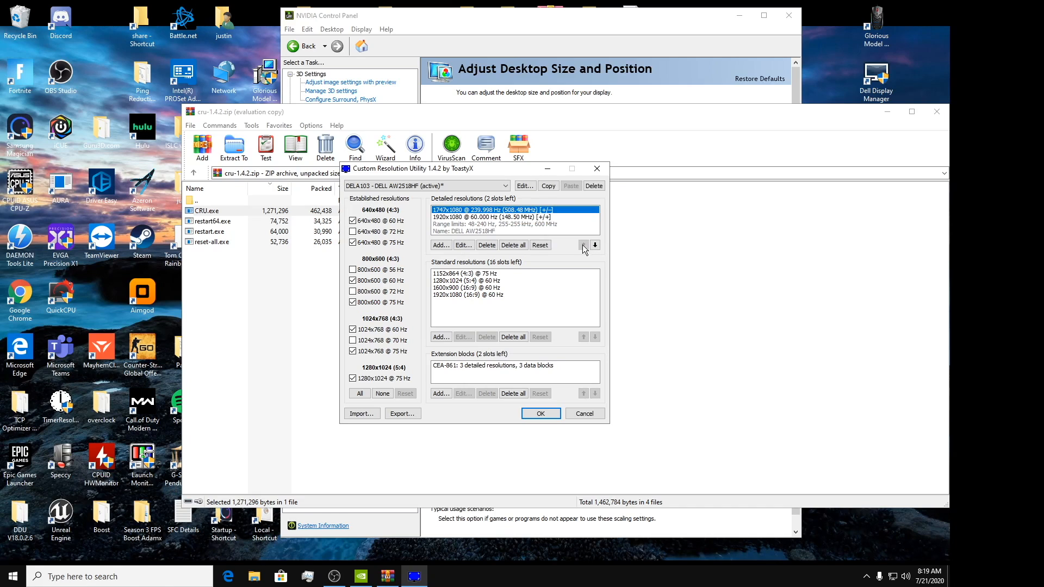
pyautogui.moveTo(416, 247)
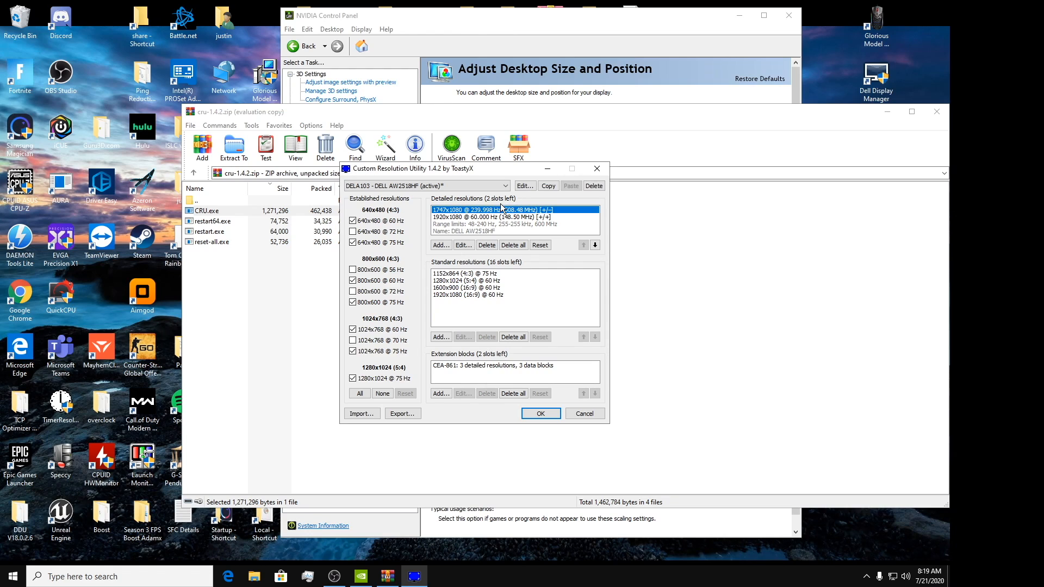
pyautogui.moveTo(577, 432)
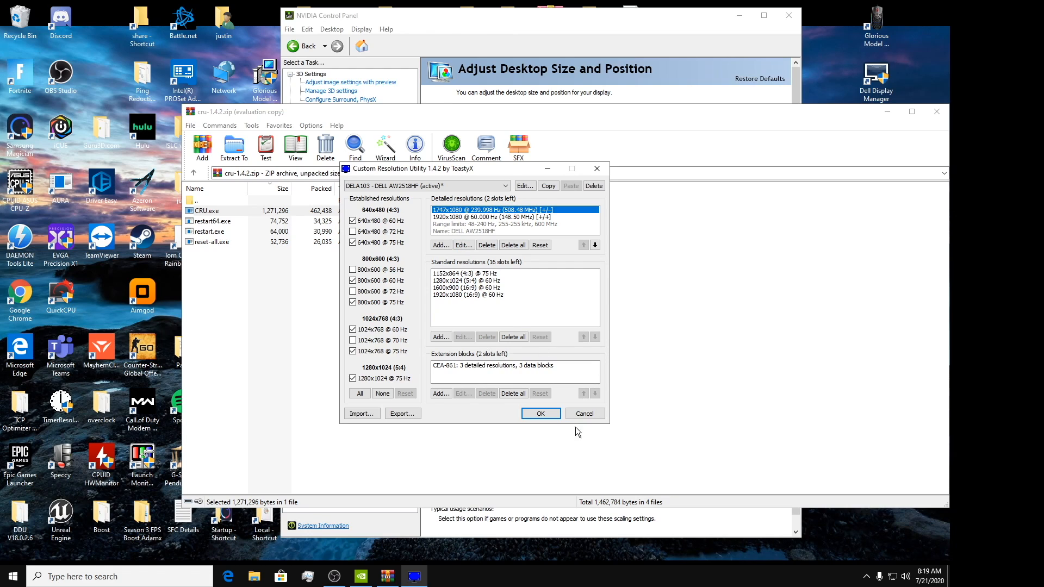
# Cancel out of CRU after reviewing the 1747x1080 @ 239.998 Hz detailed resolution
pyautogui.click(541, 414)
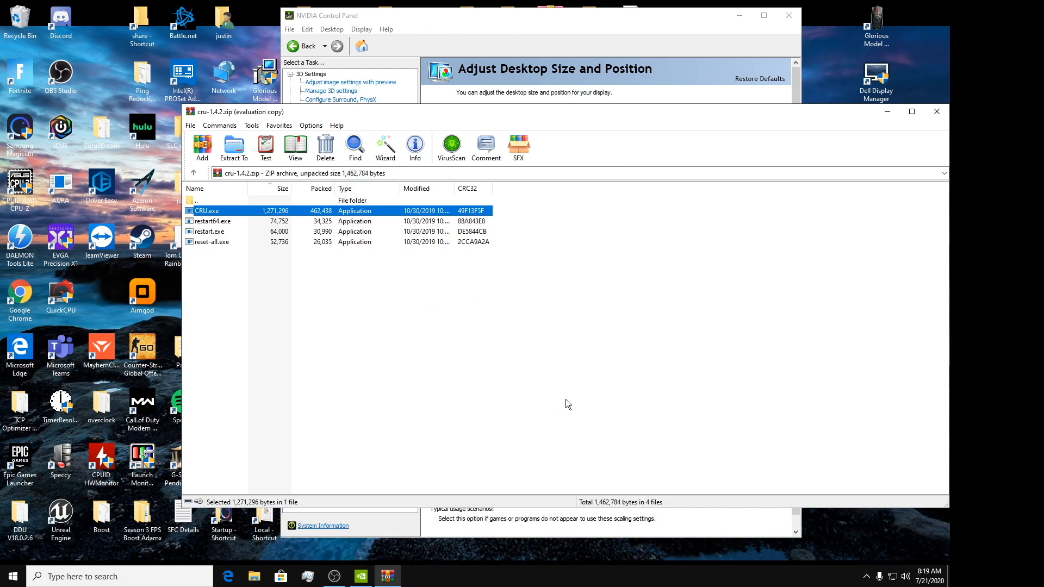
pyautogui.moveTo(239, 266)
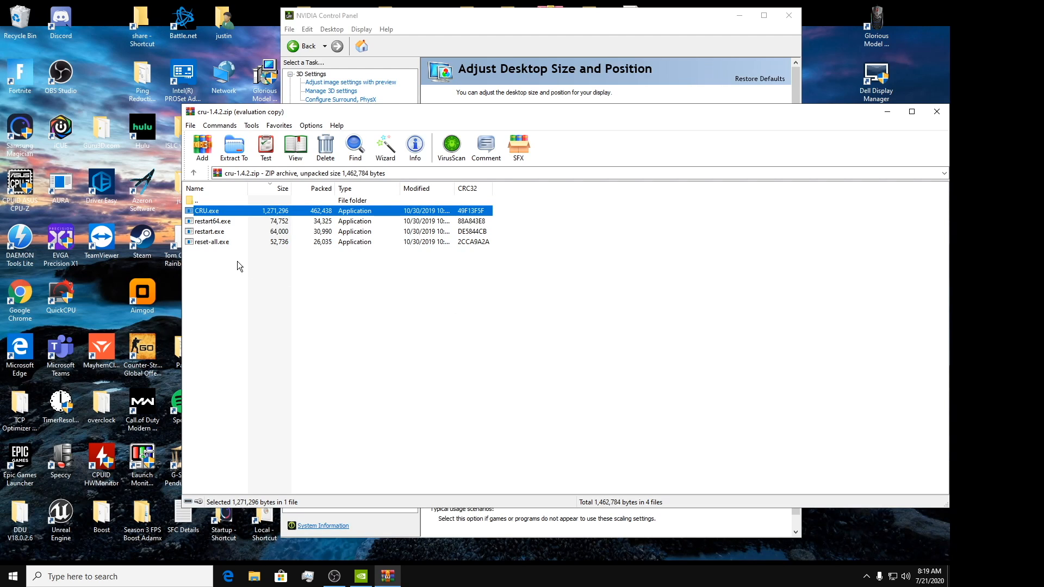
pyautogui.click(210, 231)
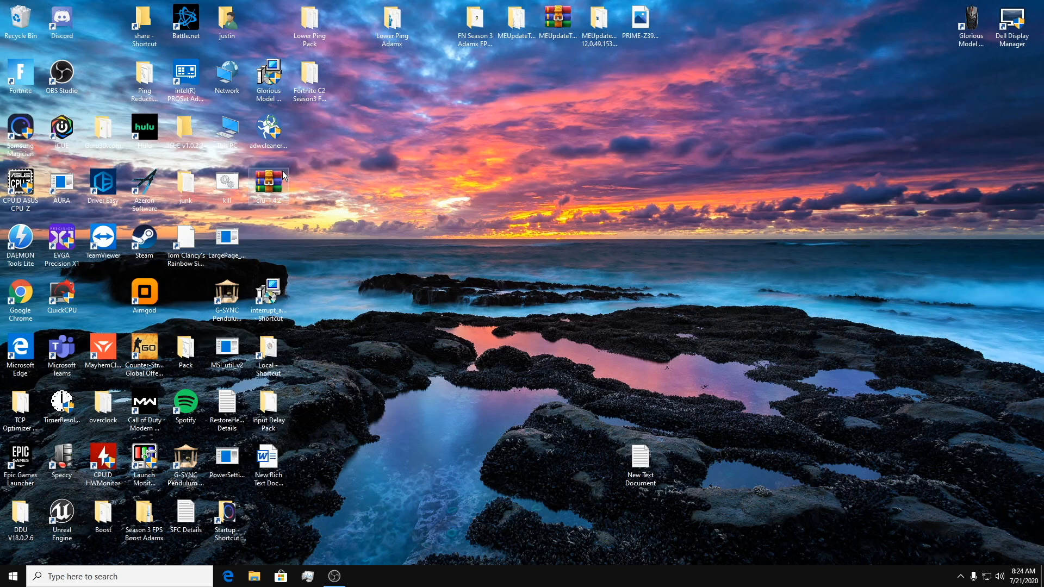
pyautogui.moveTo(491, 145)
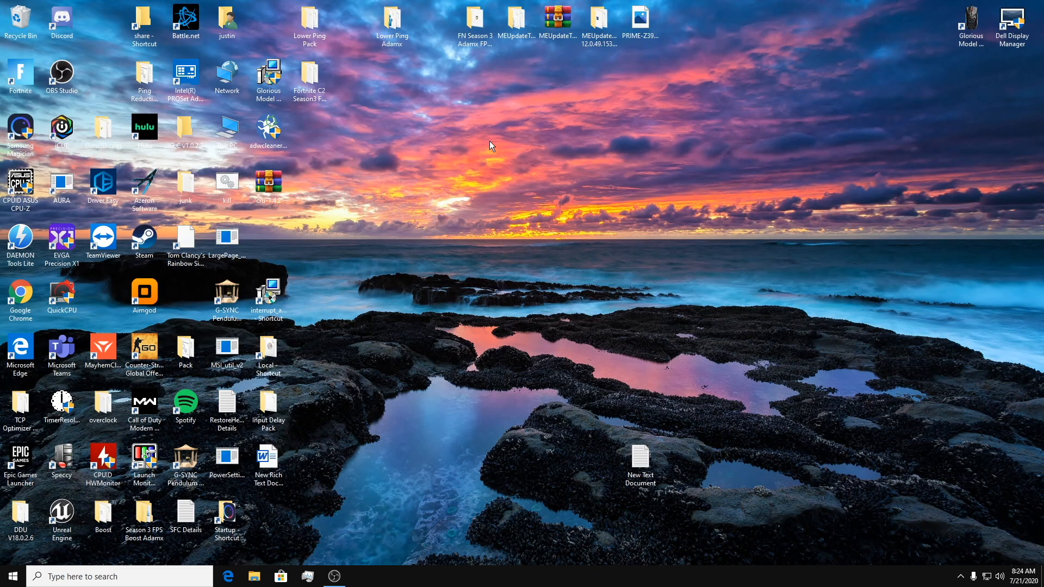
pyautogui.moveTo(354, 515)
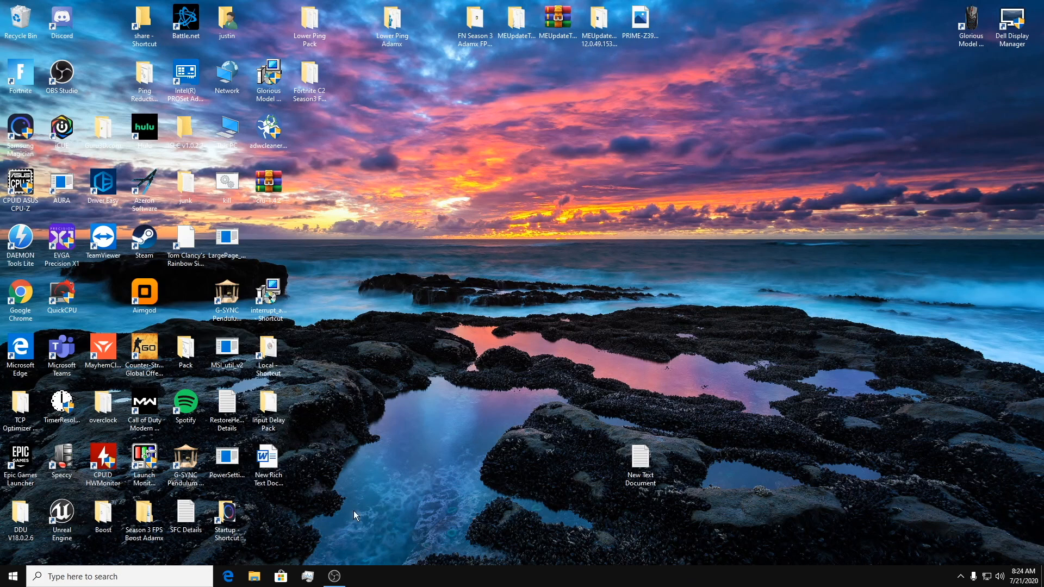
pyautogui.moveTo(373, 467)
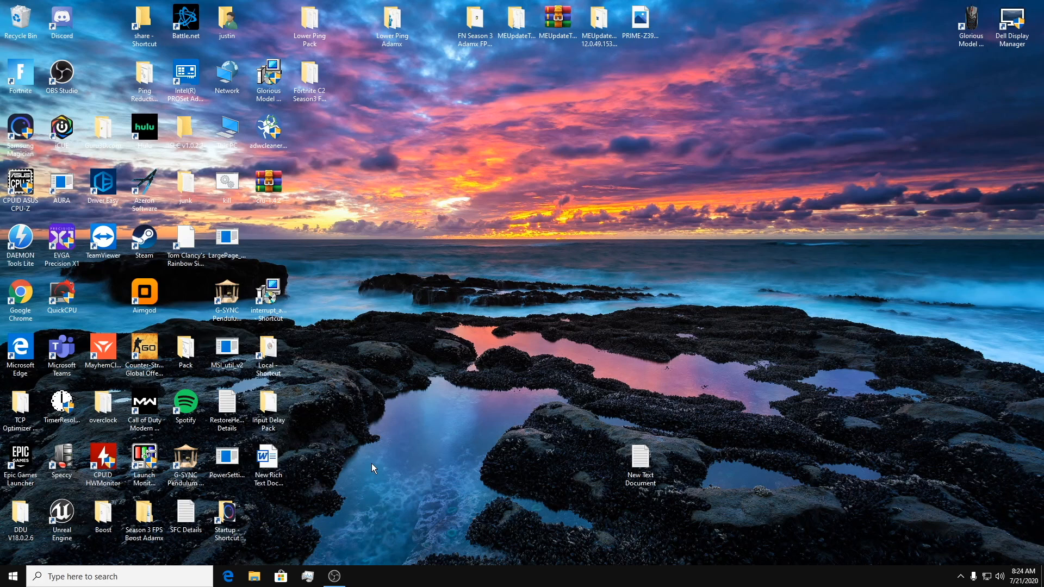
pyautogui.moveTo(78, 293)
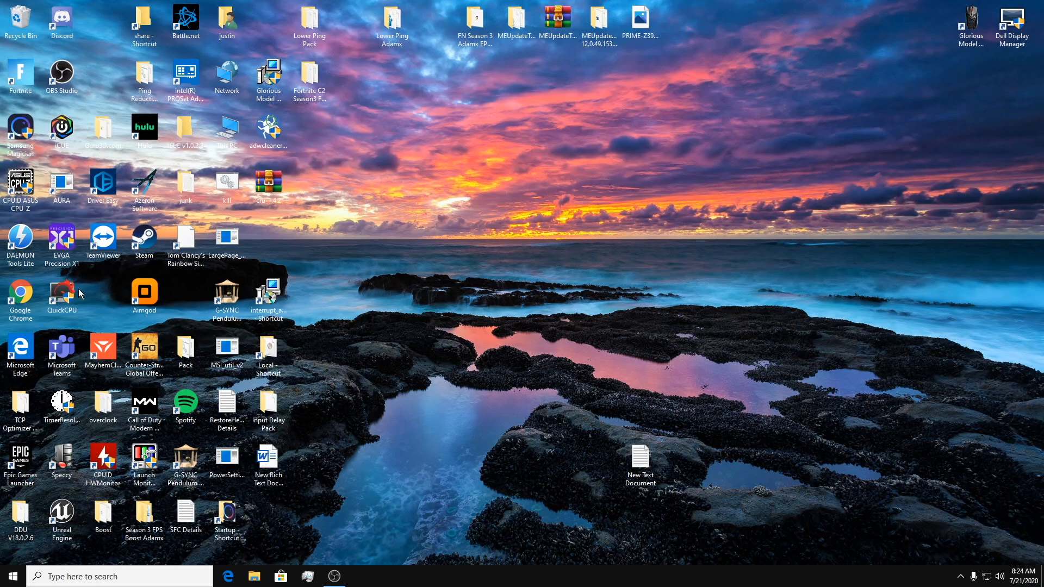
pyautogui.moveTo(391, 459)
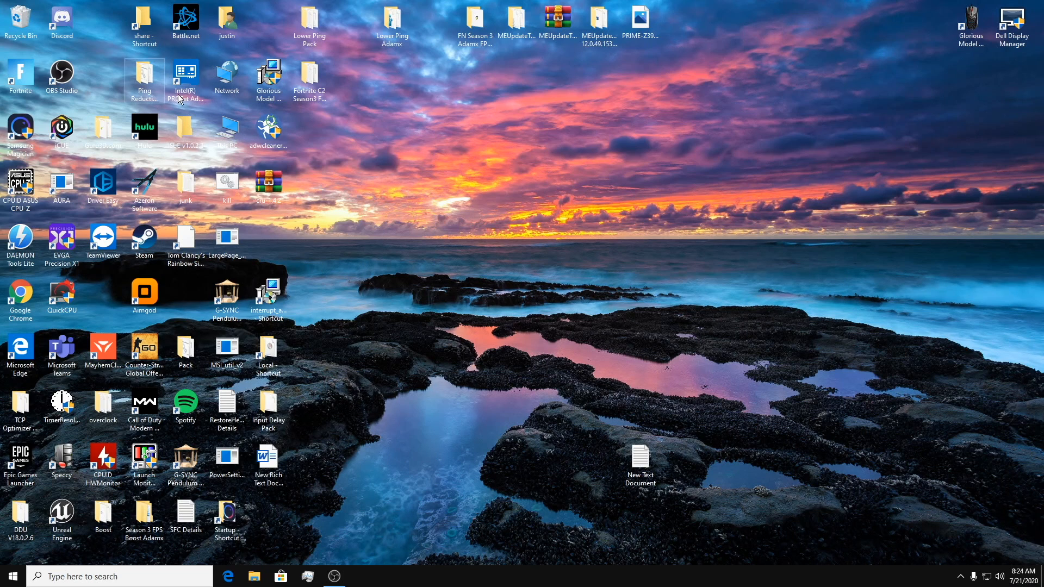
pyautogui.moveTo(456, 263)
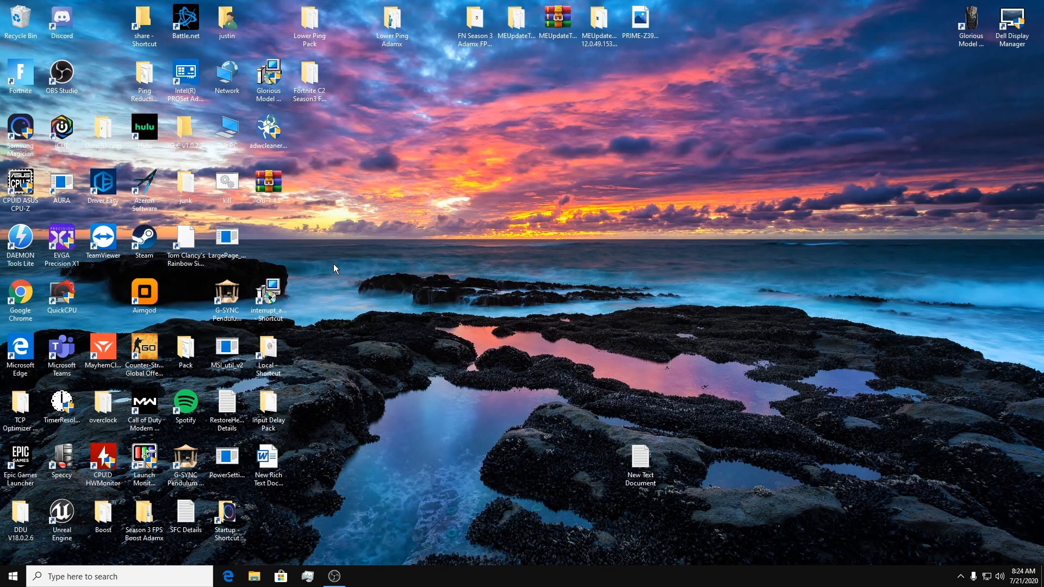
pyautogui.moveTo(304, 349)
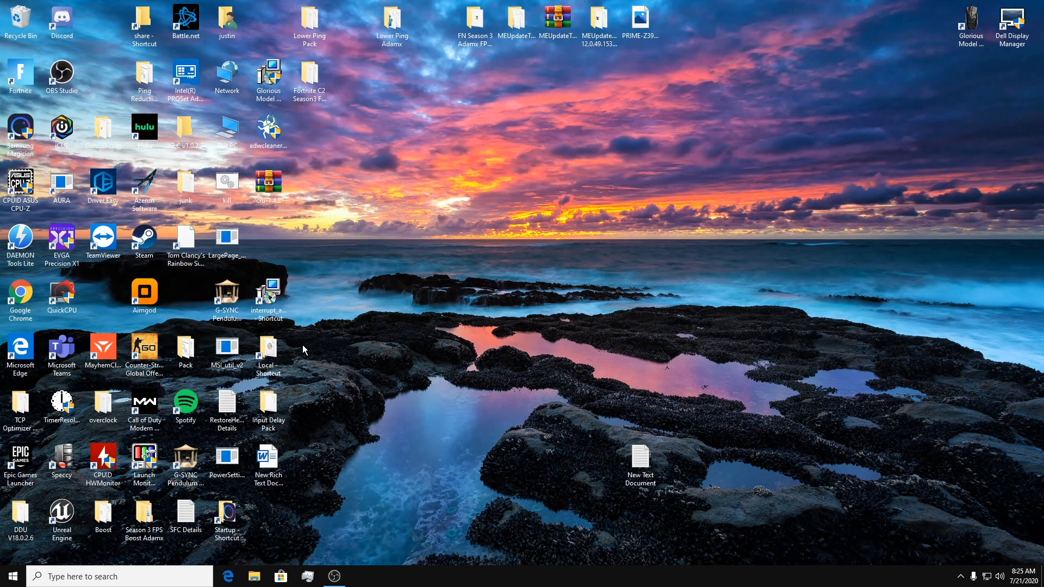
pyautogui.moveTo(310, 345)
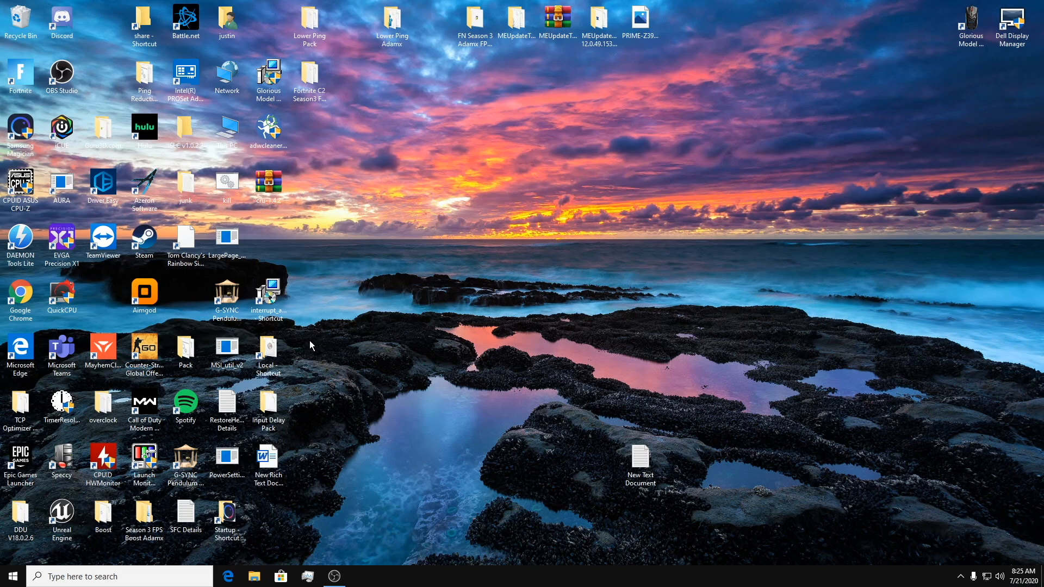
pyautogui.moveTo(909, 575)
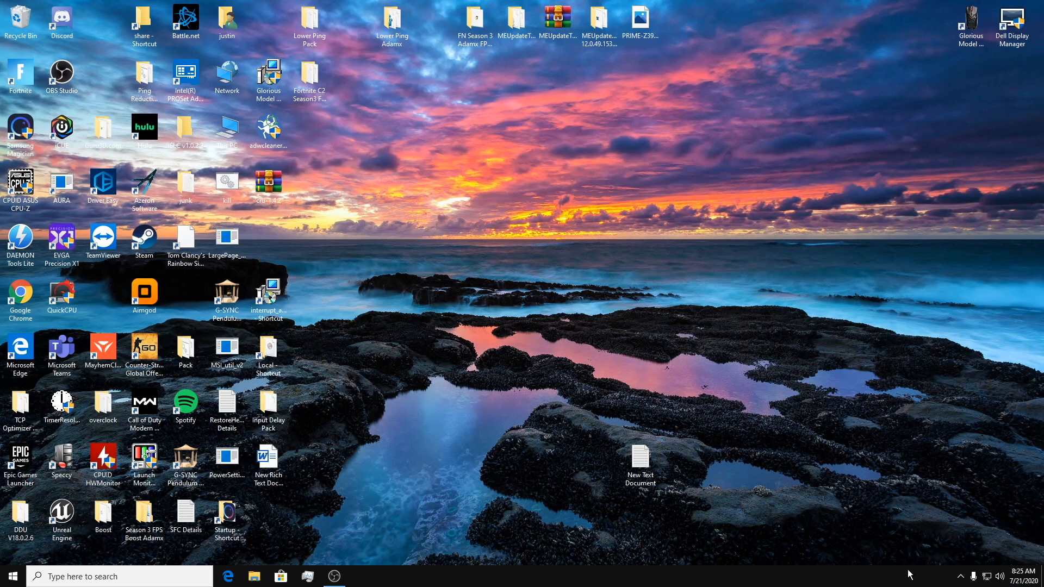
# Expand the taskbar notification area to reveal the hidden background app icons
pyautogui.click(952, 576)
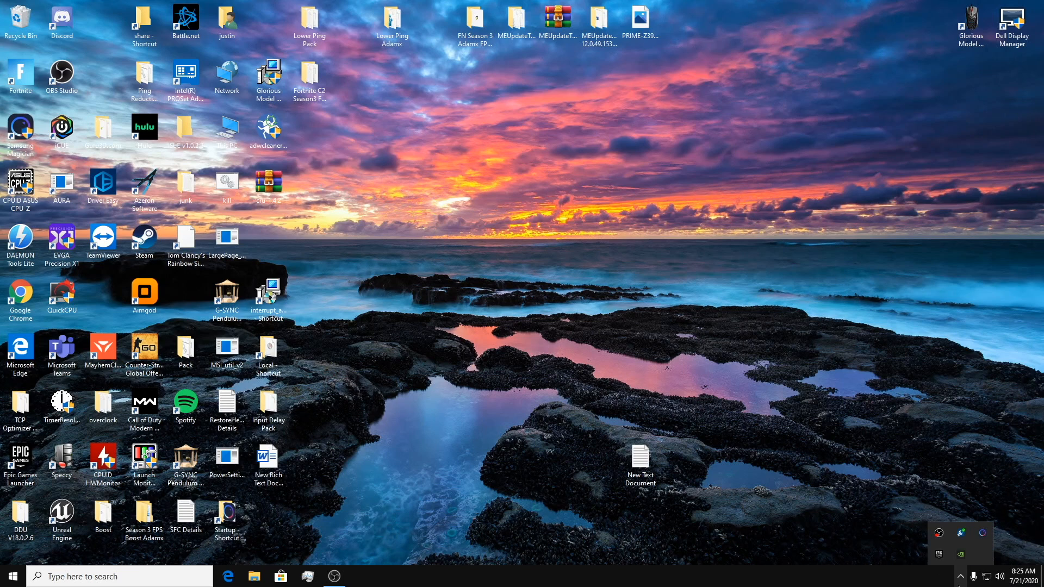
# Run Windows drive optimization on the C: 970 EVO SSD from Samsung Magician's Performance Optimization page
pyautogui.doubleClick(20, 135)
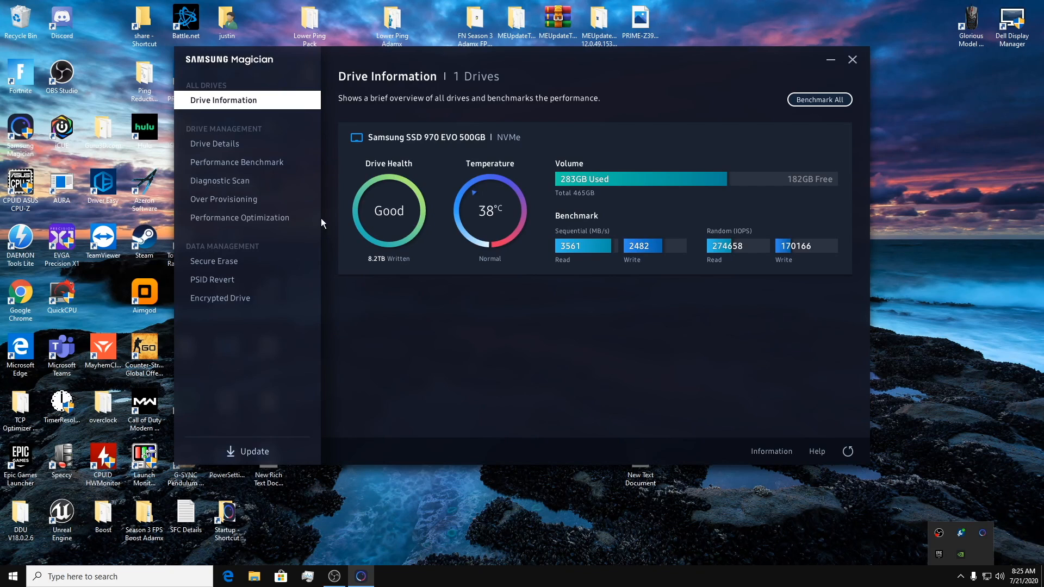
pyautogui.moveTo(382, 134)
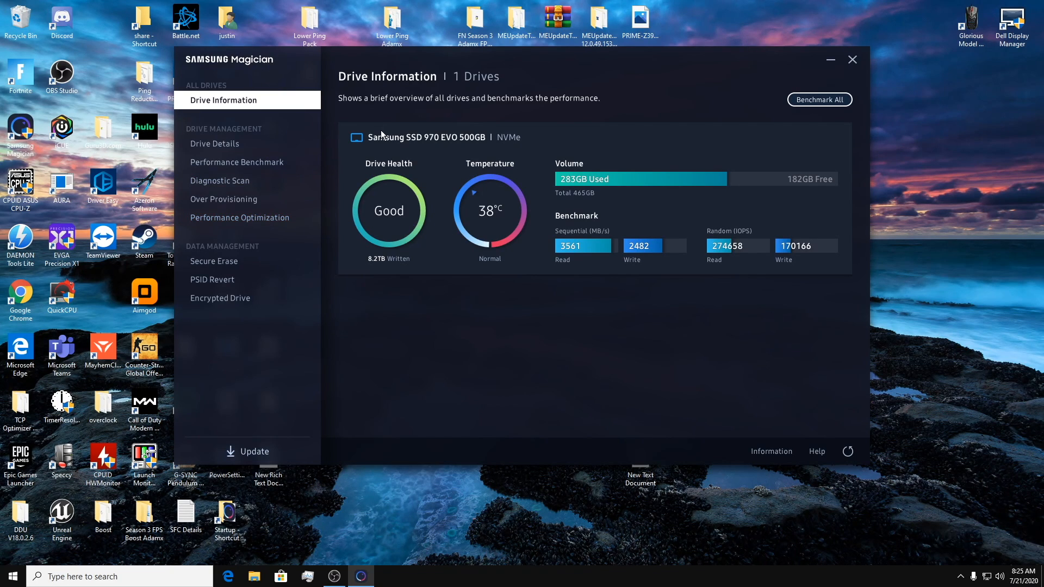
pyautogui.moveTo(239, 217)
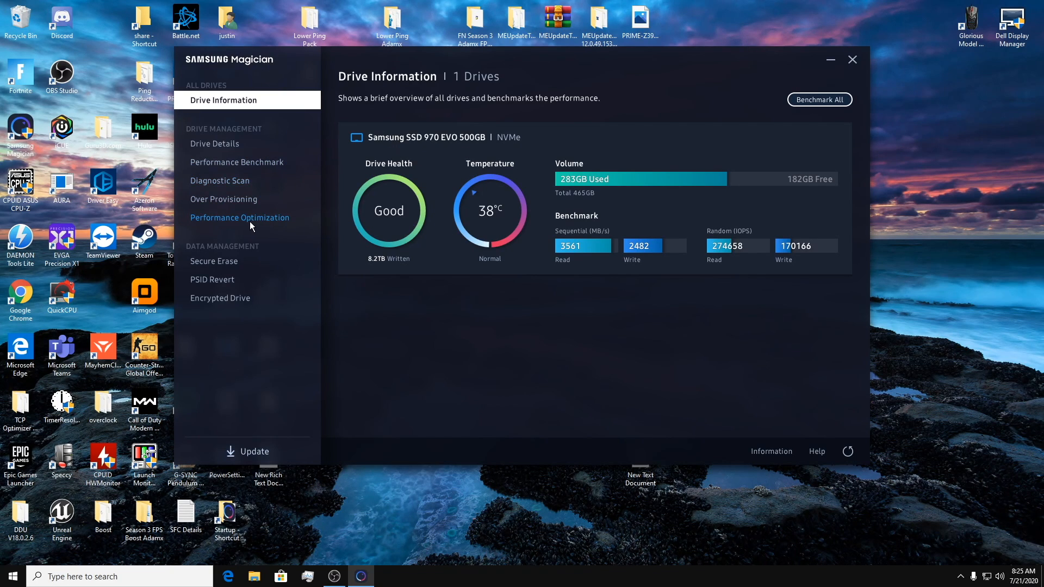
pyautogui.click(239, 218)
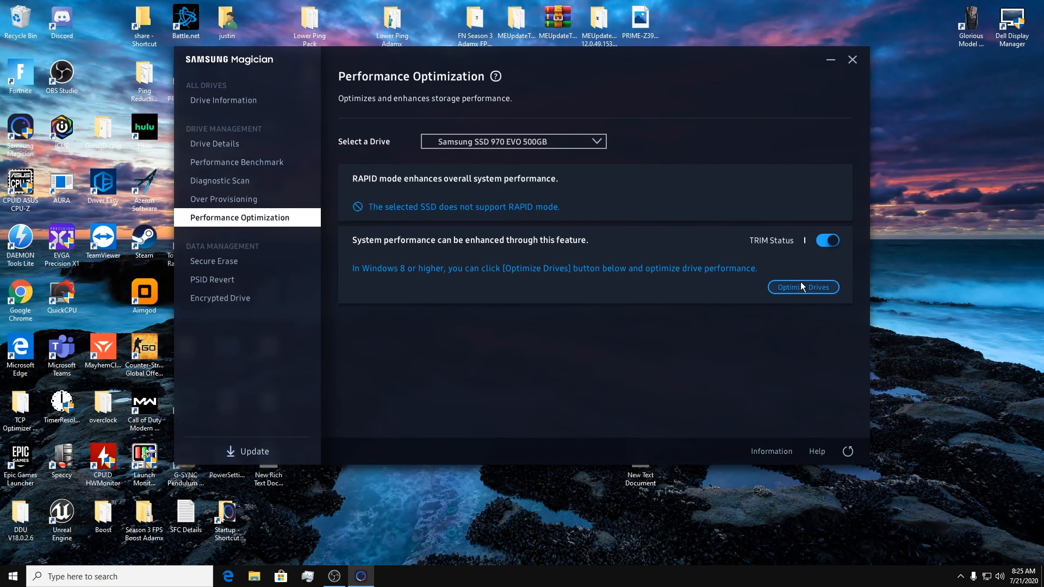
pyautogui.click(803, 287)
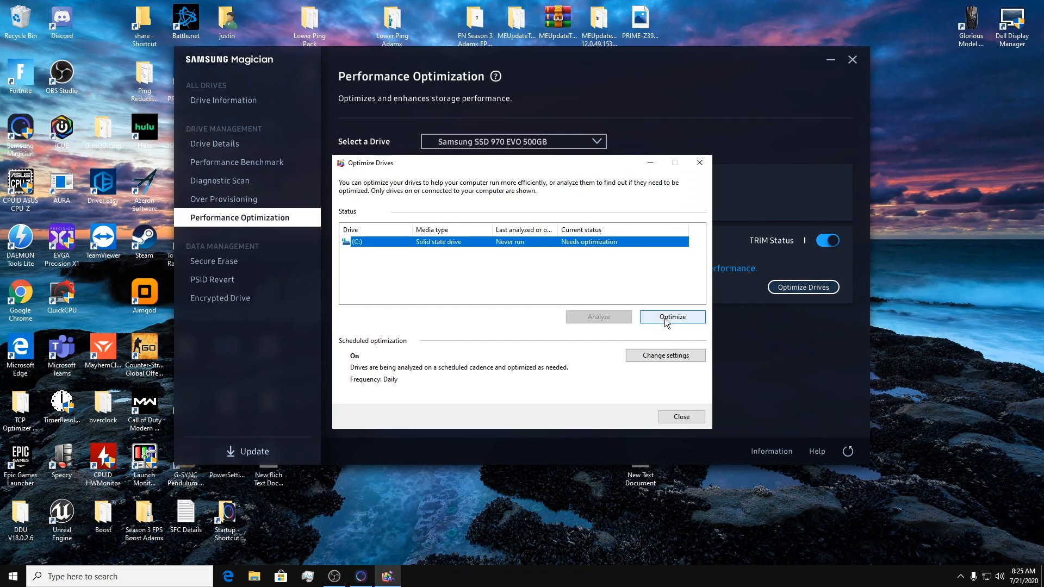
pyautogui.click(672, 316)
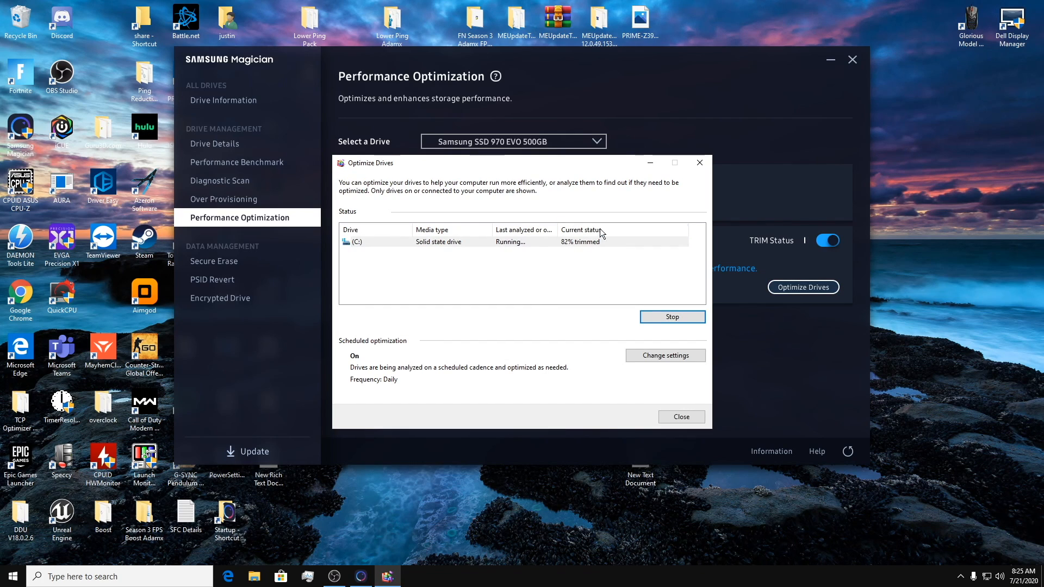
pyautogui.click(681, 417)
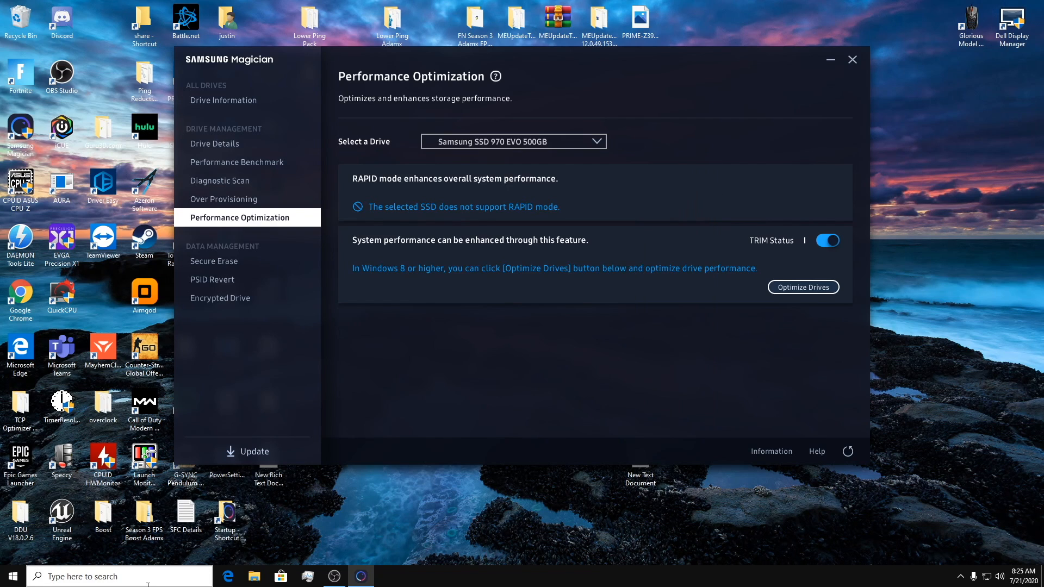
# Search 'outlook' and 'optimi', then start exiting Samsung Magician
pyautogui.write('outlook')
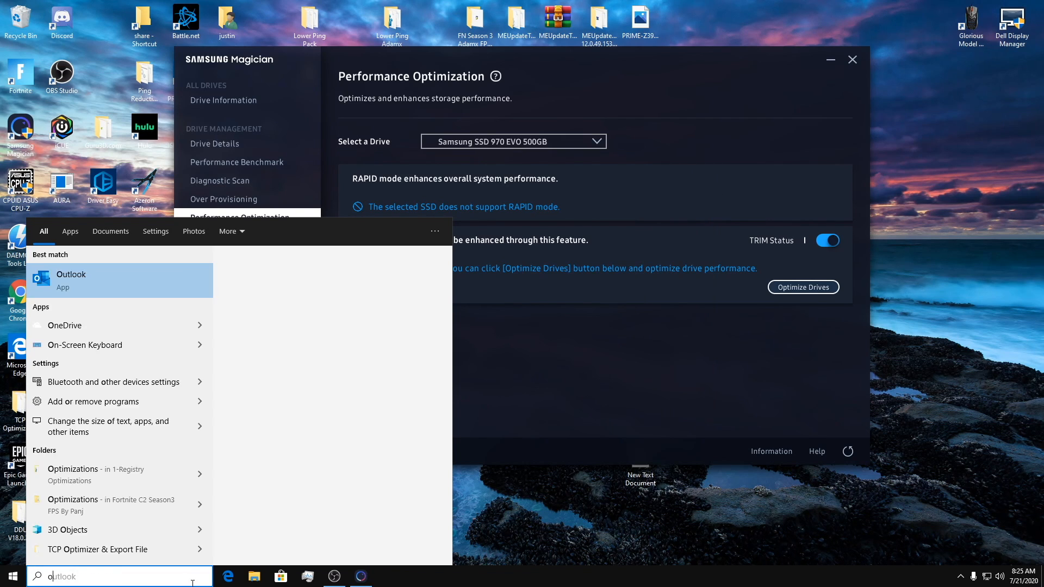
pyautogui.write('optimi')
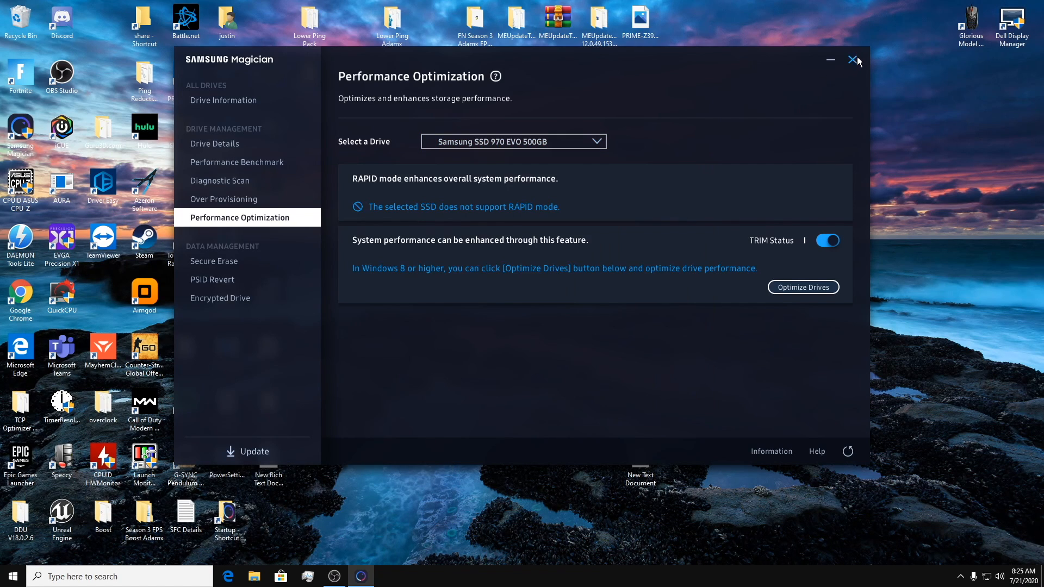
pyautogui.click(855, 60)
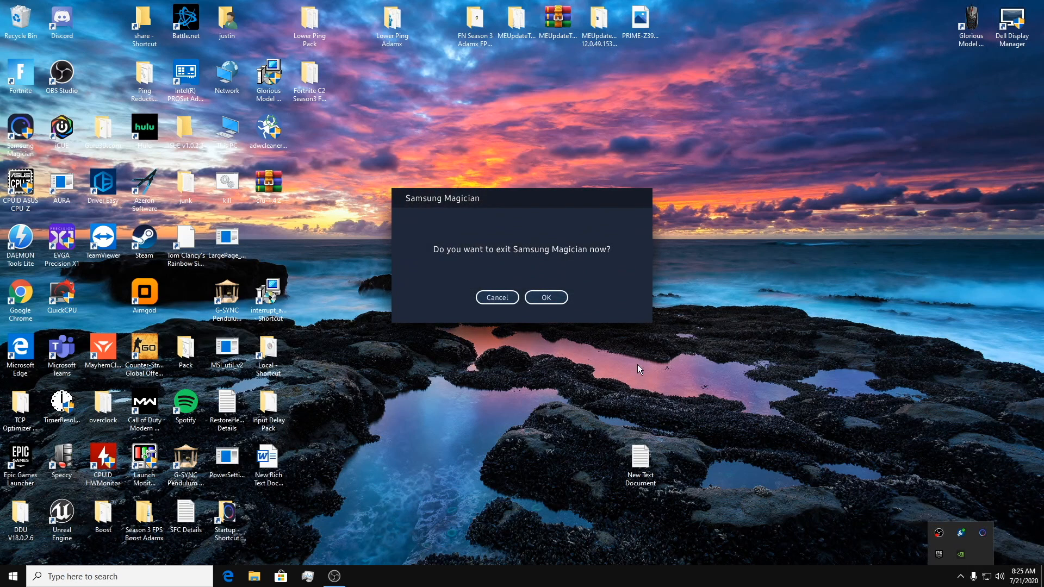
# Confirm Samsung Magician's exit and quit the Intel driver utility from its tray icon
pyautogui.click(545, 297)
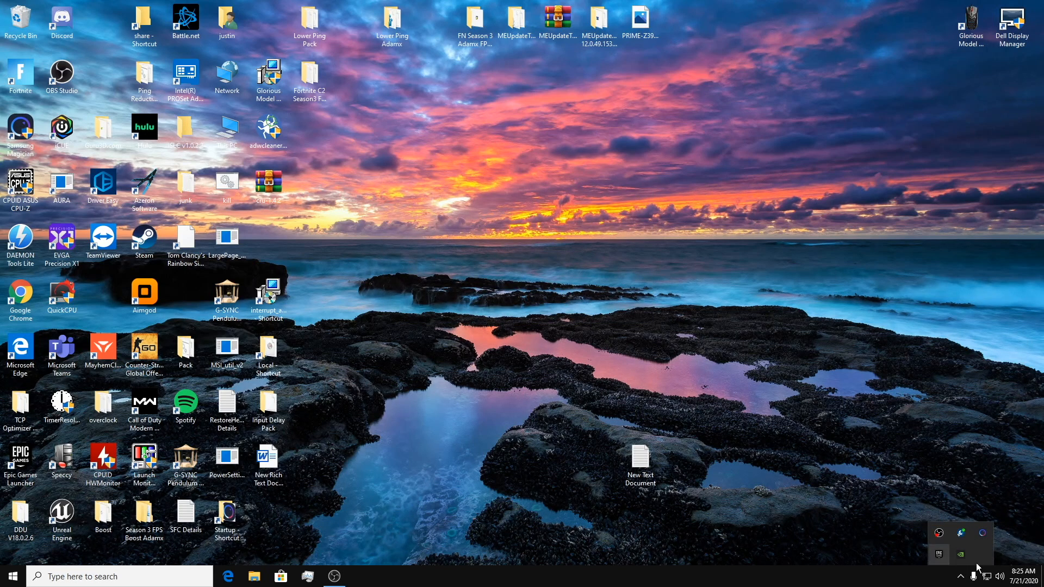
pyautogui.rightClick(960, 552)
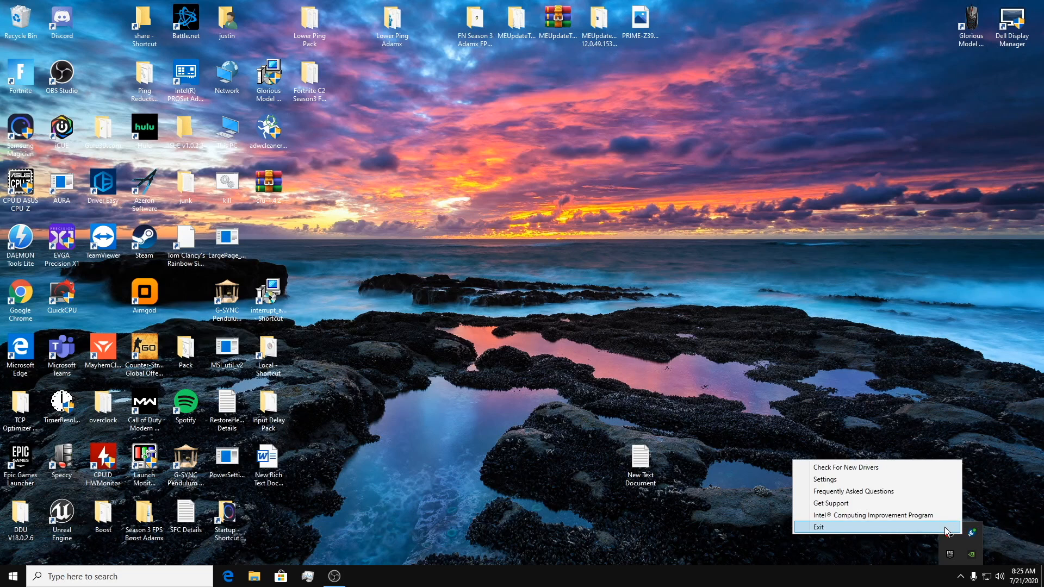
pyautogui.click(817, 527)
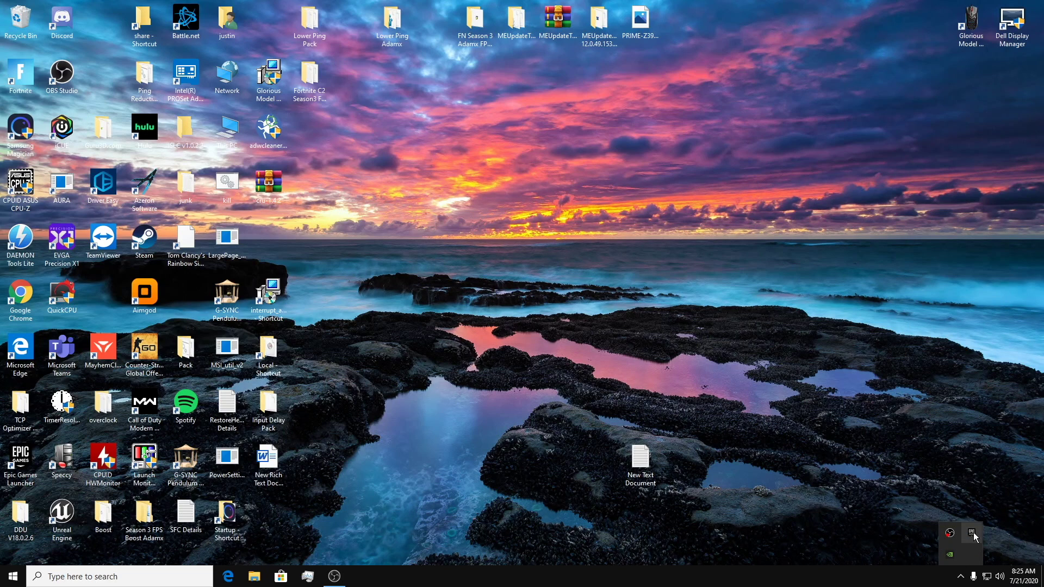
pyautogui.moveTo(948, 554)
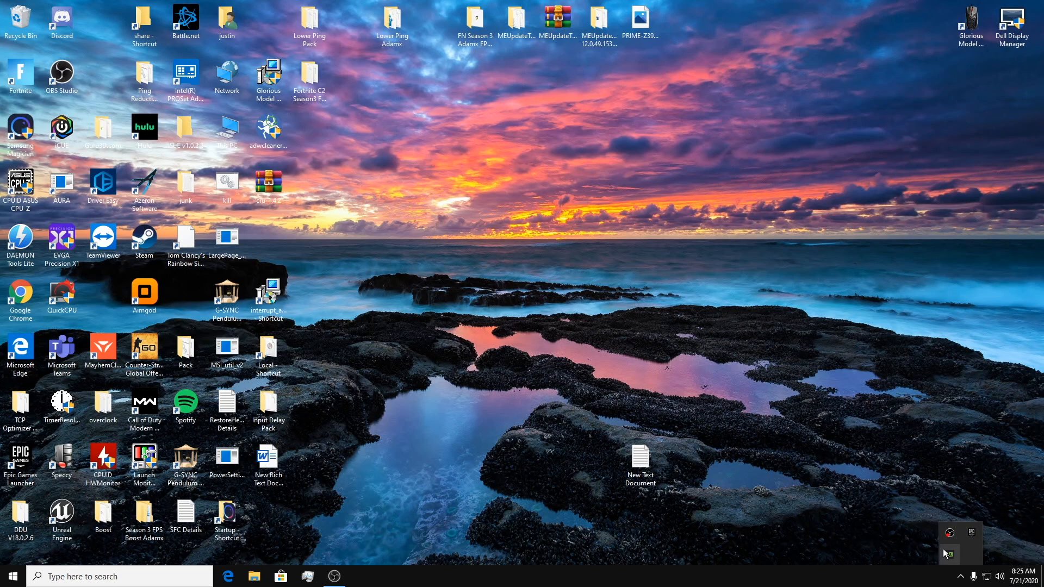
pyautogui.moveTo(322, 258)
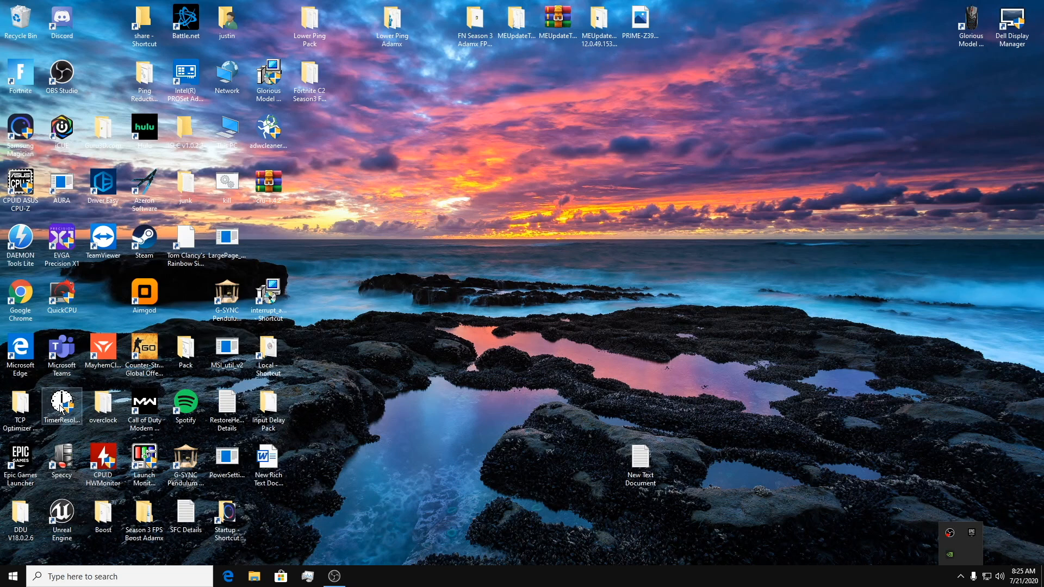
# Launch TimerResolution at its 0.500 ms maximum and leave it running in the background
pyautogui.doubleClick(61, 408)
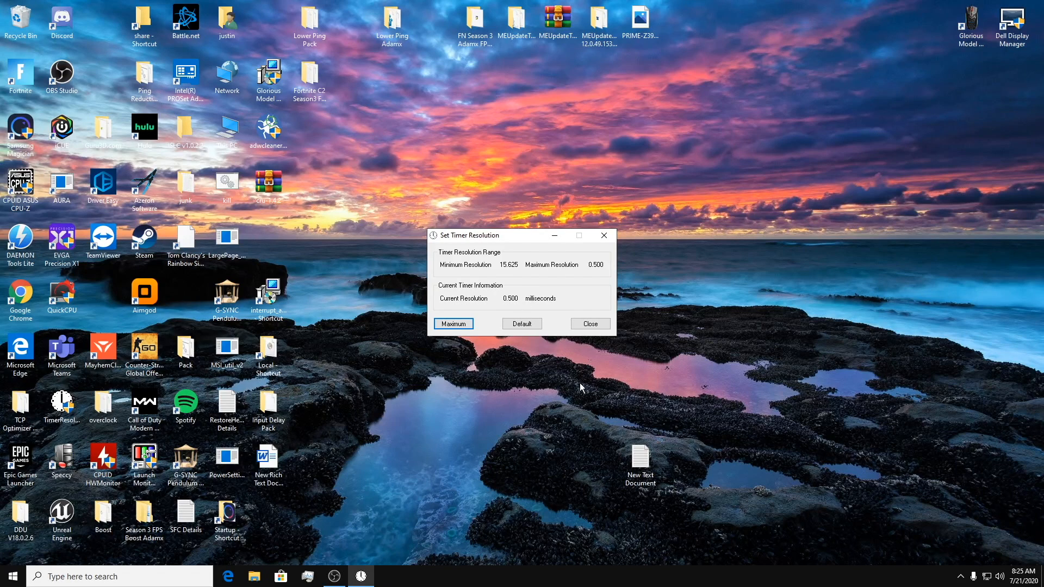
pyautogui.moveTo(521, 301)
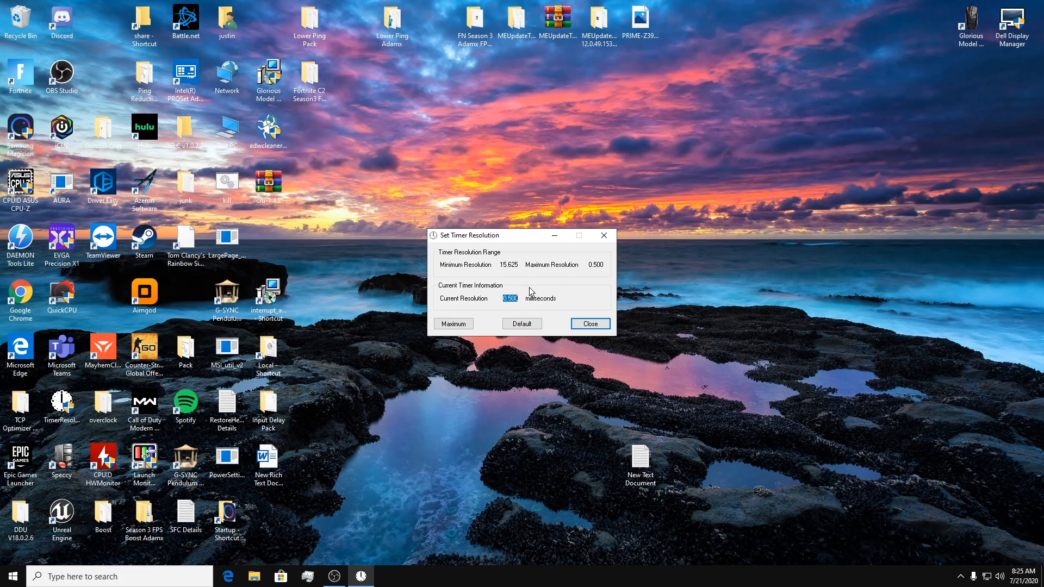
pyautogui.click(589, 324)
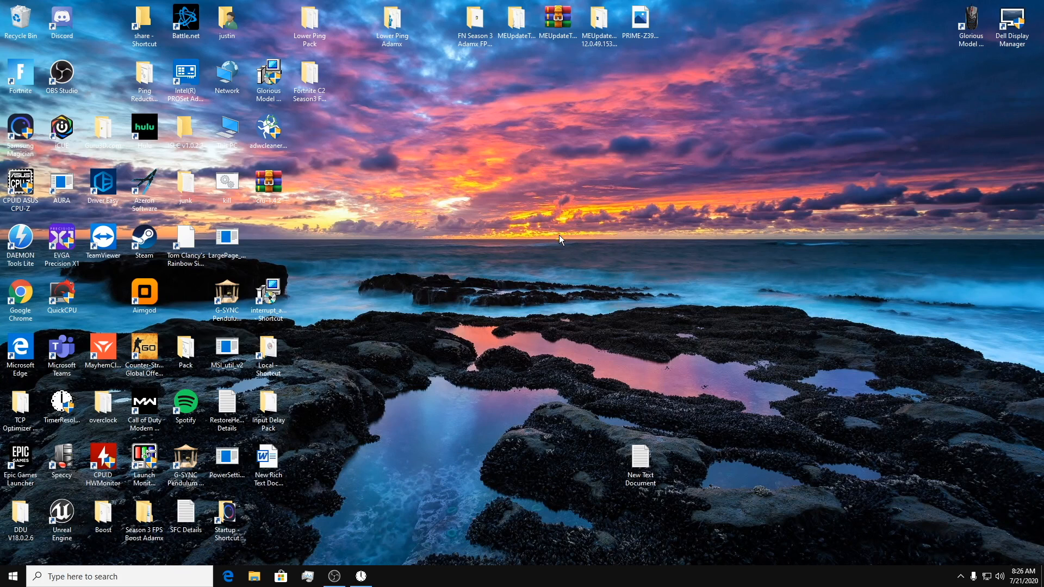
pyautogui.moveTo(384, 467)
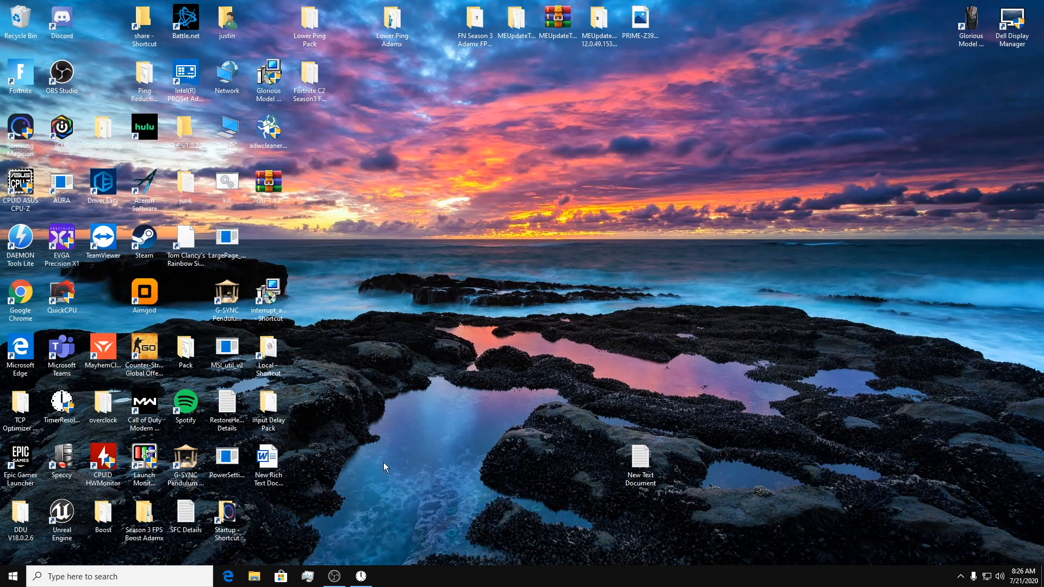
pyautogui.rightClick(382, 467)
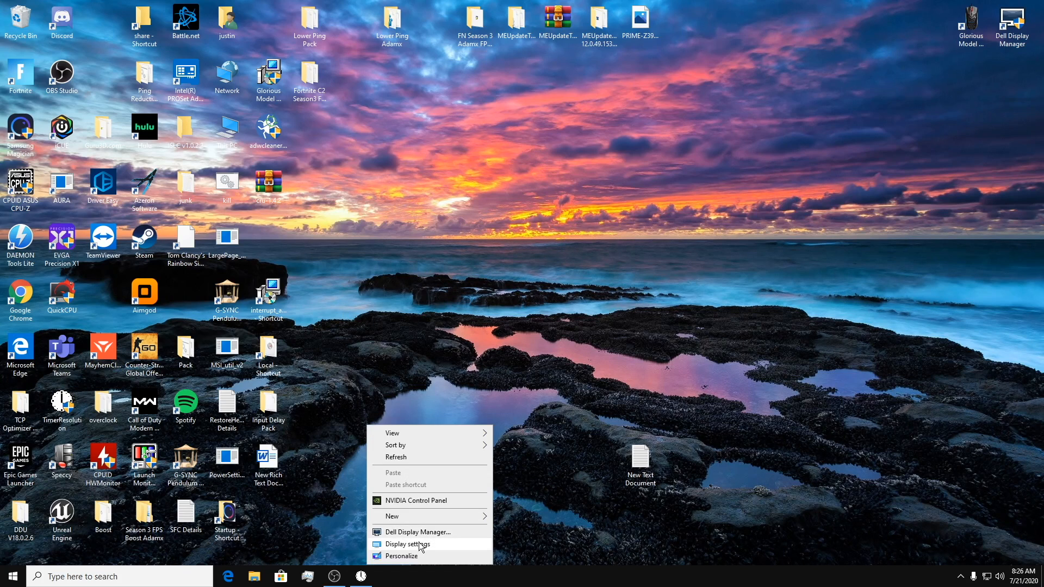
pyautogui.click(409, 544)
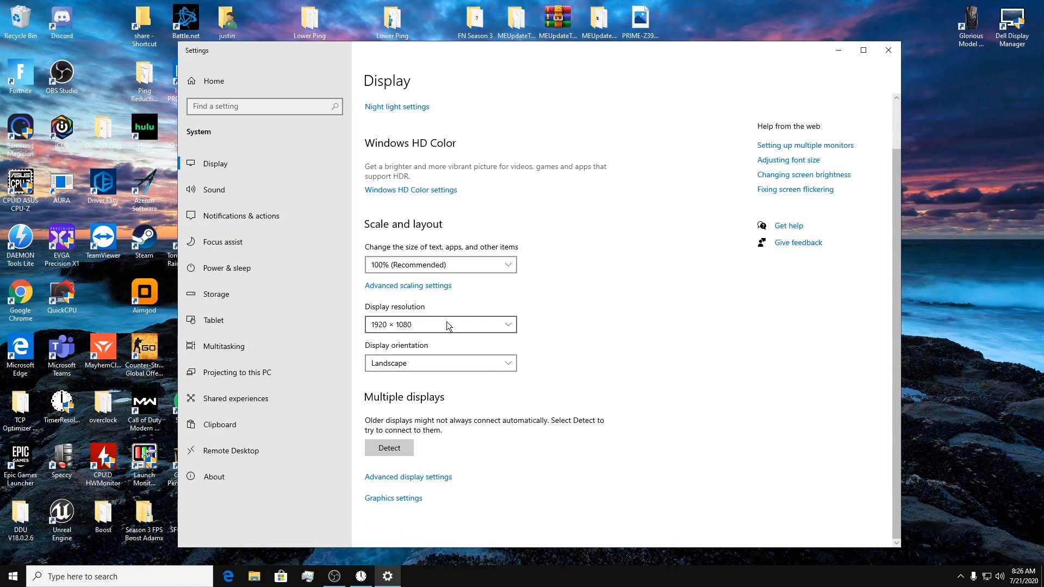
pyautogui.click(439, 324)
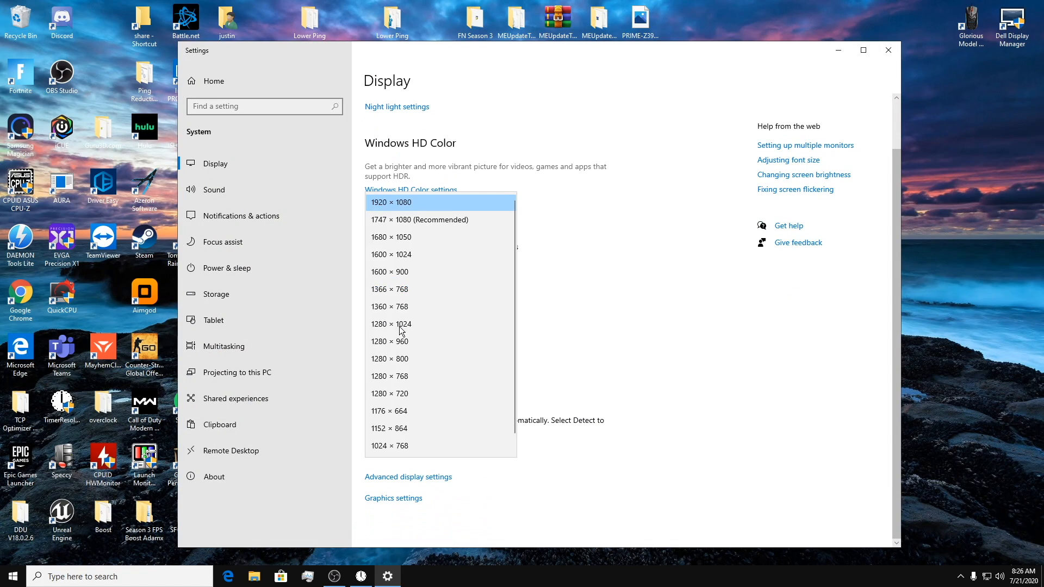
pyautogui.moveTo(414, 219)
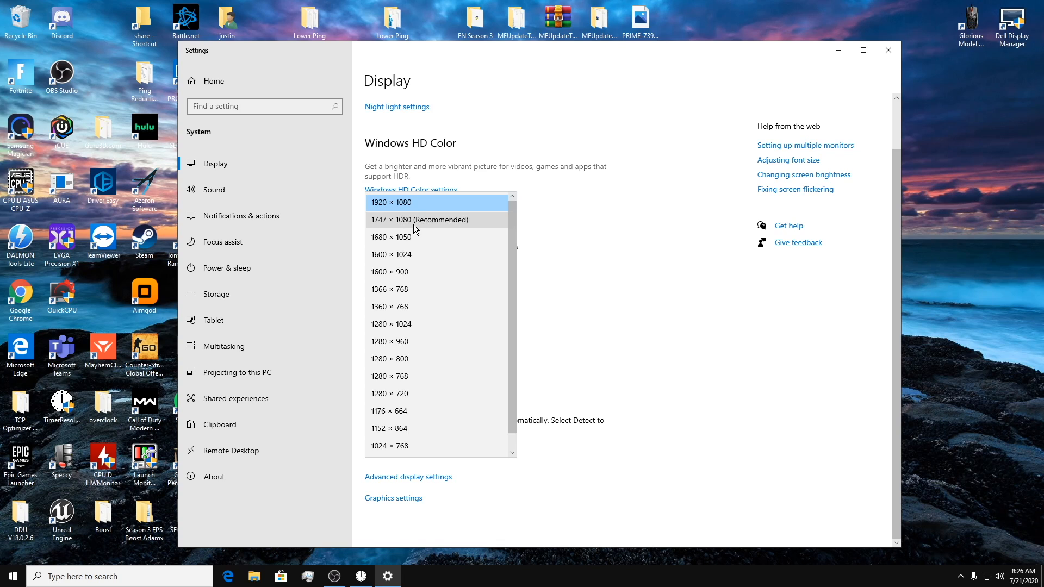
pyautogui.click(392, 202)
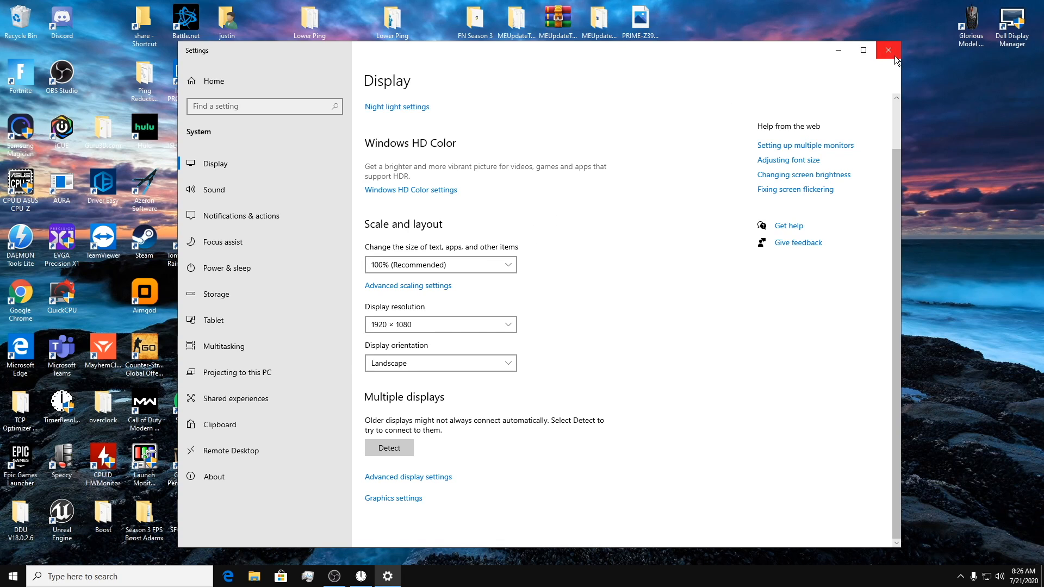
pyautogui.click(888, 50)
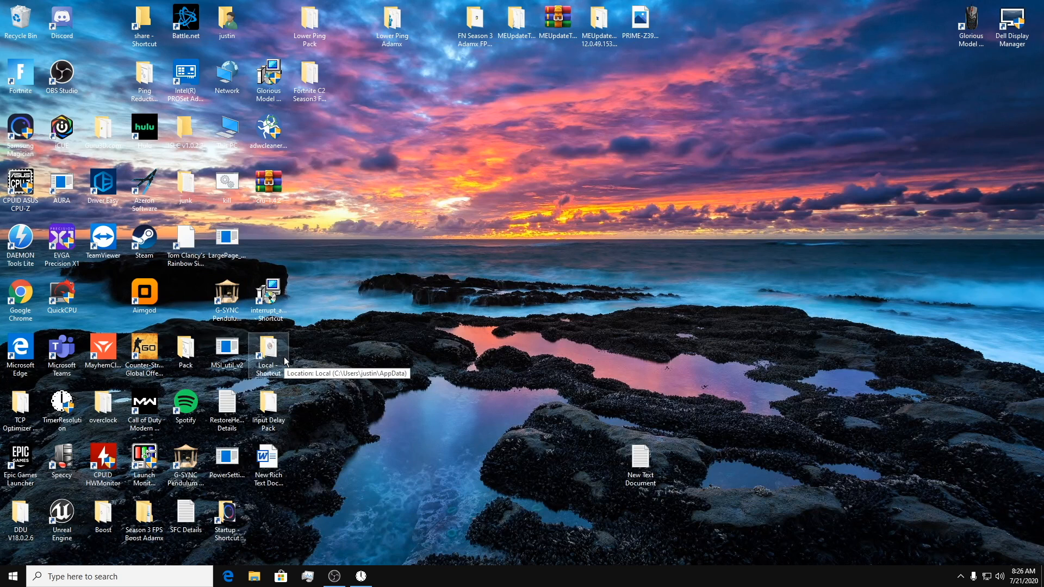
# Search %localapp to reach AppData\Local and select the FortniteGame folder
pyautogui.click(120, 576)
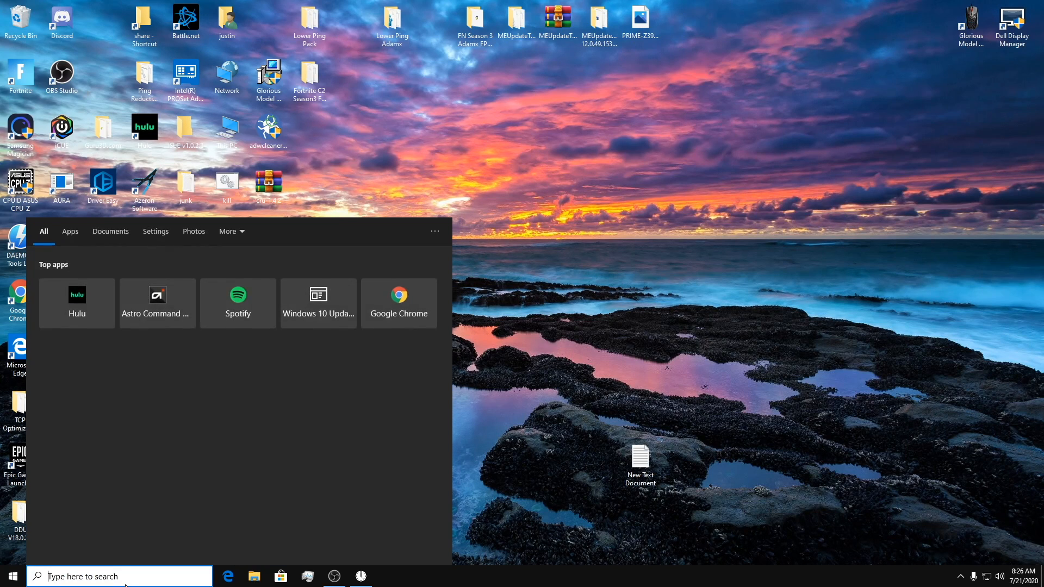
pyautogui.write('%')
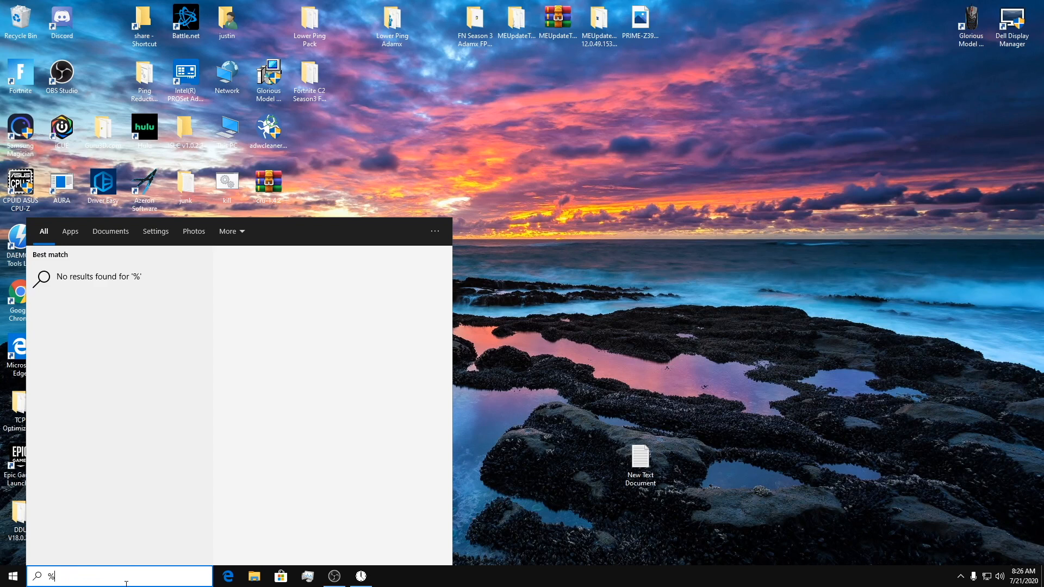
pyautogui.write('localapp')
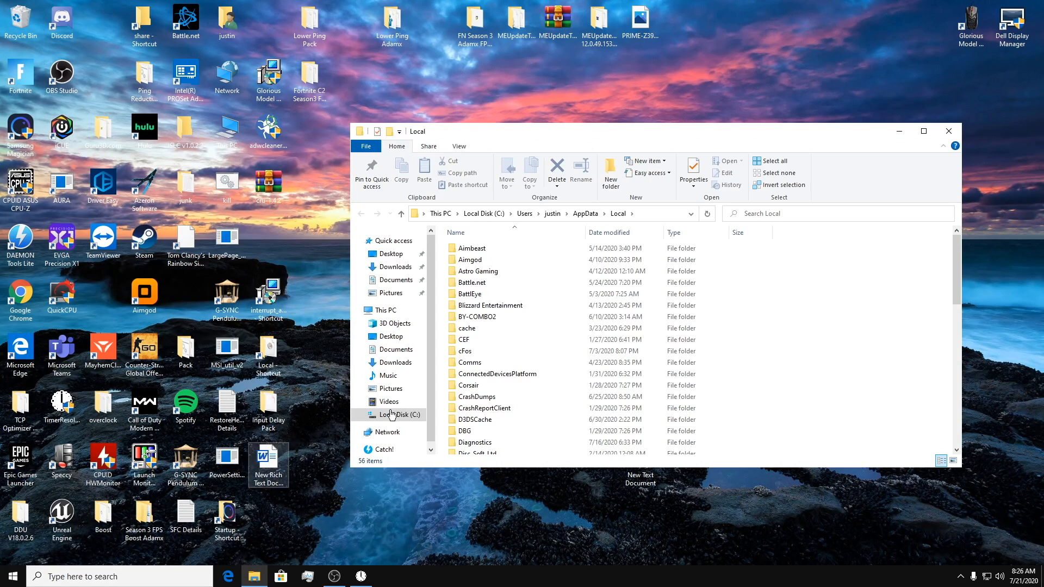
pyautogui.click(476, 402)
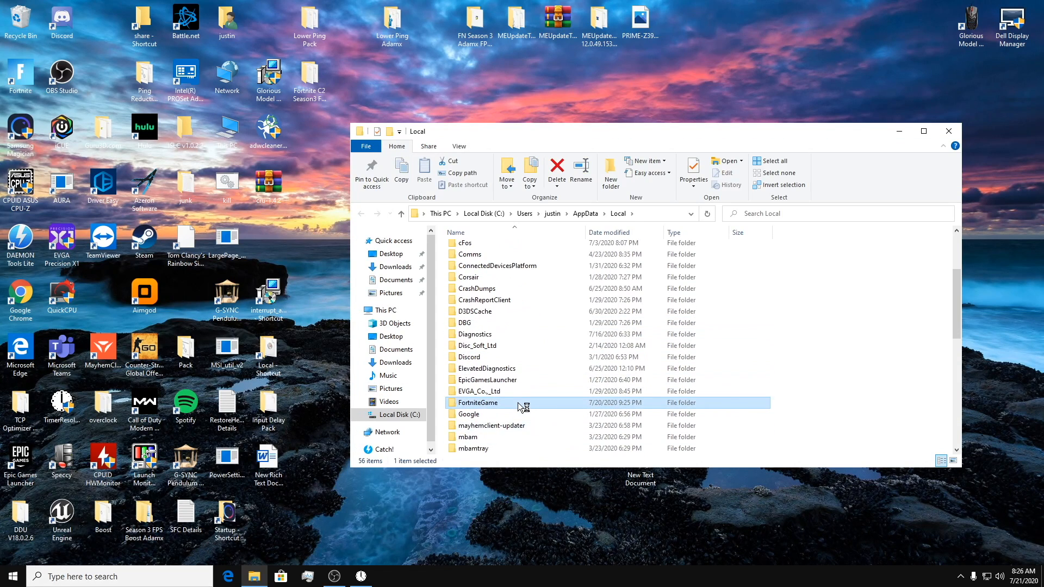
# Delete the FortniteGame folder and close the File Explorer window
pyautogui.rightClick(478, 402)
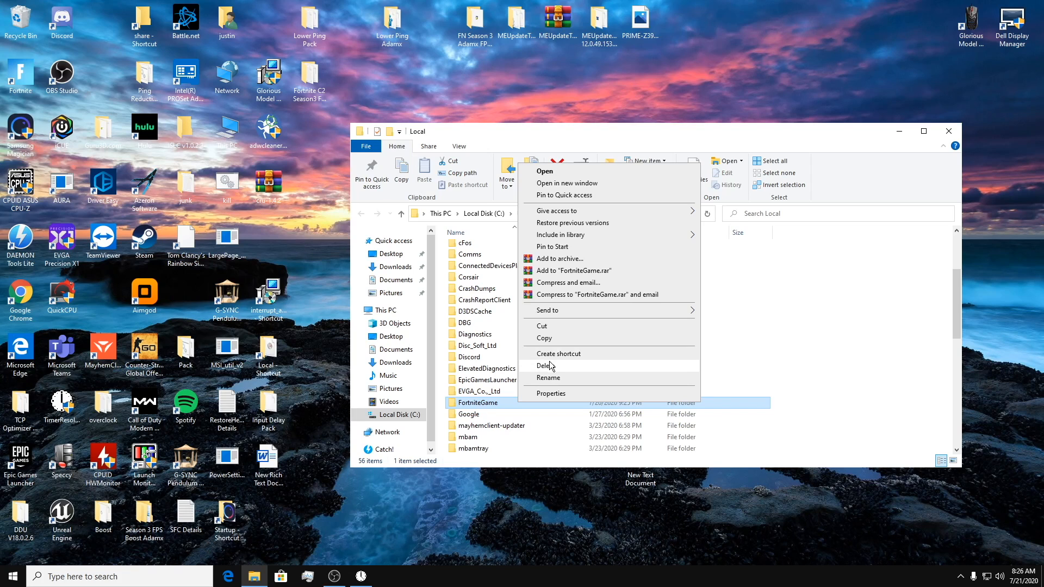
pyautogui.click(546, 365)
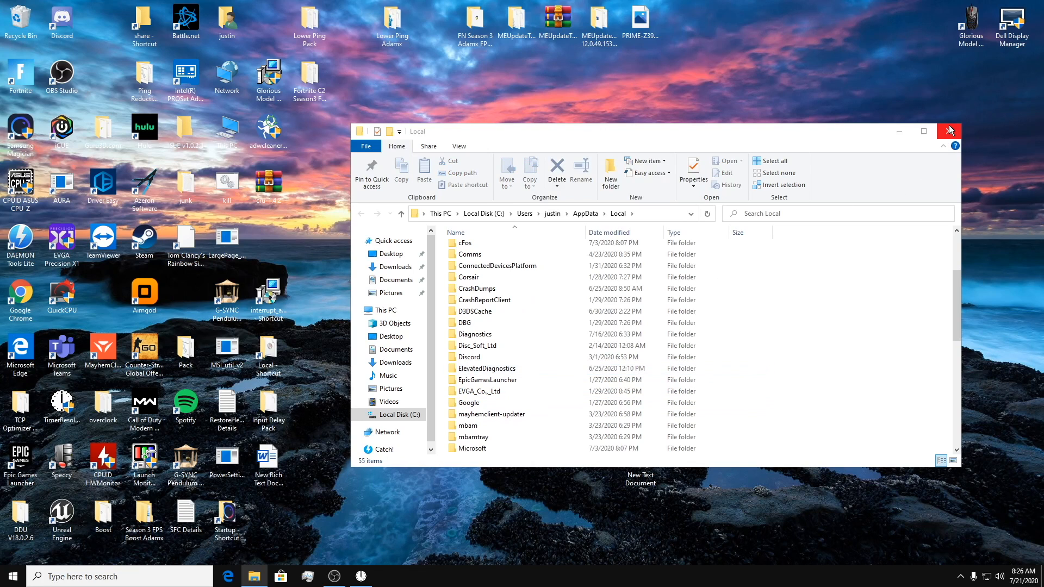
pyautogui.click(948, 130)
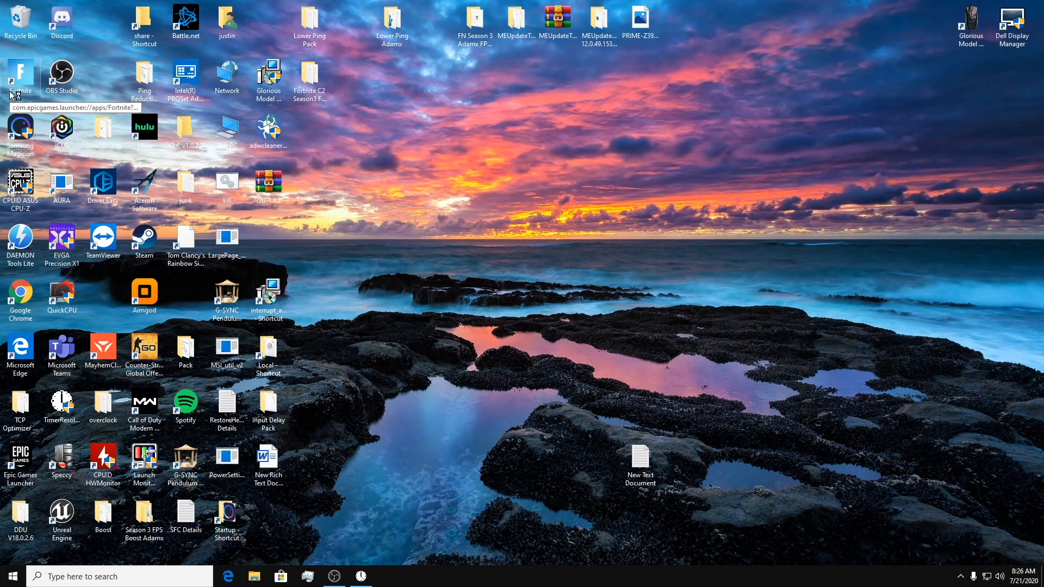
# Launch Fortnite into Battle Royale and dismiss the Tempest news to reach the lobby
pyautogui.doubleClick(20, 73)
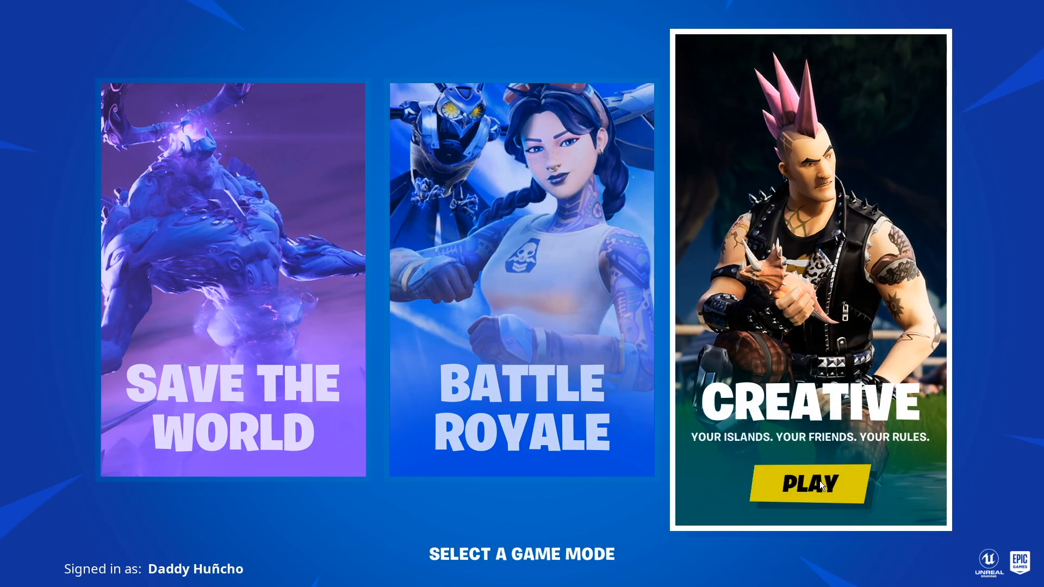
pyautogui.click(520, 266)
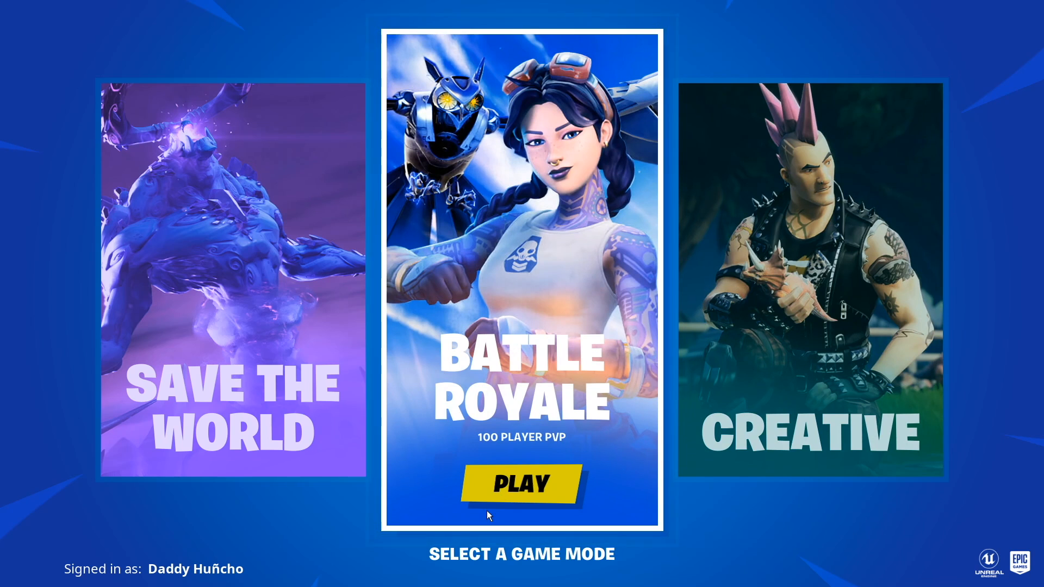
pyautogui.moveTo(556, 467)
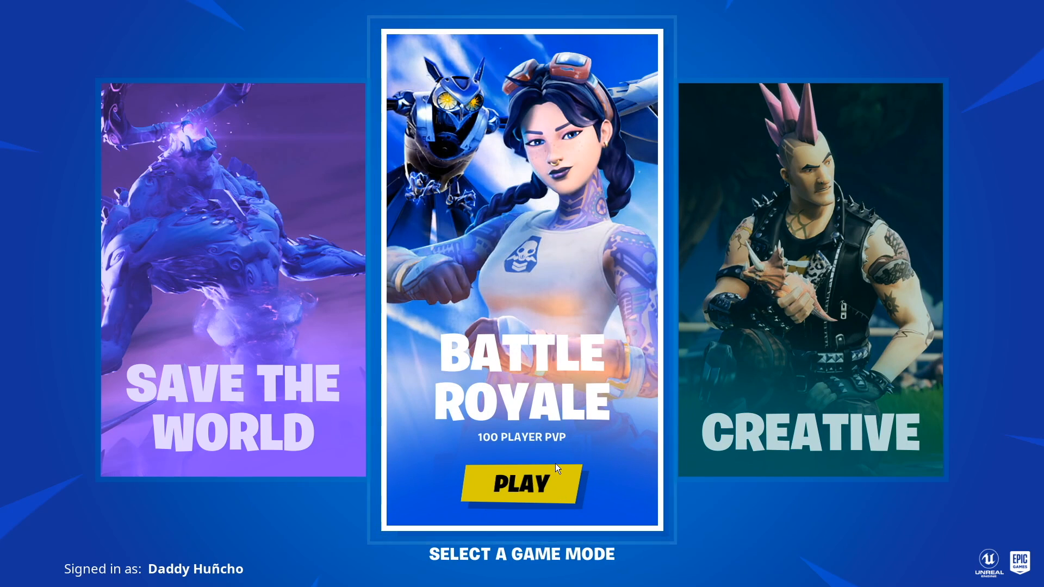
pyautogui.moveTo(543, 474)
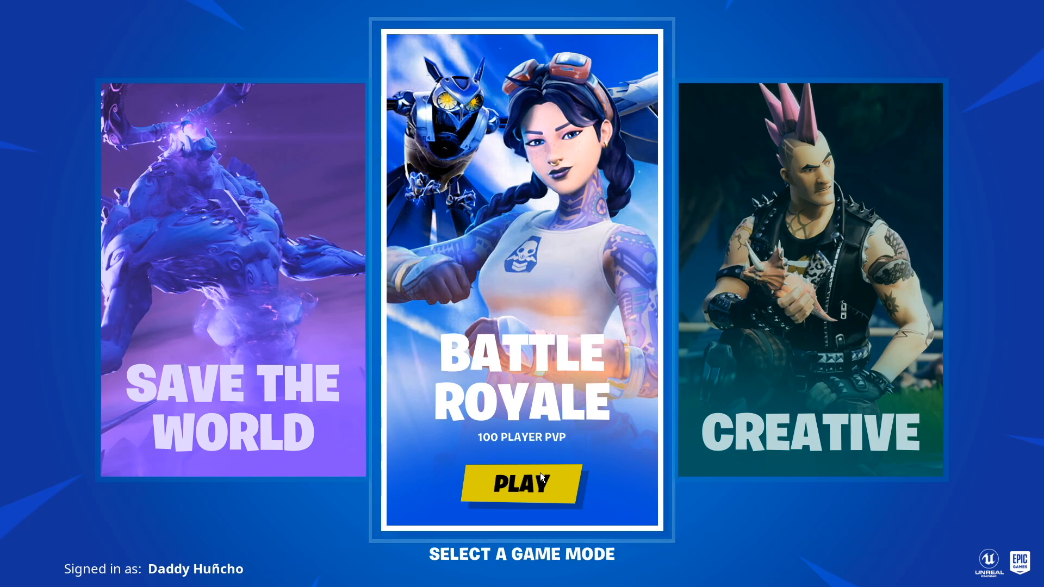
pyautogui.click(521, 481)
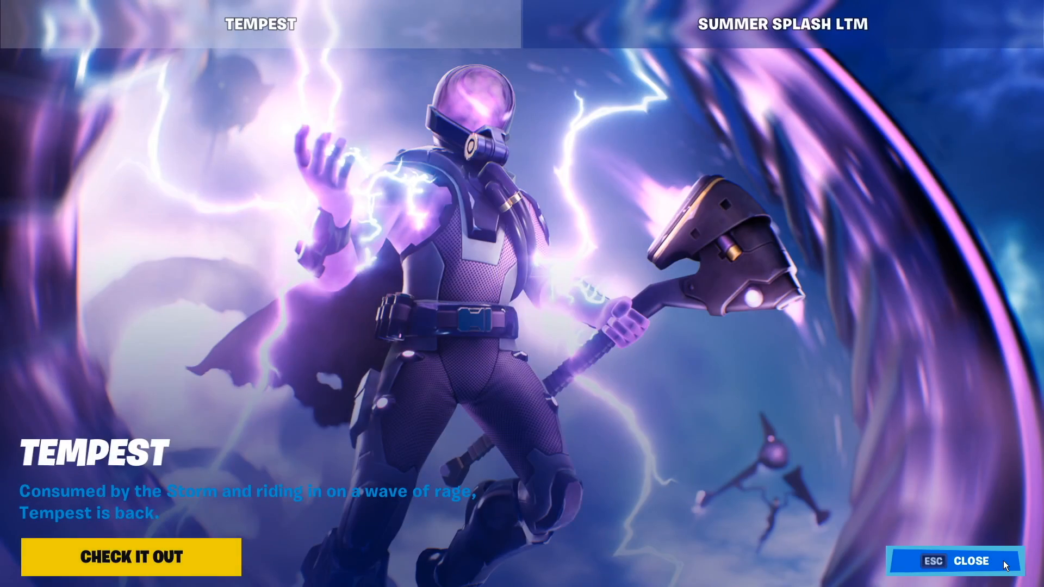
pyautogui.click(971, 562)
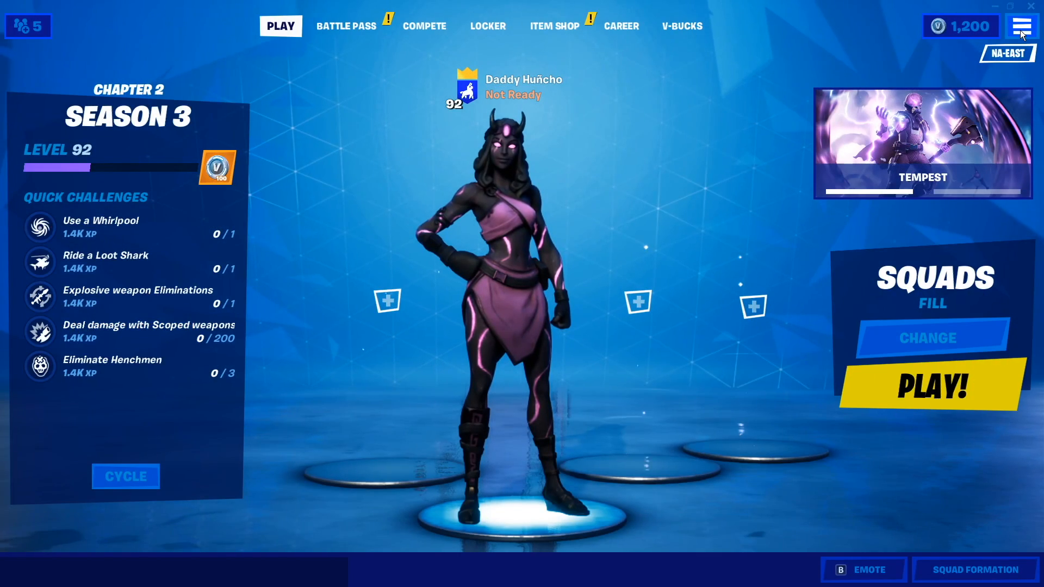
# View Fortnite's video settings showing fullscreen 1747x1080 with a 240 FPS limit
pyautogui.click(1020, 26)
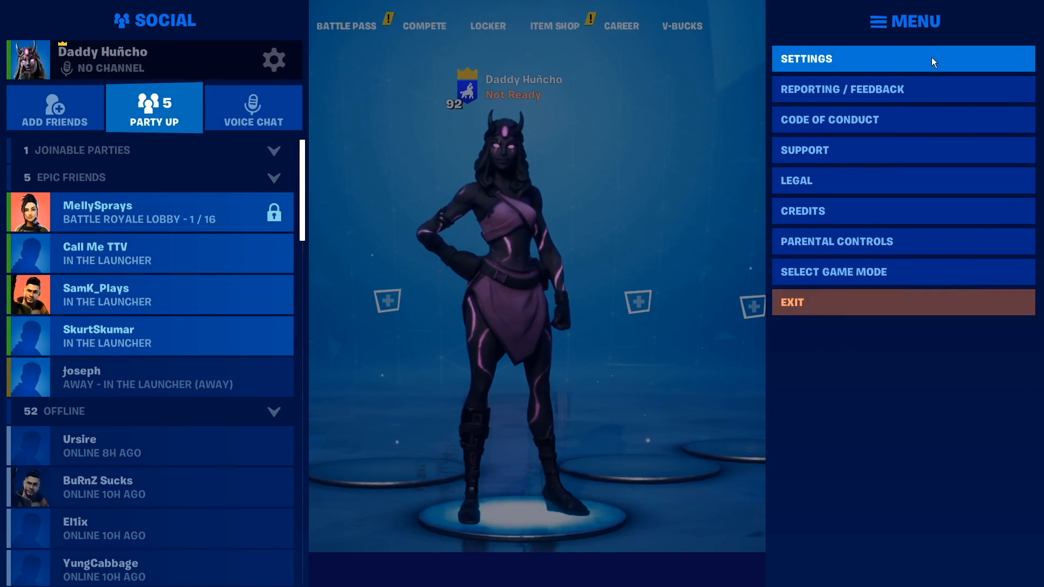
pyautogui.click(806, 58)
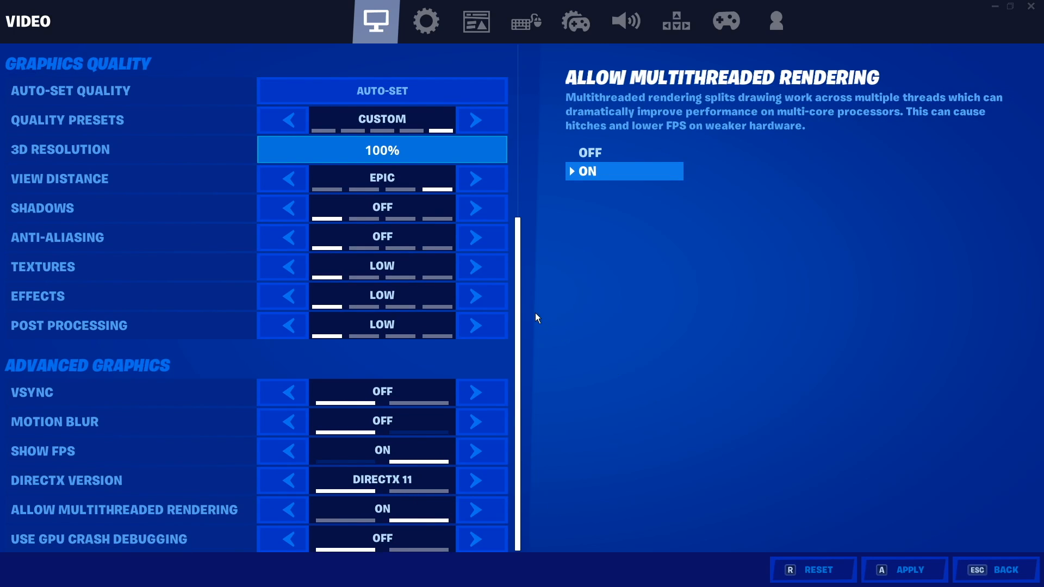
pyautogui.scroll(3)
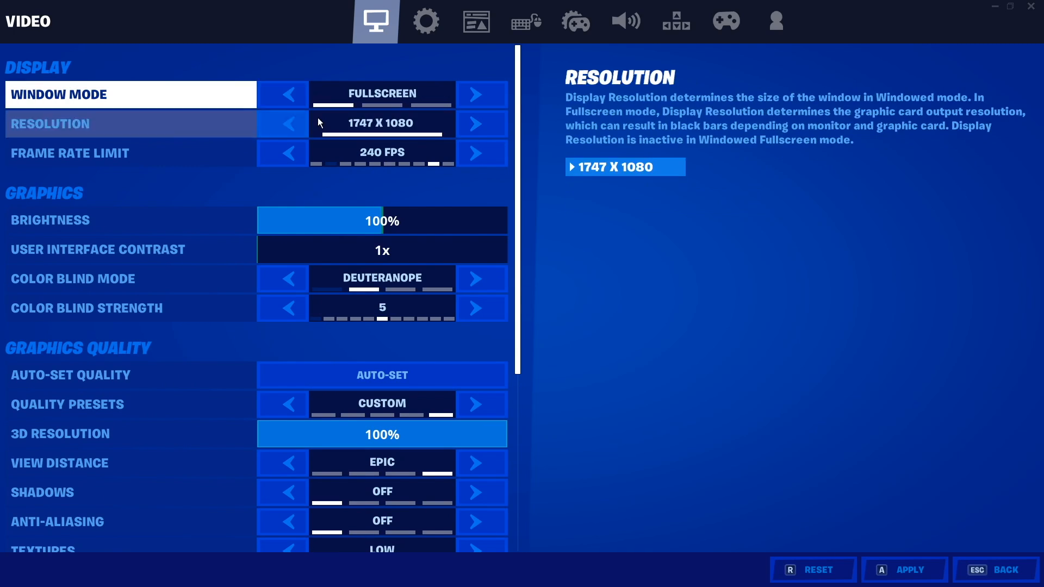
pyautogui.click(70, 153)
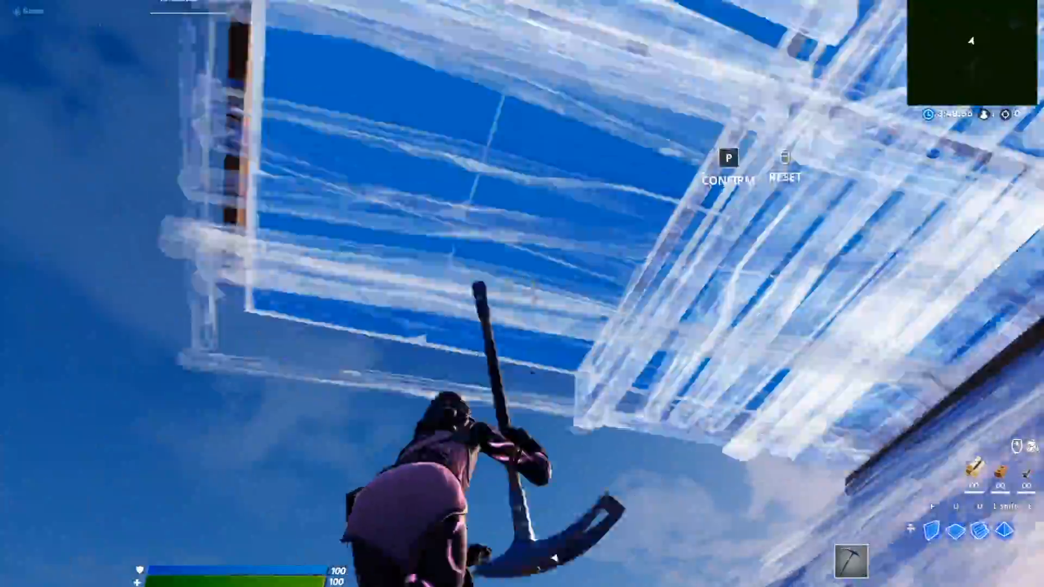
pyautogui.moveTo(522, 294)
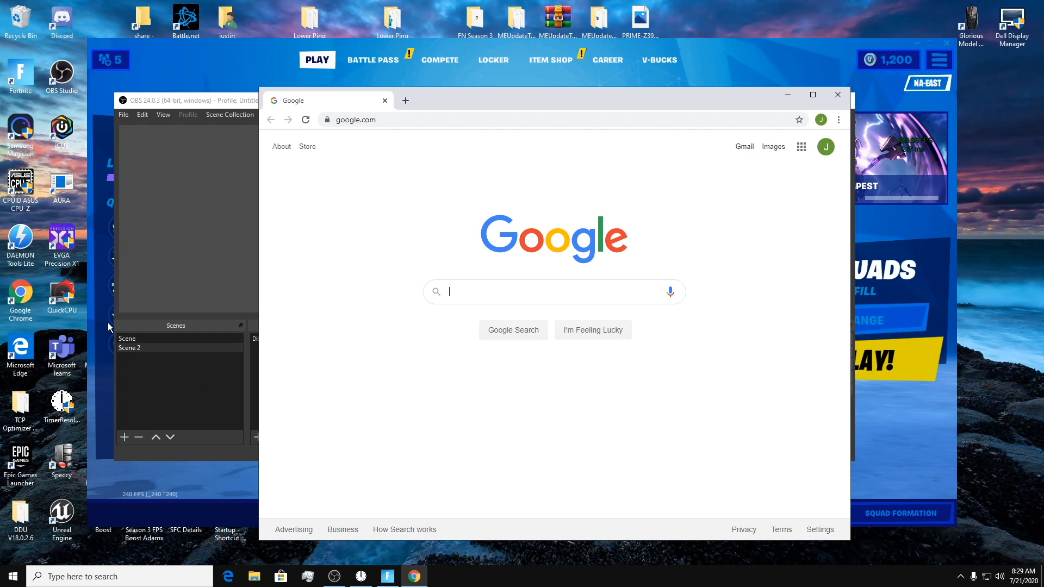
# Search Google for the golden ratio, read the People also ask answers, then search for Calculator
pyautogui.write('golden')
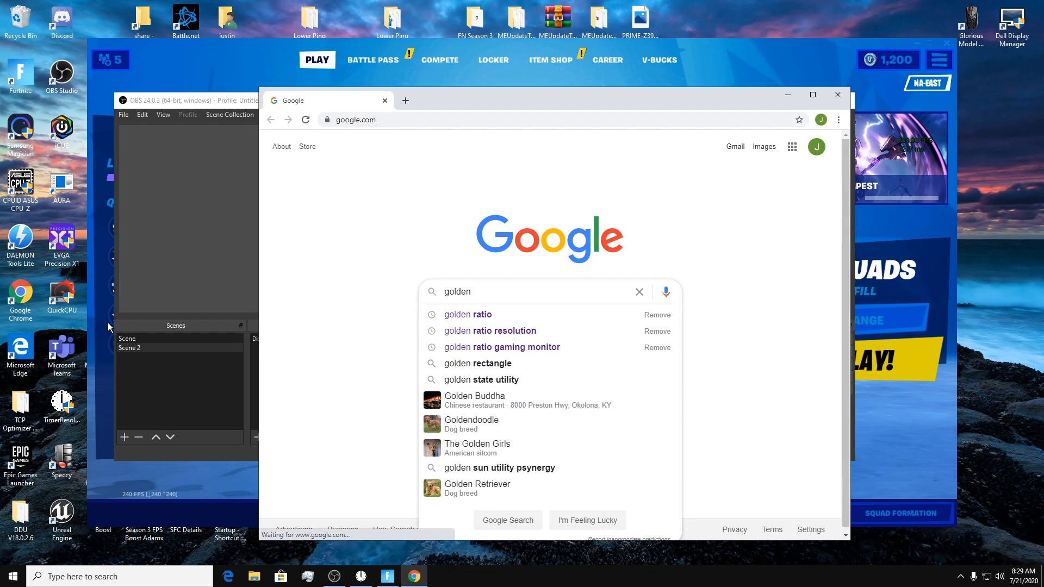
pyautogui.click(466, 314)
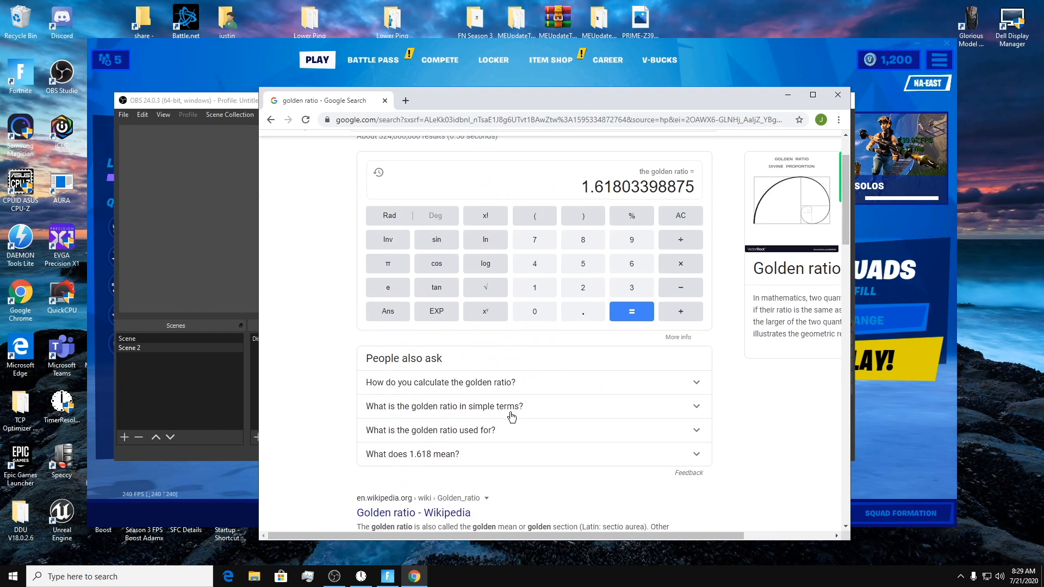
pyautogui.click(444, 406)
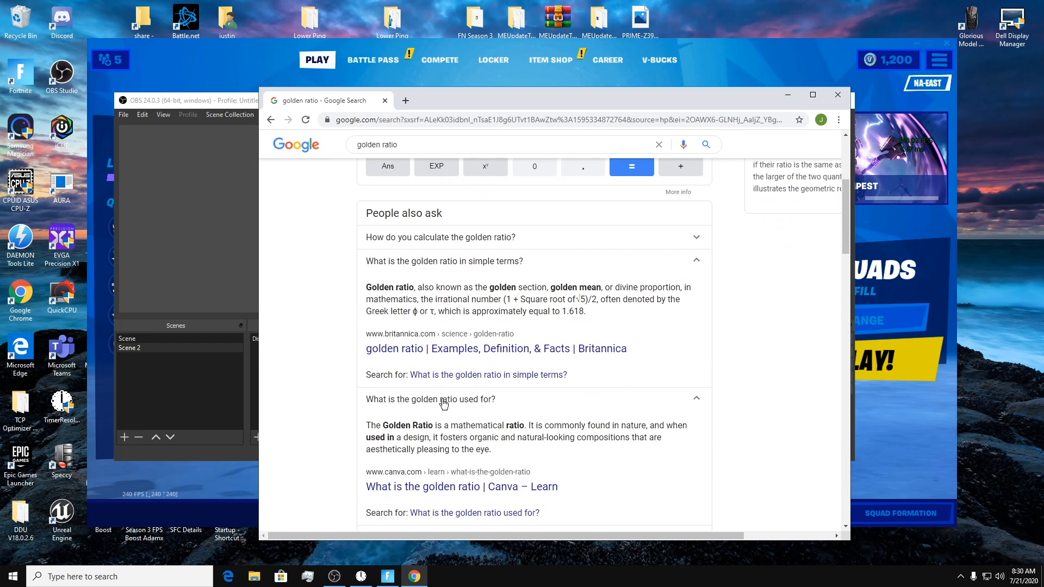
pyautogui.moveTo(646, 428)
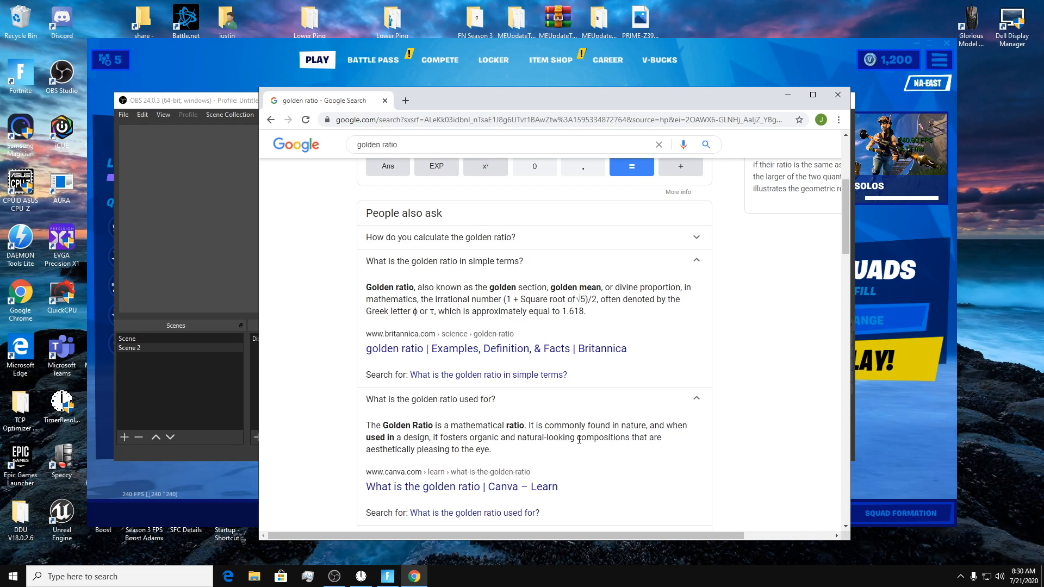
pyautogui.moveTo(422, 458)
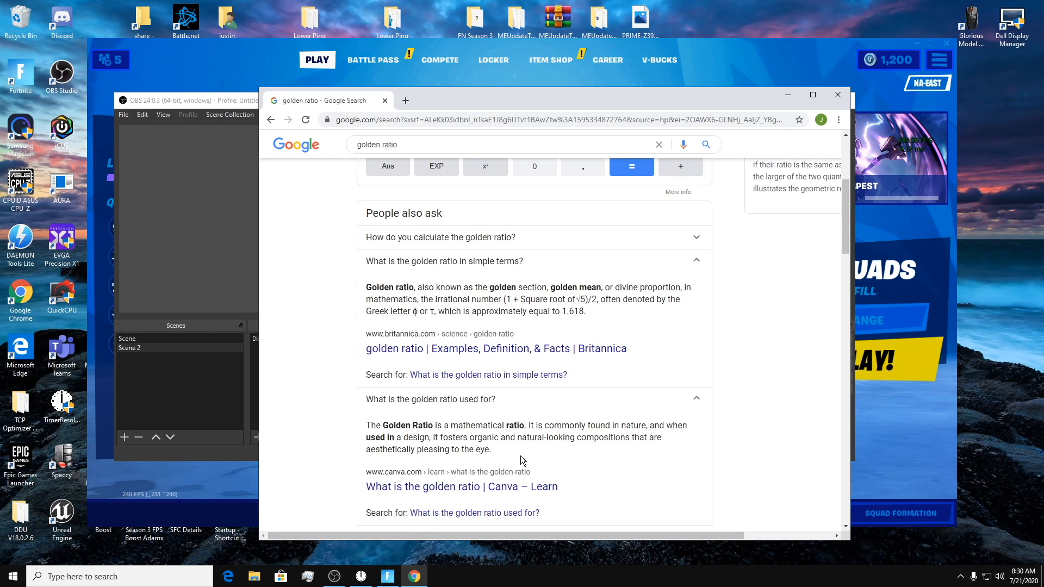
pyautogui.scroll(-3)
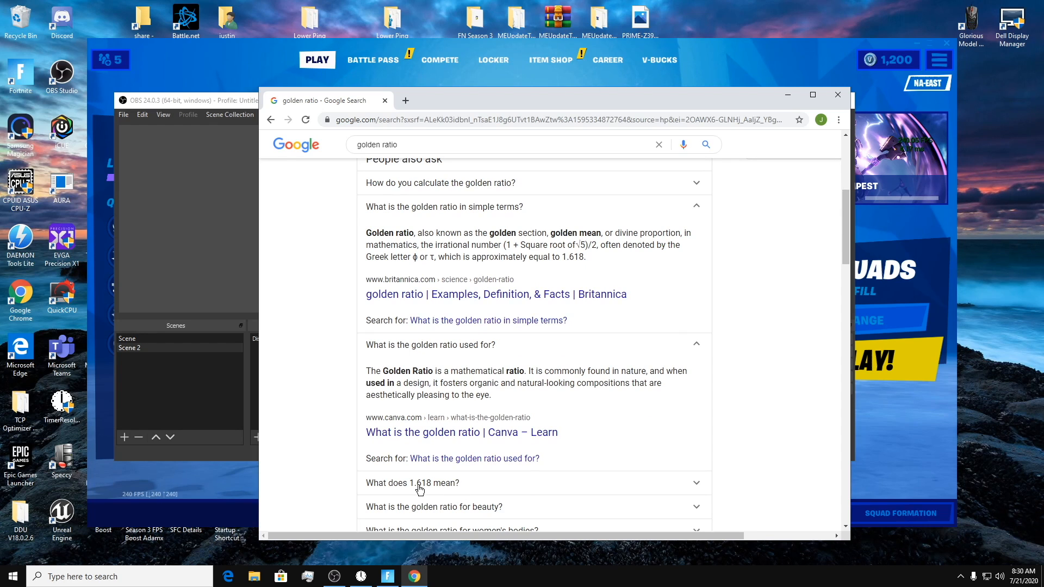
pyautogui.moveTo(383, 388)
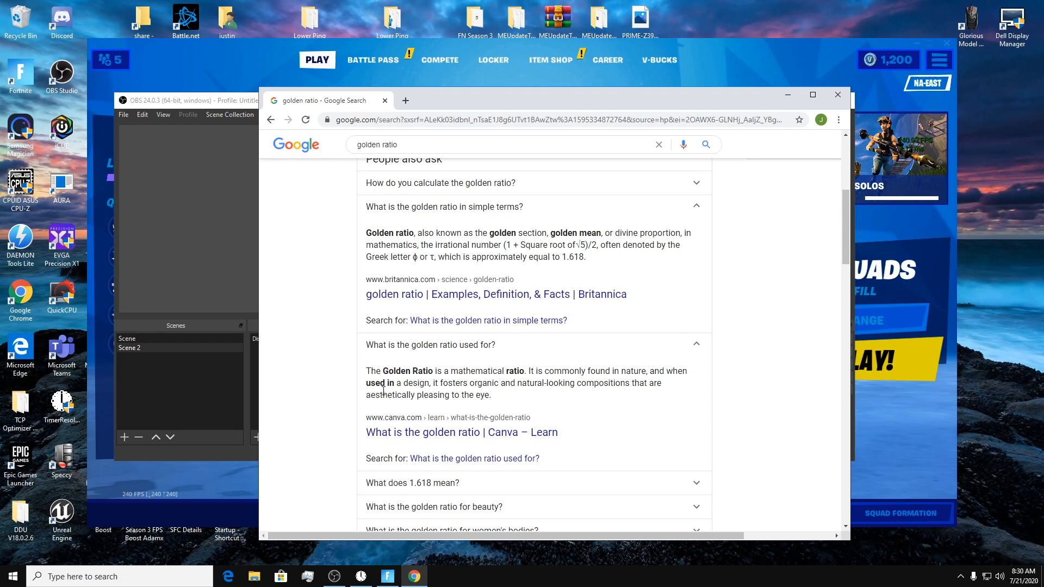
pyautogui.write('calculator')
pyautogui.write('161')
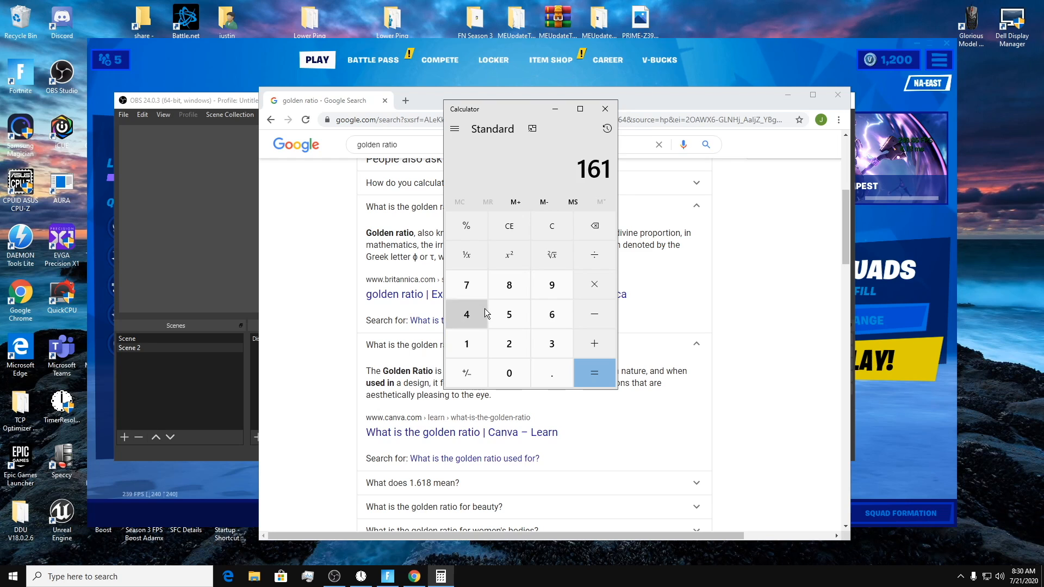
# Compute 1618 × 1080 = 1,747,440 and 1618 × 720 = 1,164,960 on the Calculator keypad
pyautogui.click(509, 285)
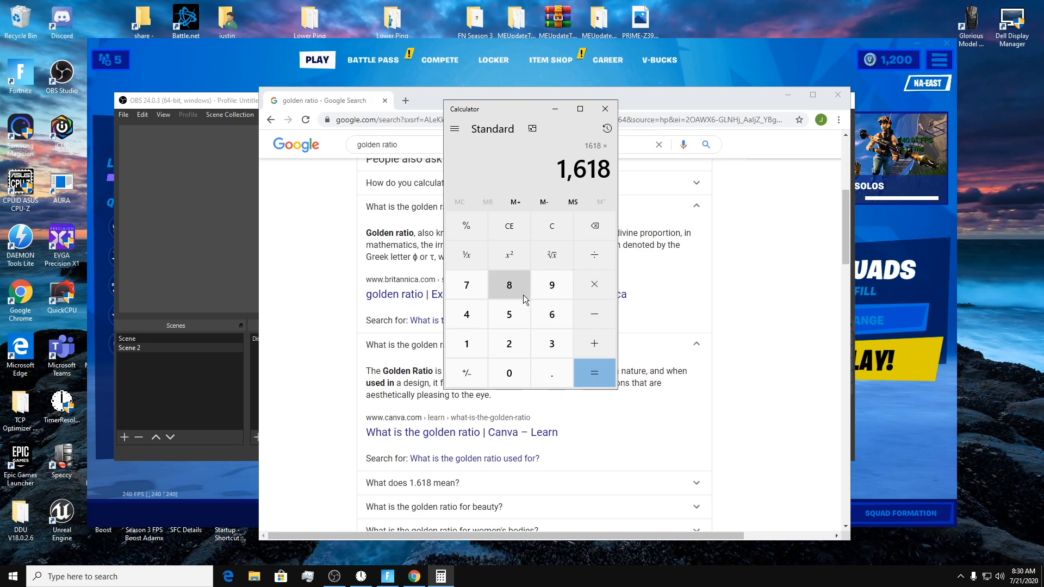
pyautogui.click(509, 285)
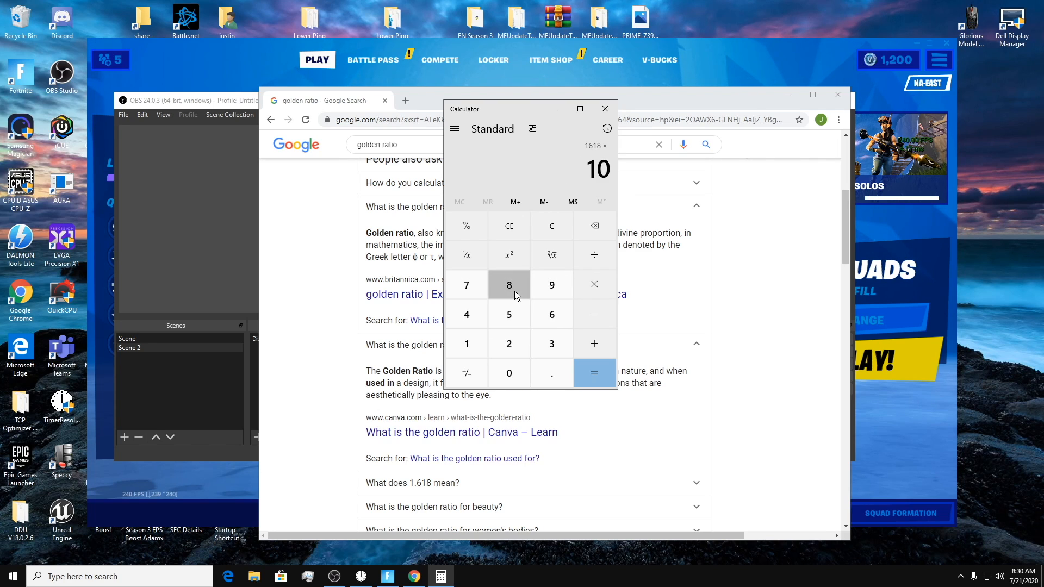
pyautogui.click(593, 373)
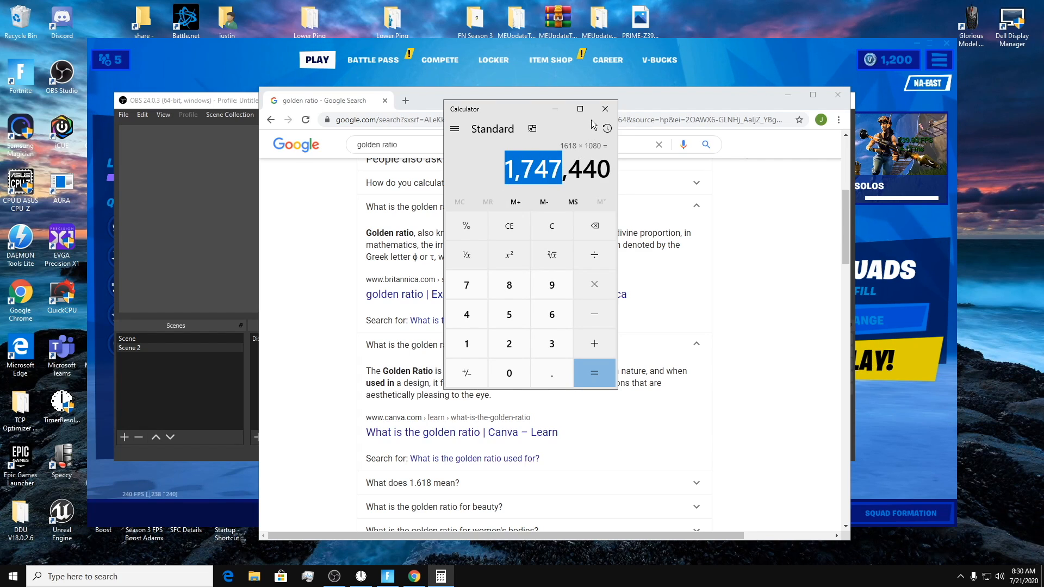
pyautogui.moveTo(467, 226)
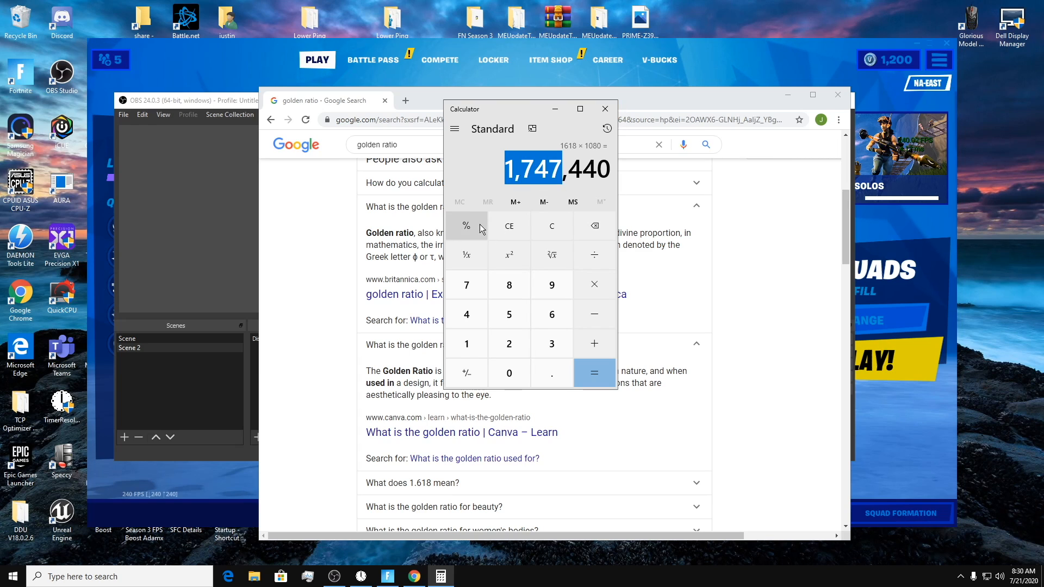
pyautogui.moveTo(489, 272)
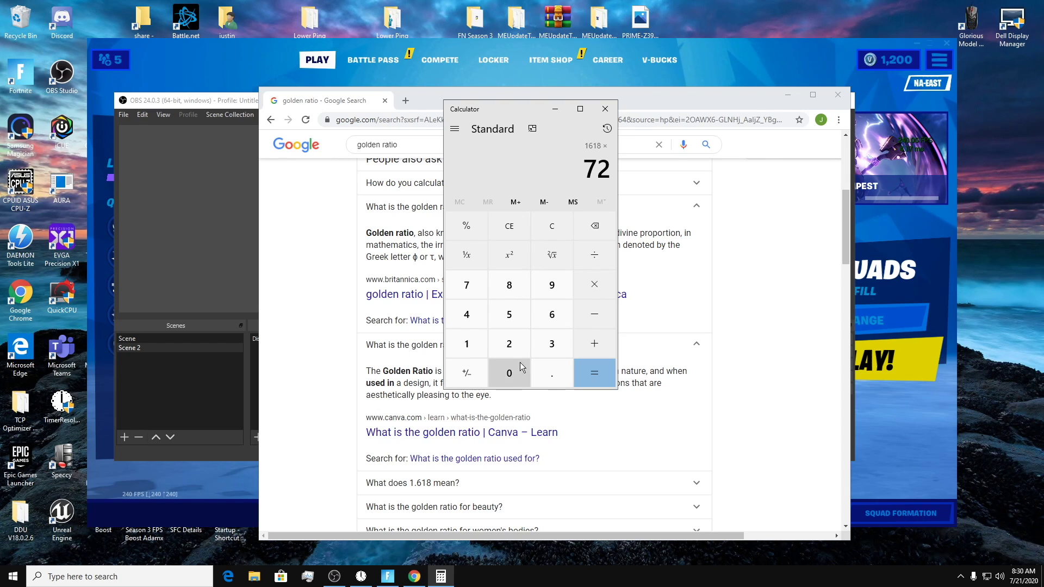
pyautogui.click(593, 373)
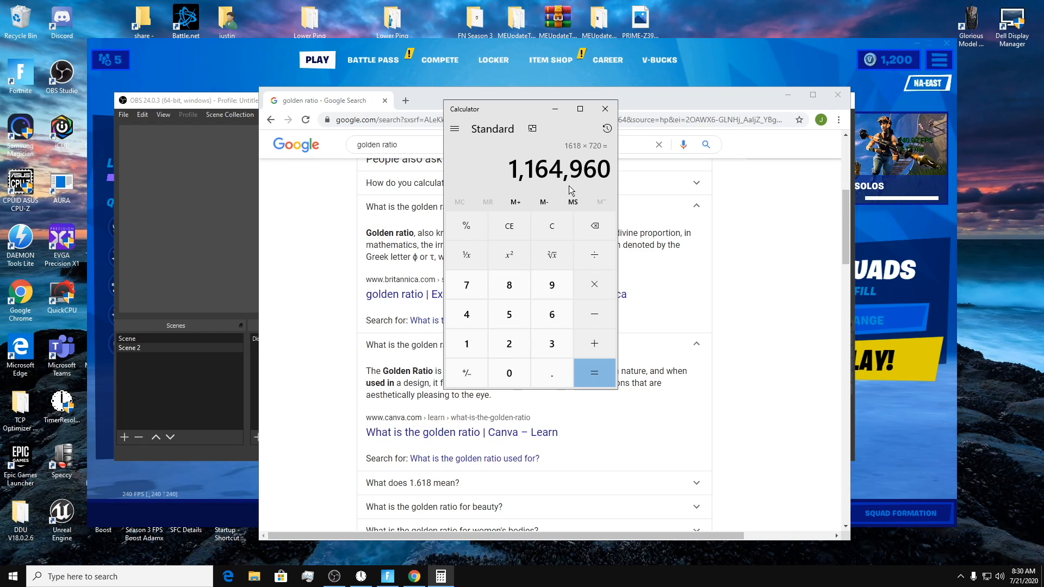
pyautogui.moveTo(586, 157)
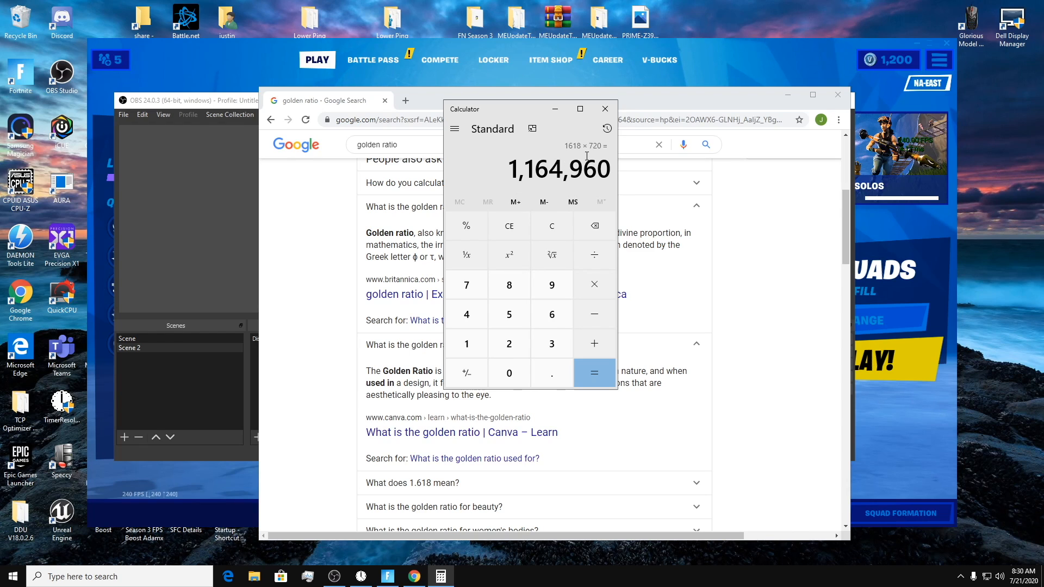